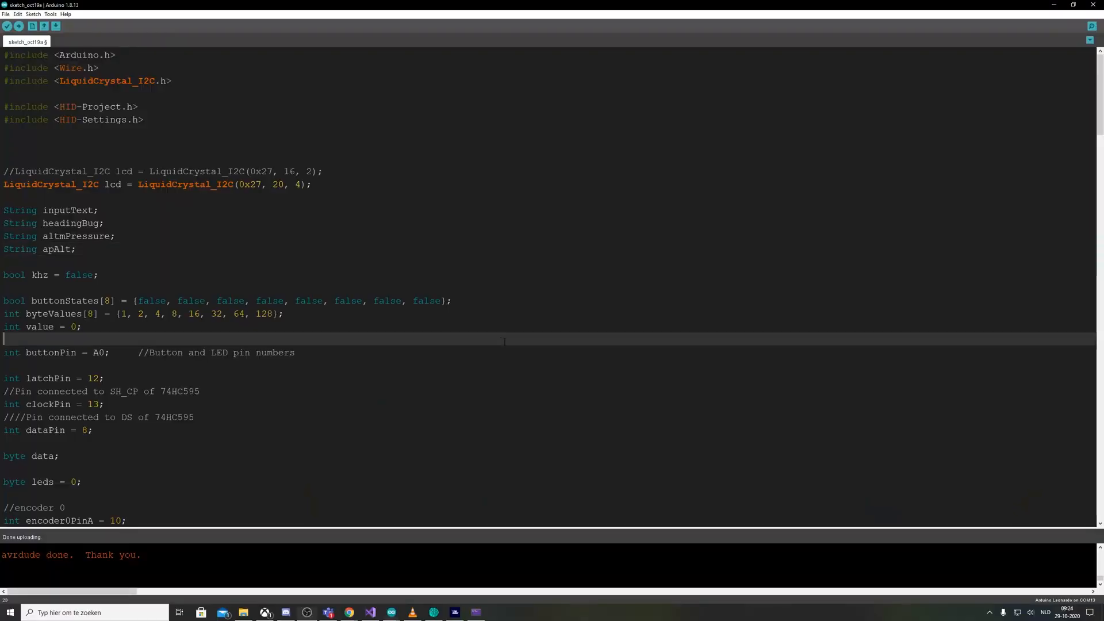
Start a new blank sketch with empty setup and loop functions
scroll("down", 3)
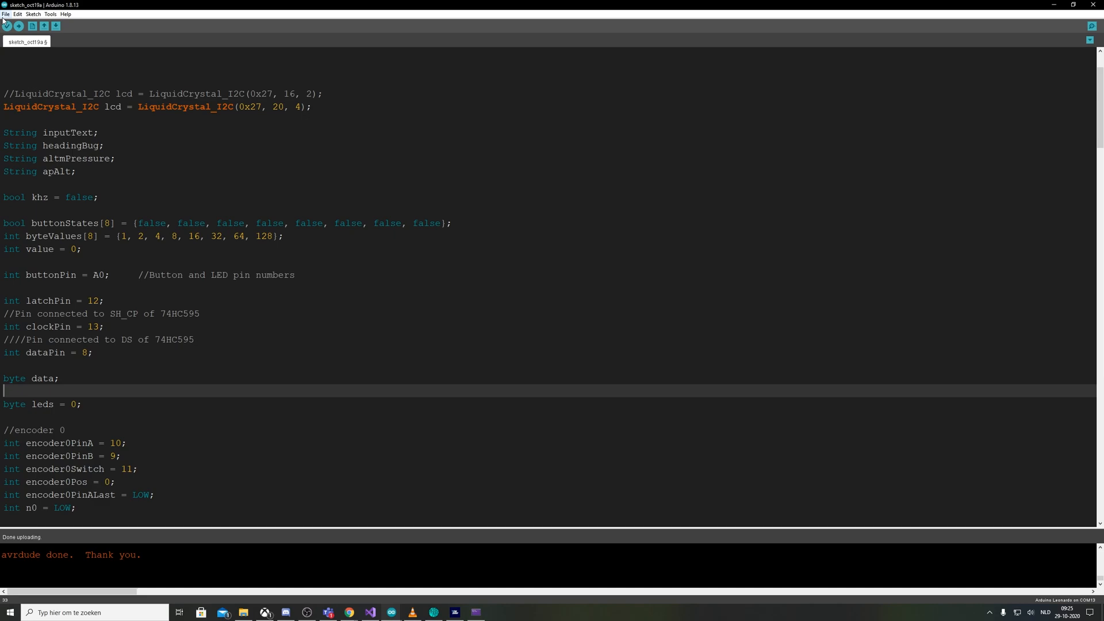
left_click(4, 14)
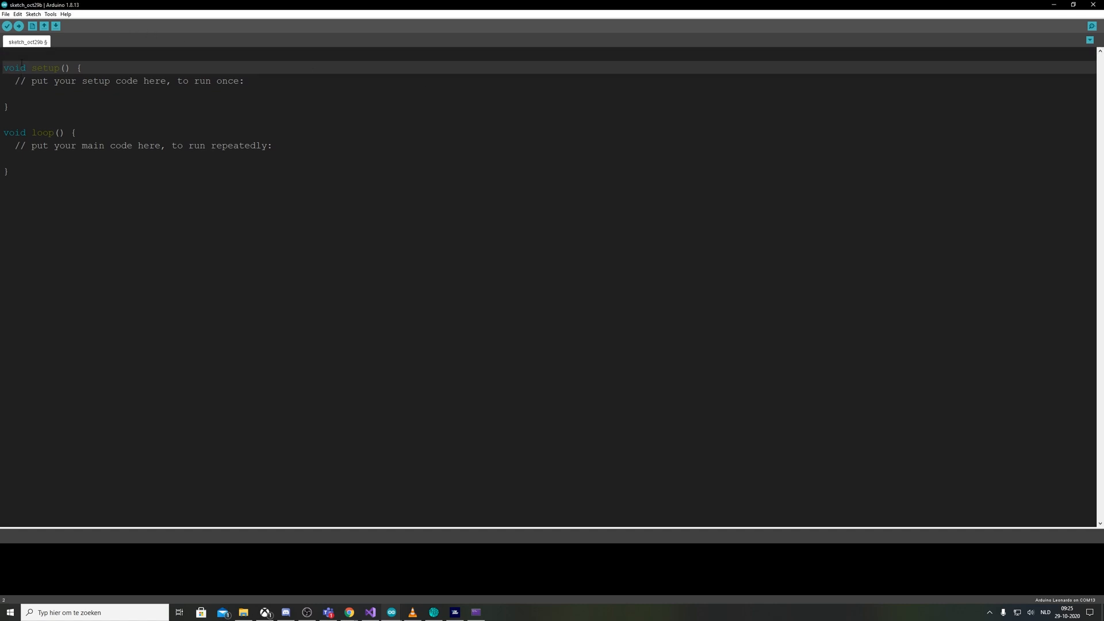
Include the LiquidCrystal_I2C library, adding Arduino.h, Wire.h and LiquidCrystal_I2C.h includes
left_click(49, 14)
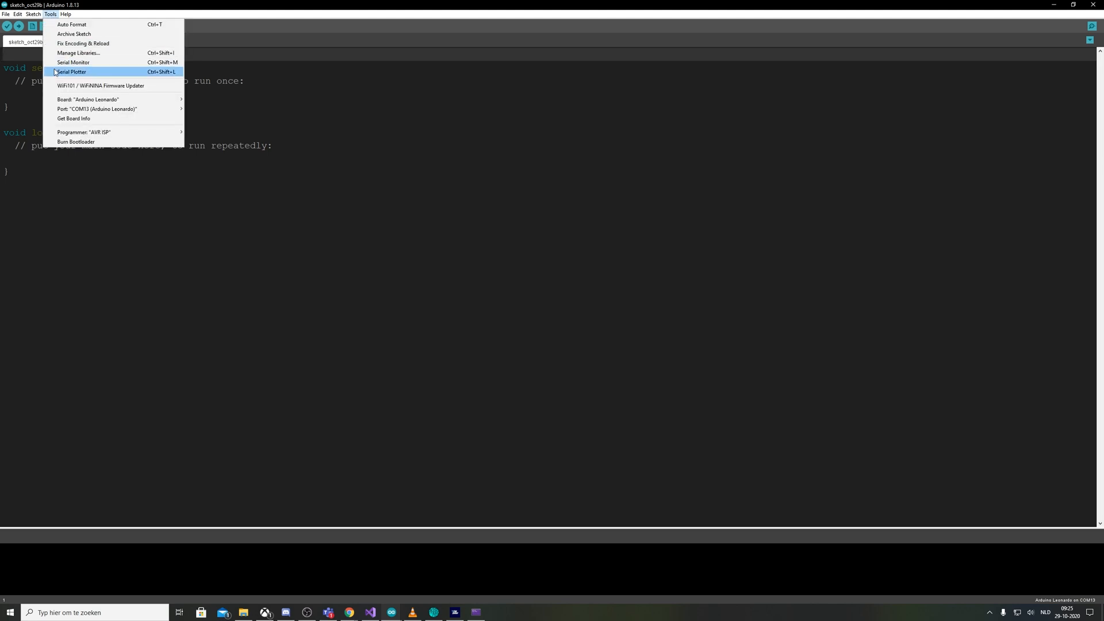
left_click(33, 14)
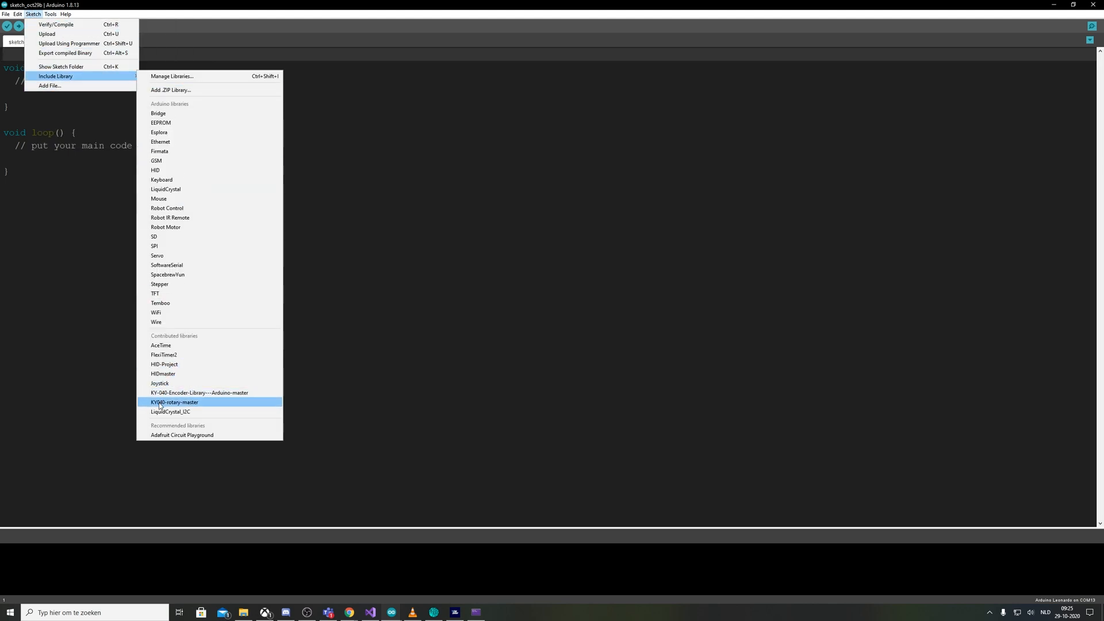
left_click(171, 412)
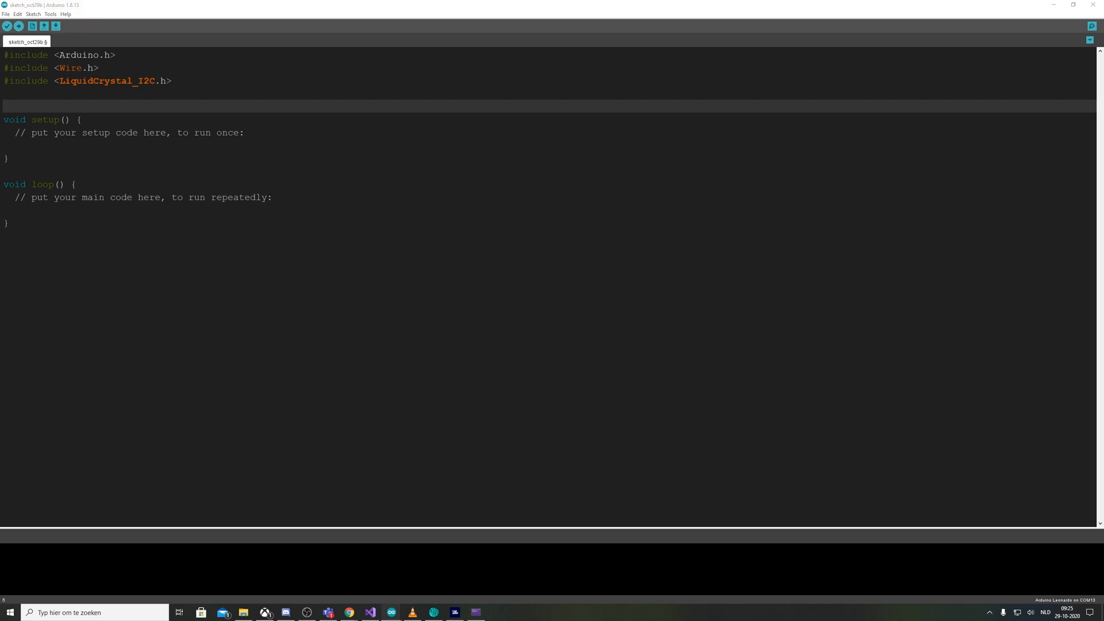
Declare LiquidCrystal_I2C lcd(0x27, 20, 4) and call lcd.init() and lcd.backlight() in setup
type("LiquidCrystal_I2C lcd = LiquidCrystal_I2C(0x27, 20, 4);")
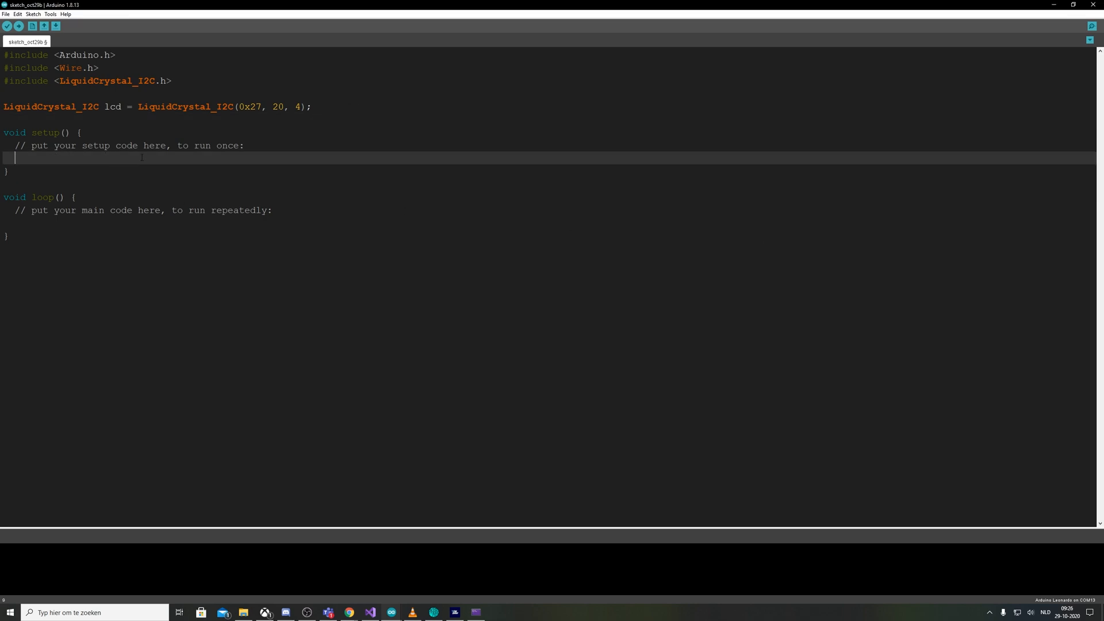
type("lcd")
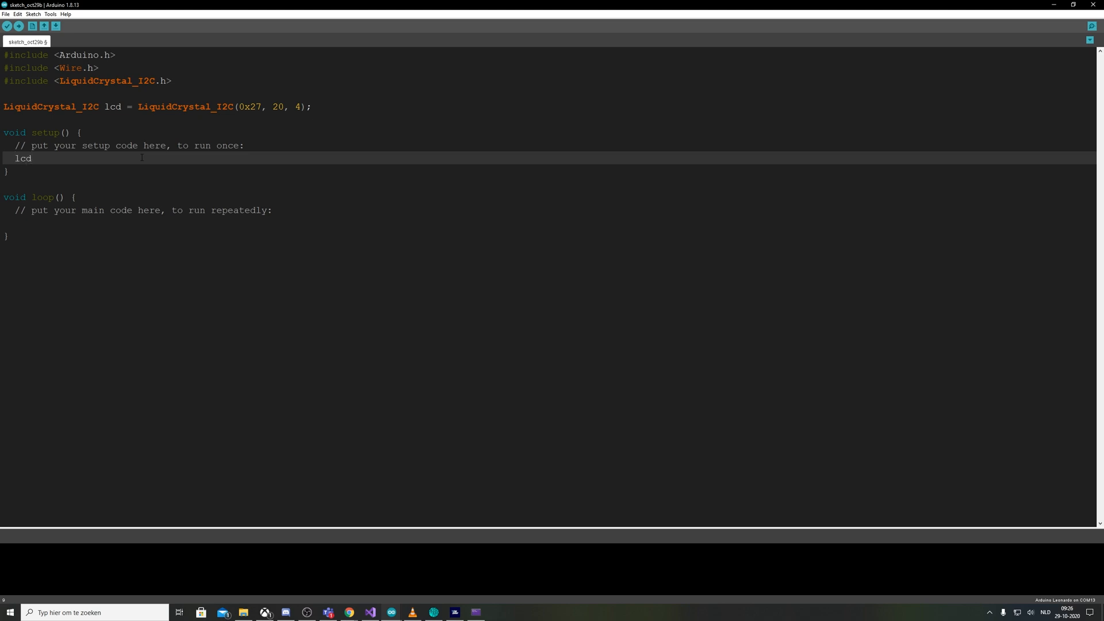
type(".init();")
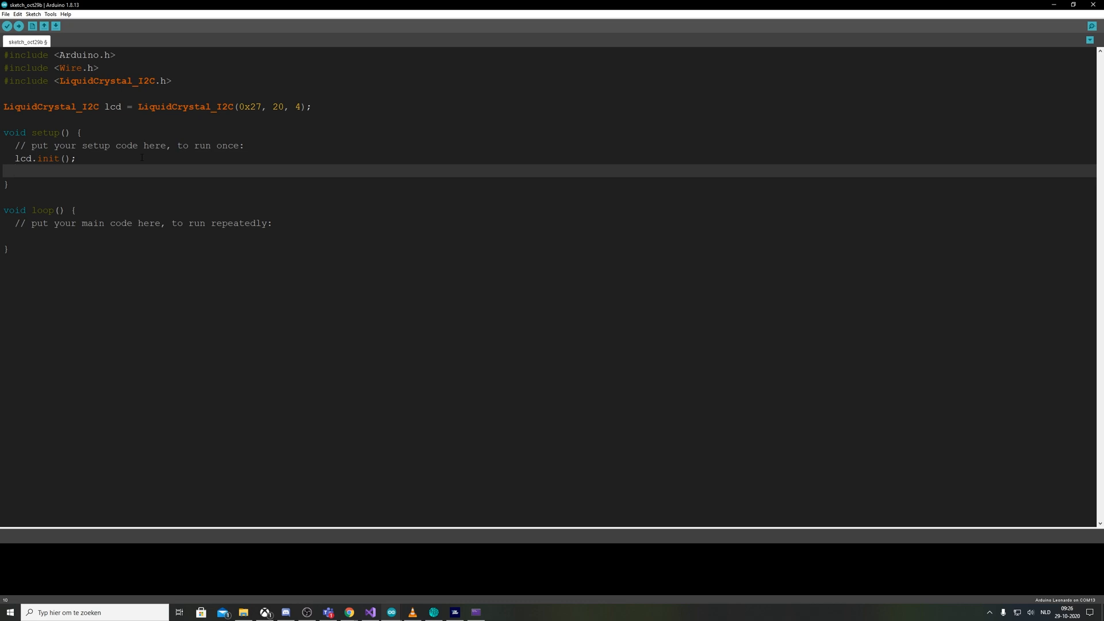
type("lcd.backlight();")
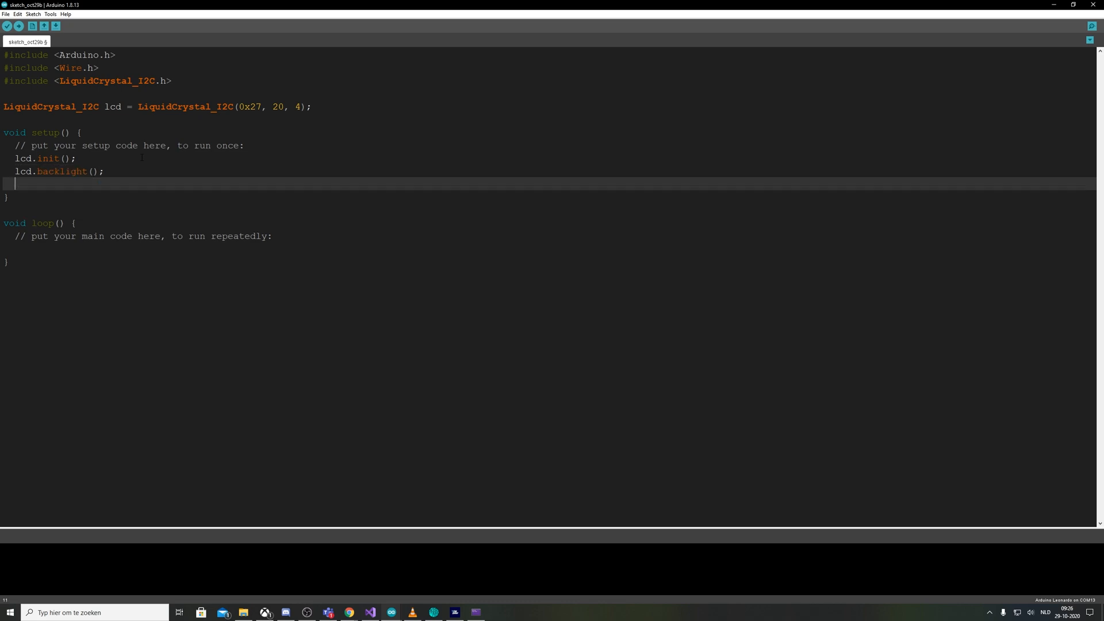
Start Serial at 9600 baud with a 50 ms timeout in setup
type("Serial.")
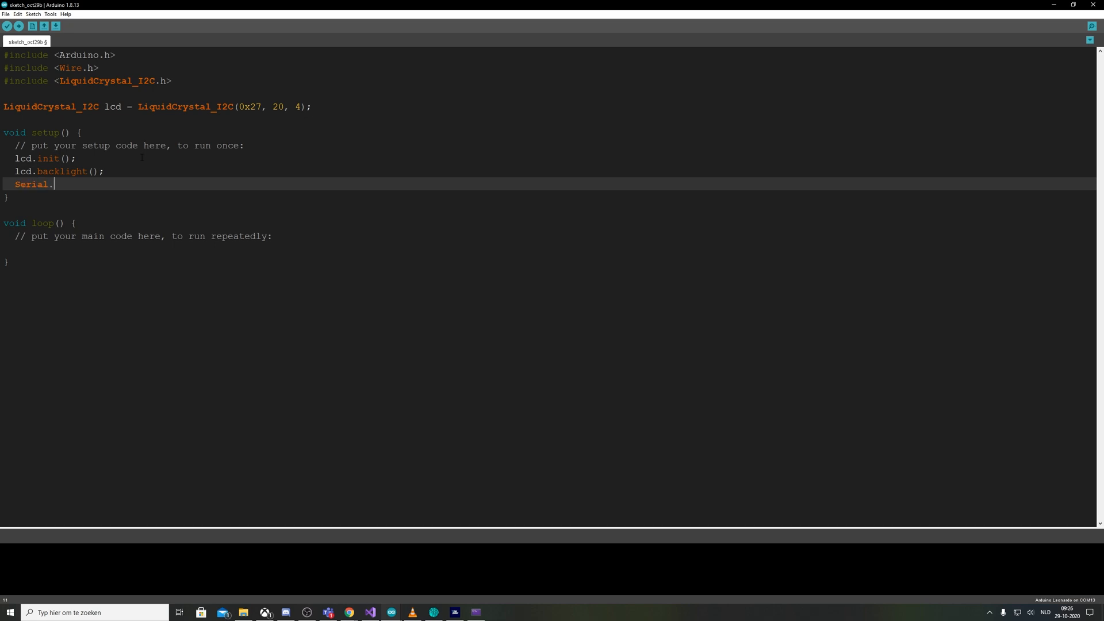
type("begin(")
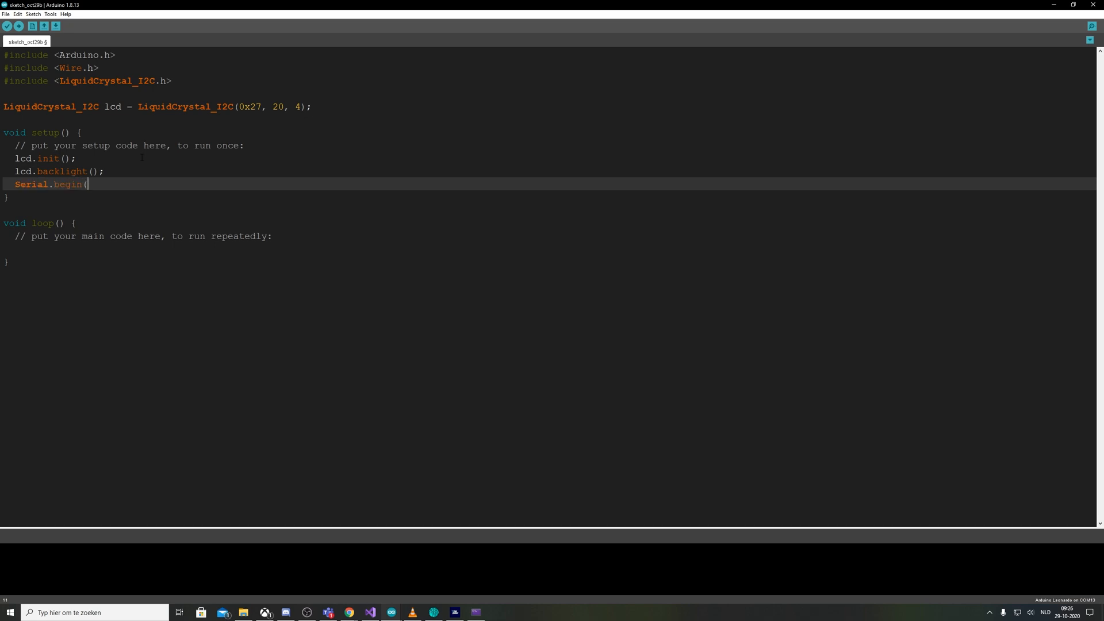
type("9600);")
type("Ser")
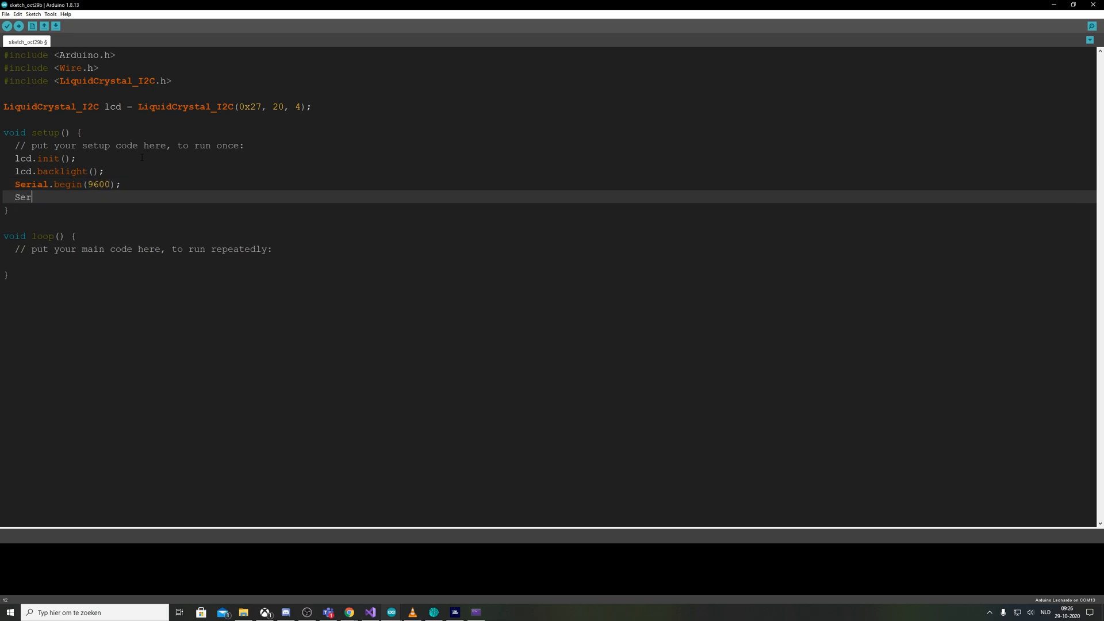
type("ial.set")
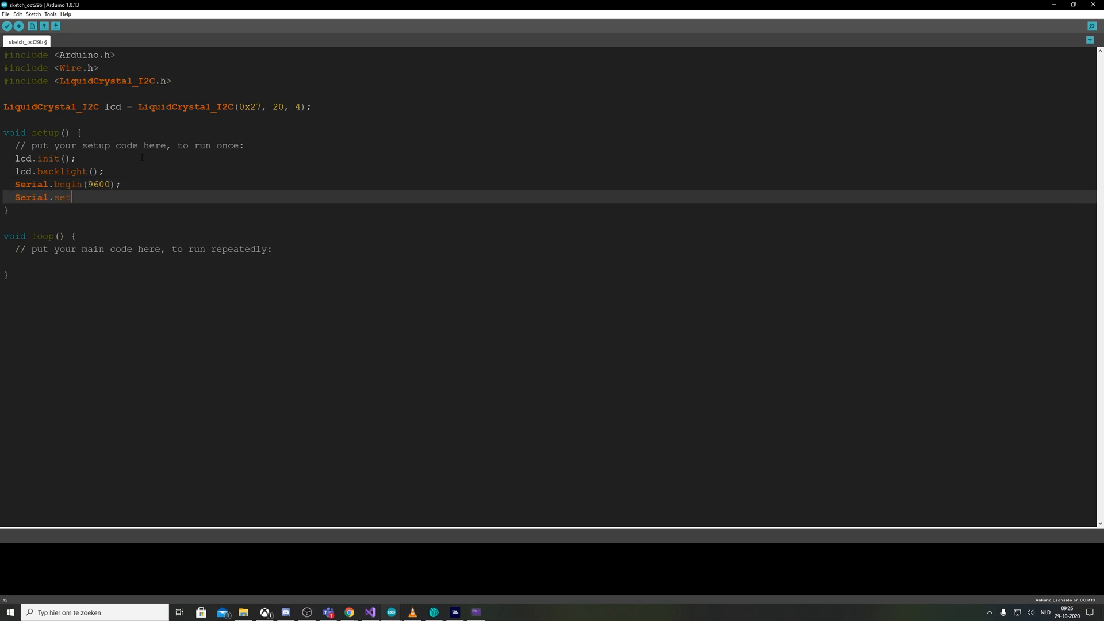
type("Timeout")
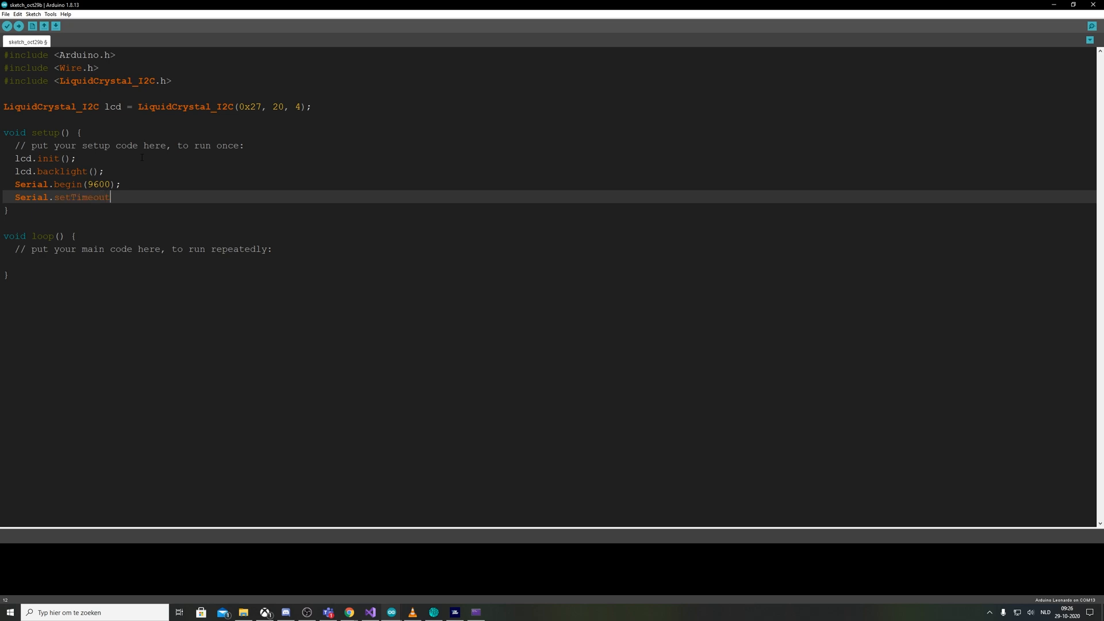
type("(5")
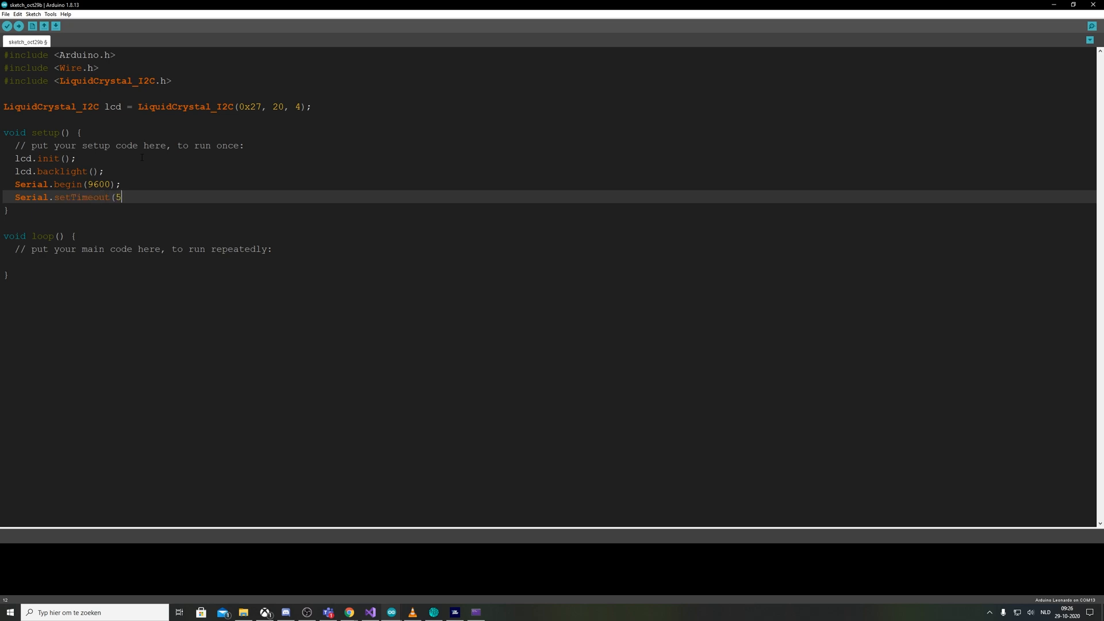
type("0);")
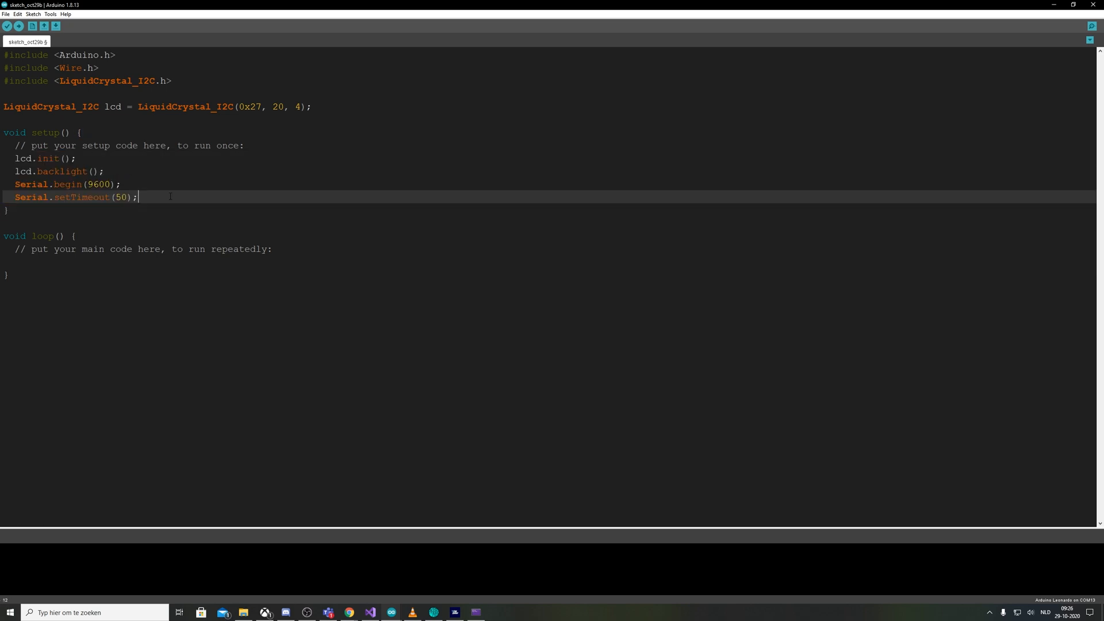
left_click(76, 236)
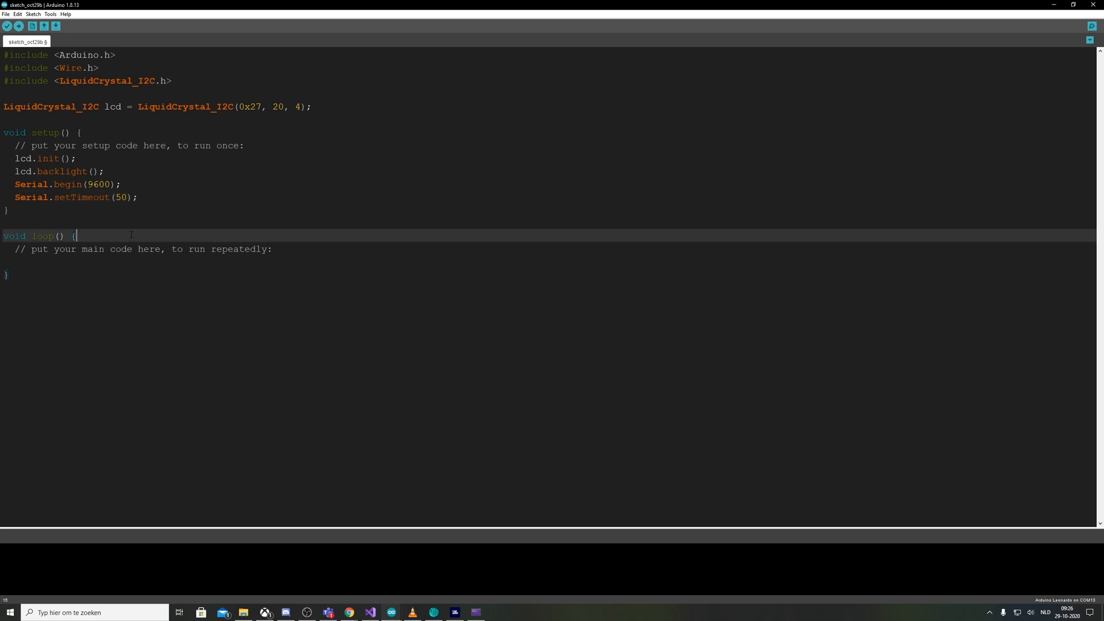
Add an if (Serial.available() > 0) block inside loop
key("enter")
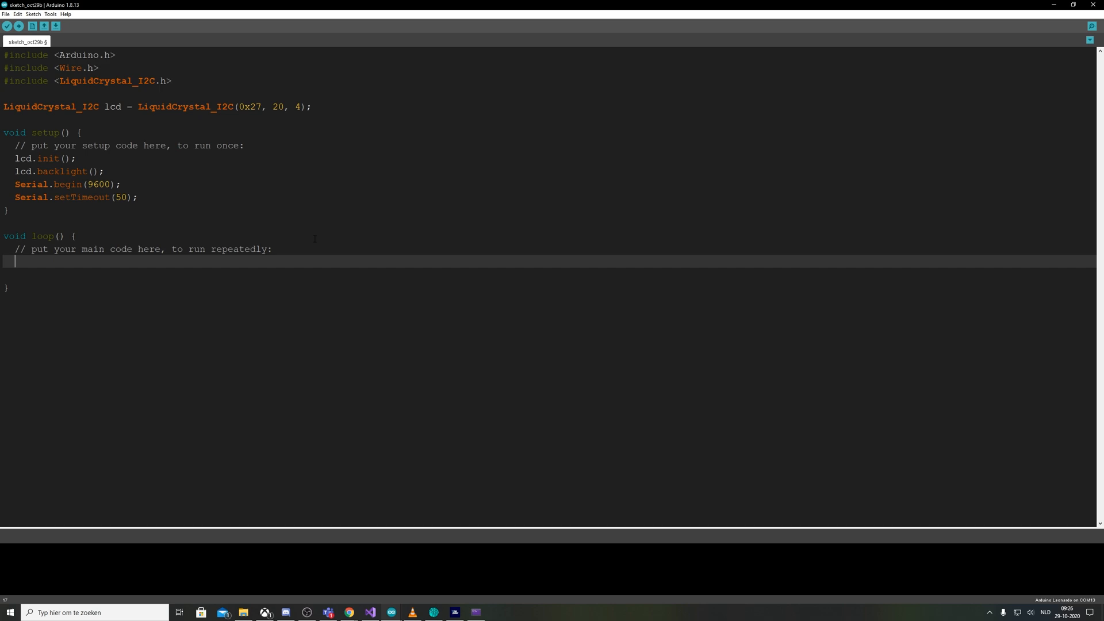
type("if(")
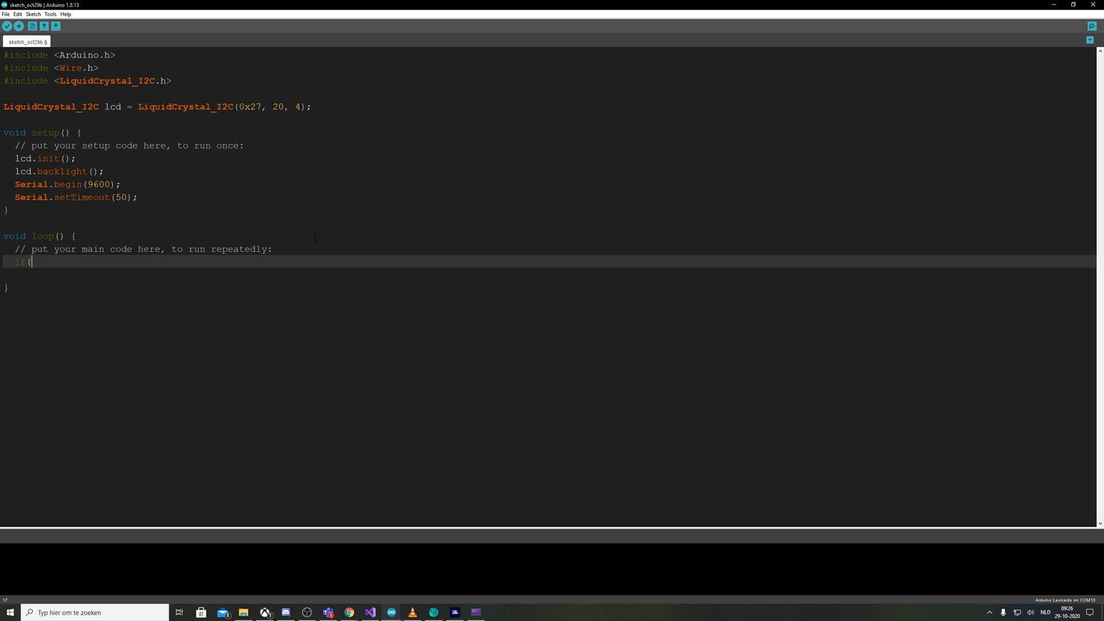
type("se")
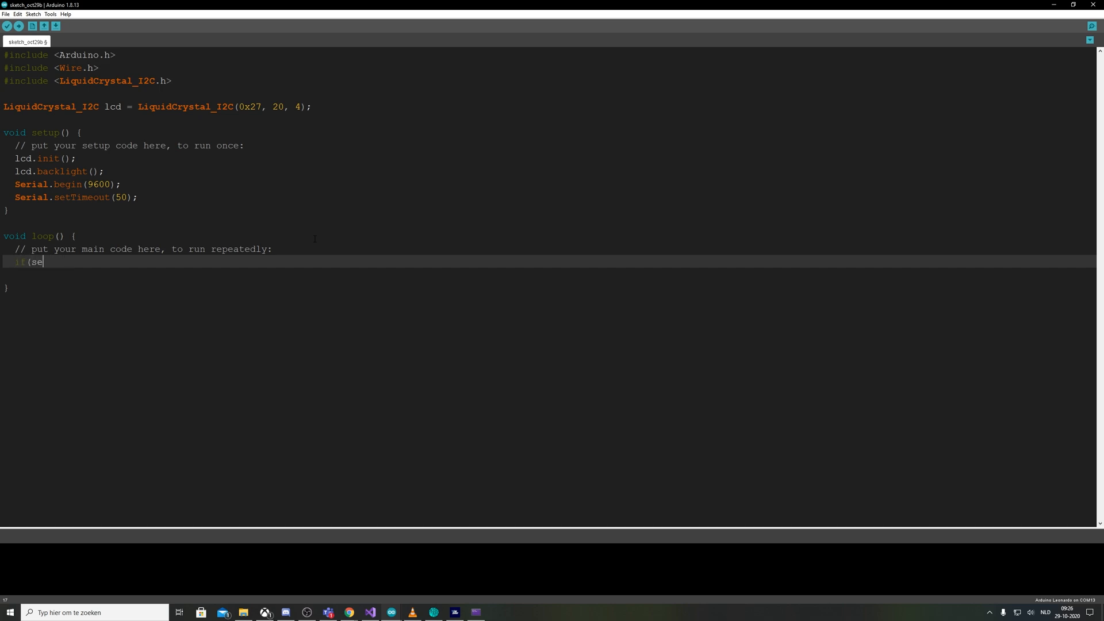
type("rial.av")
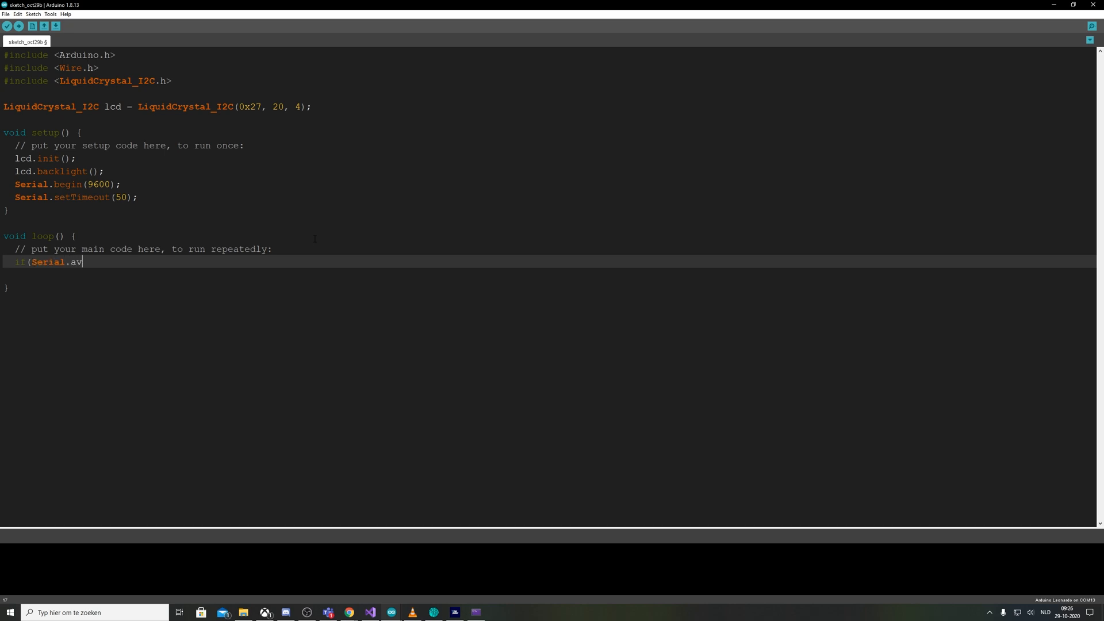
type("ailable(")
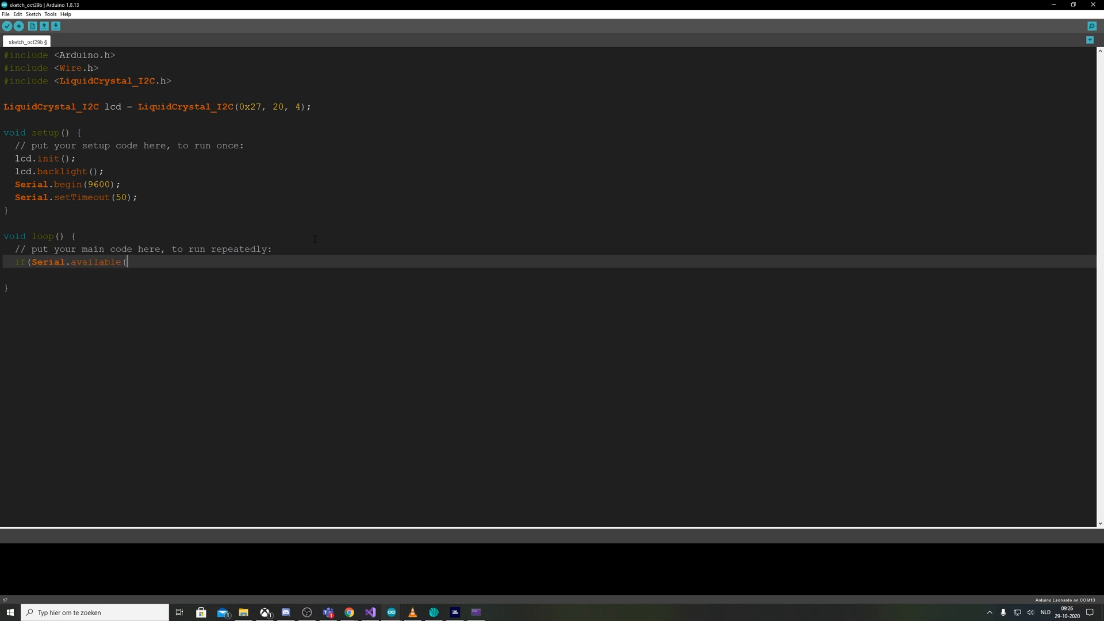
type(")")
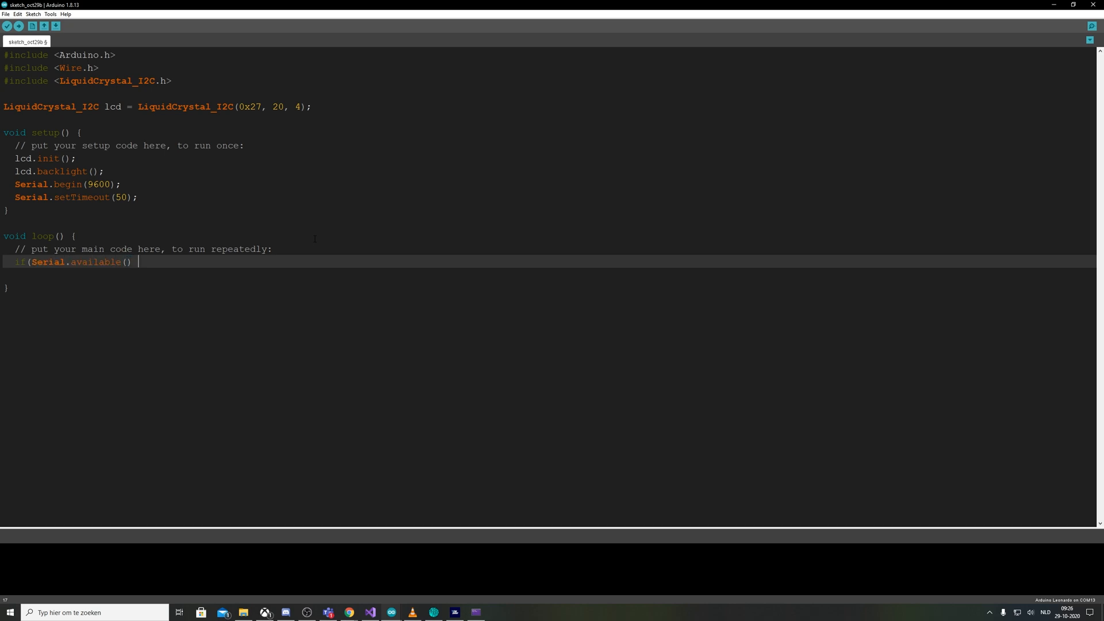
type("> 0")
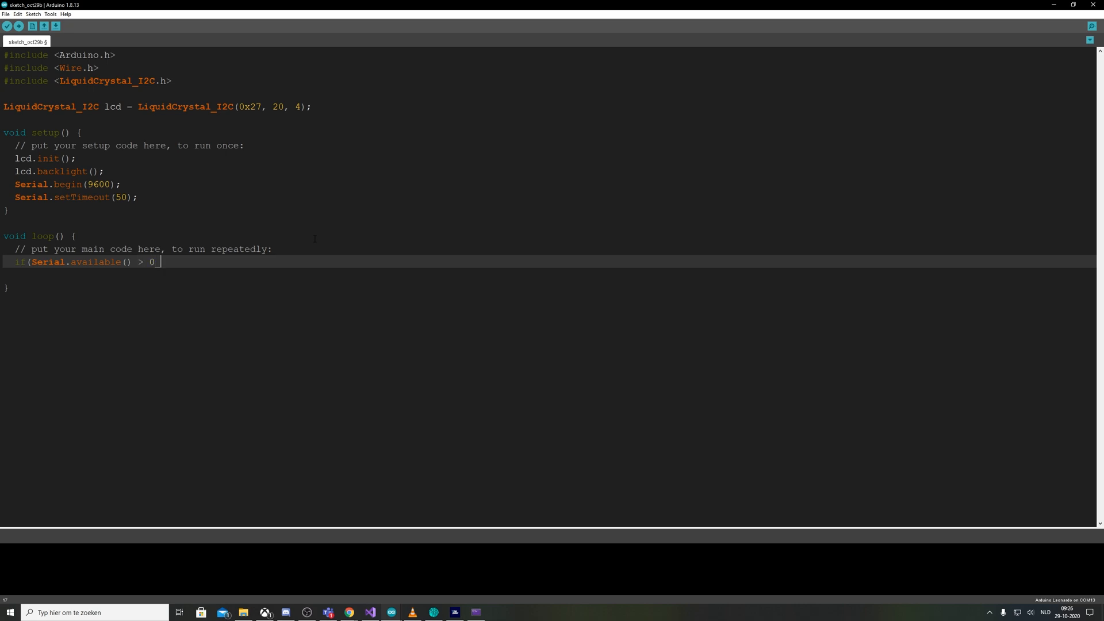
type("){")
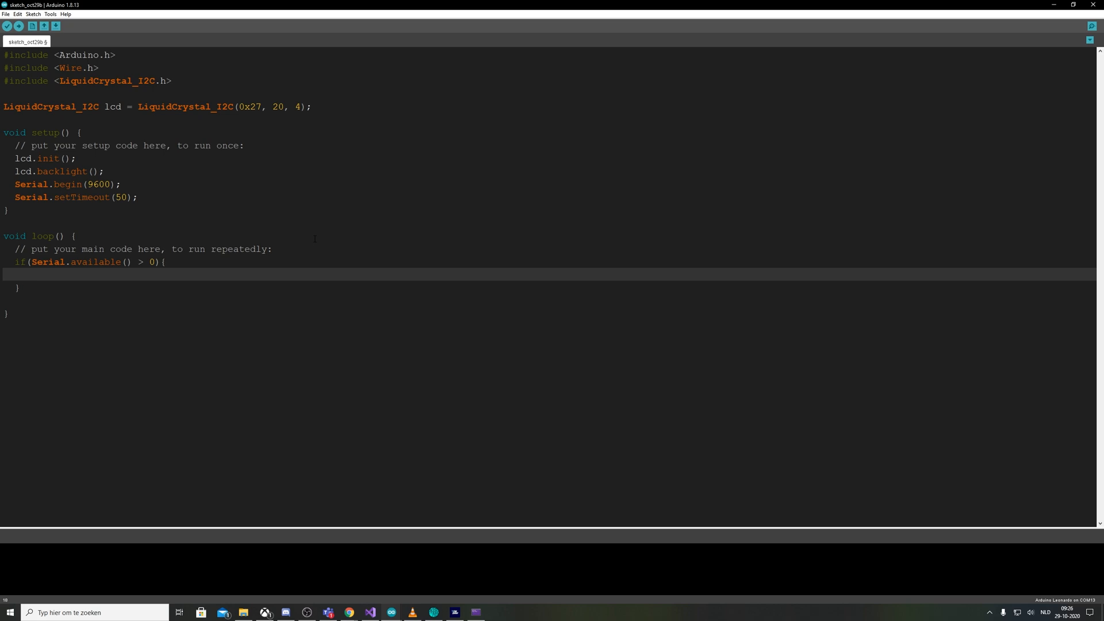
Read the incoming serial text into String inputText via Serial.readString()
type("st")
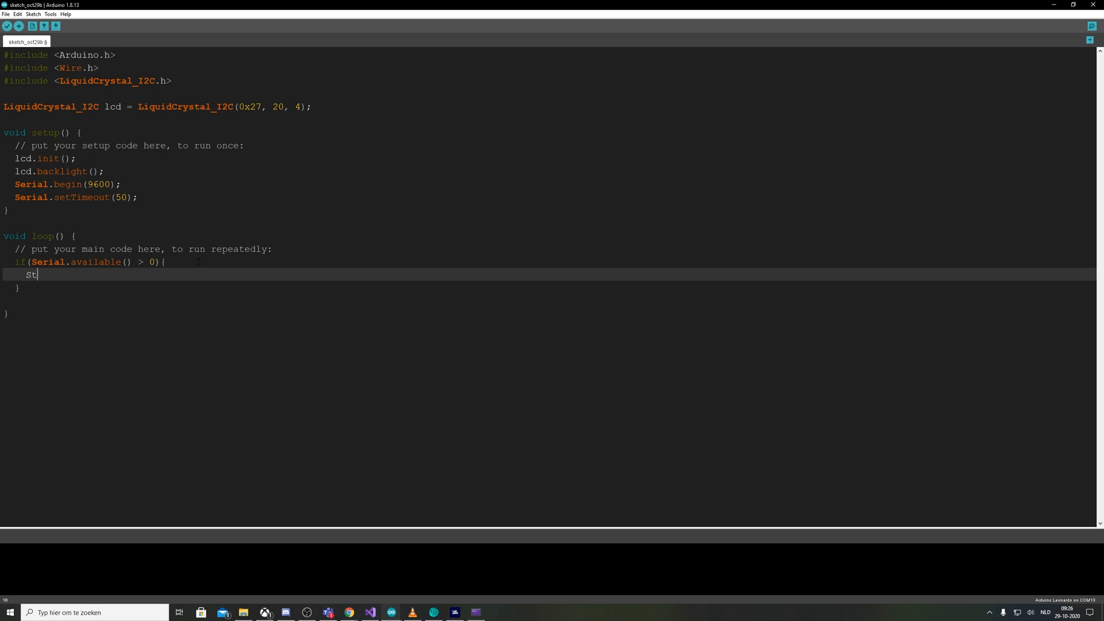
type("ring in")
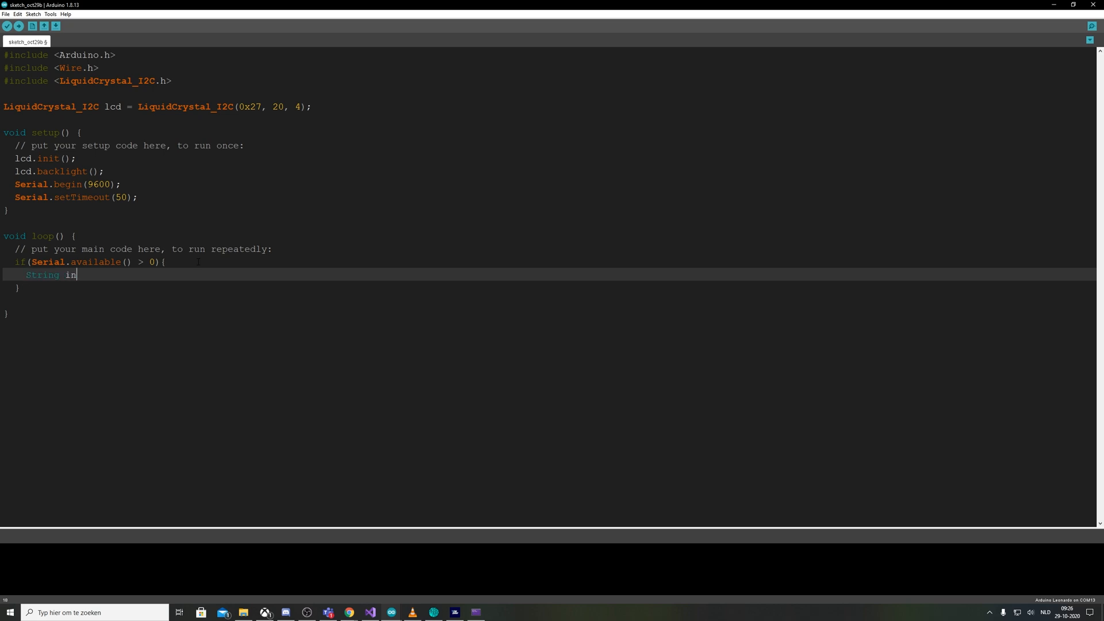
type("putText")
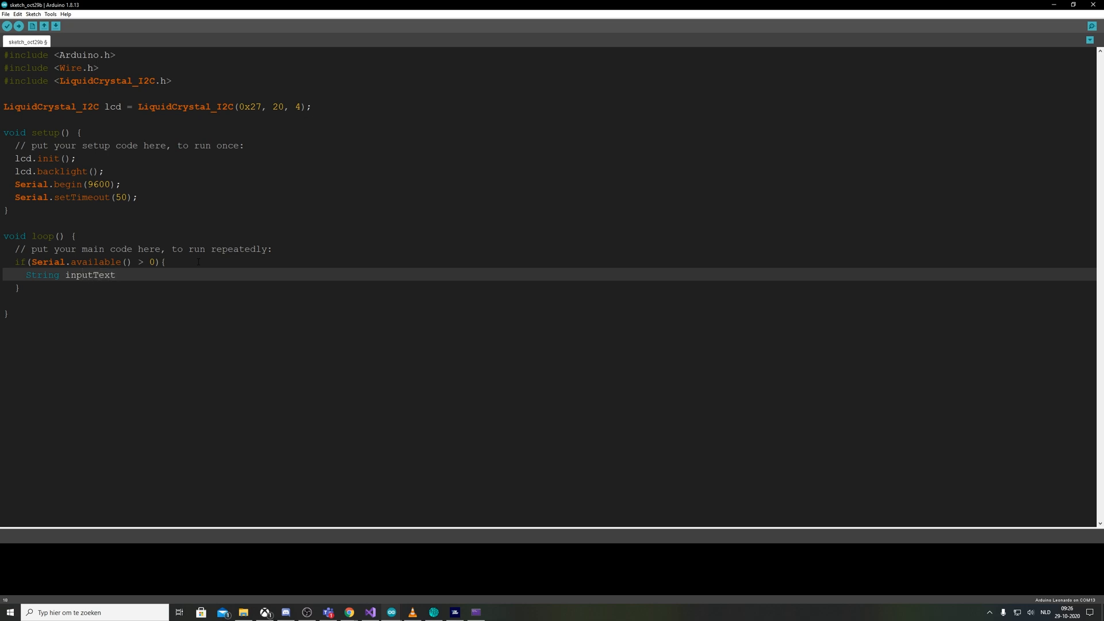
type("= Seroa")
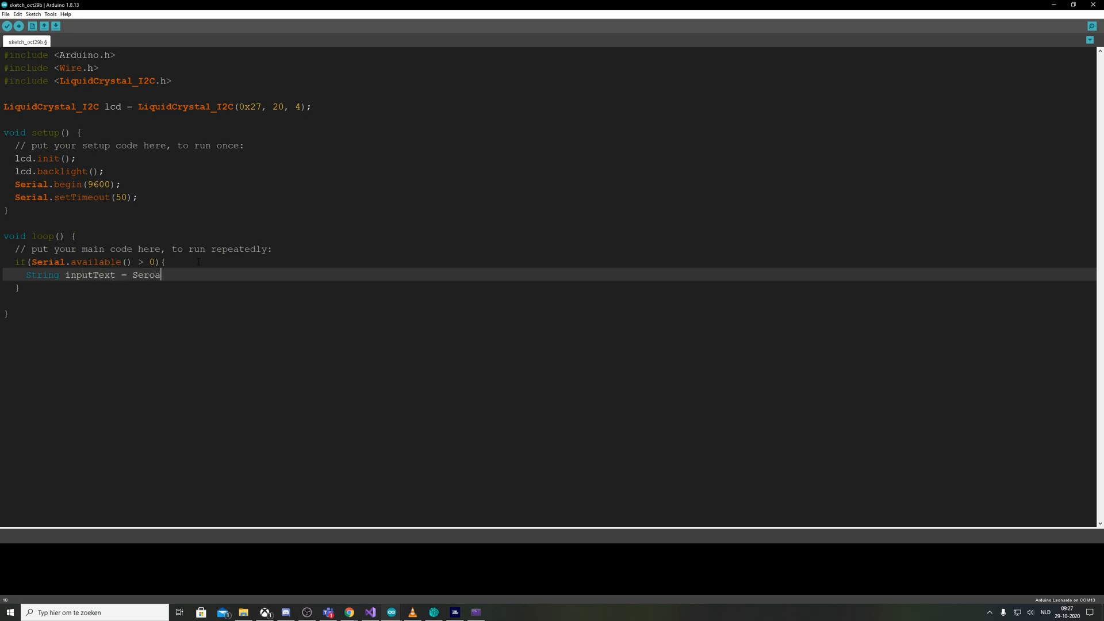
type("Serial.")
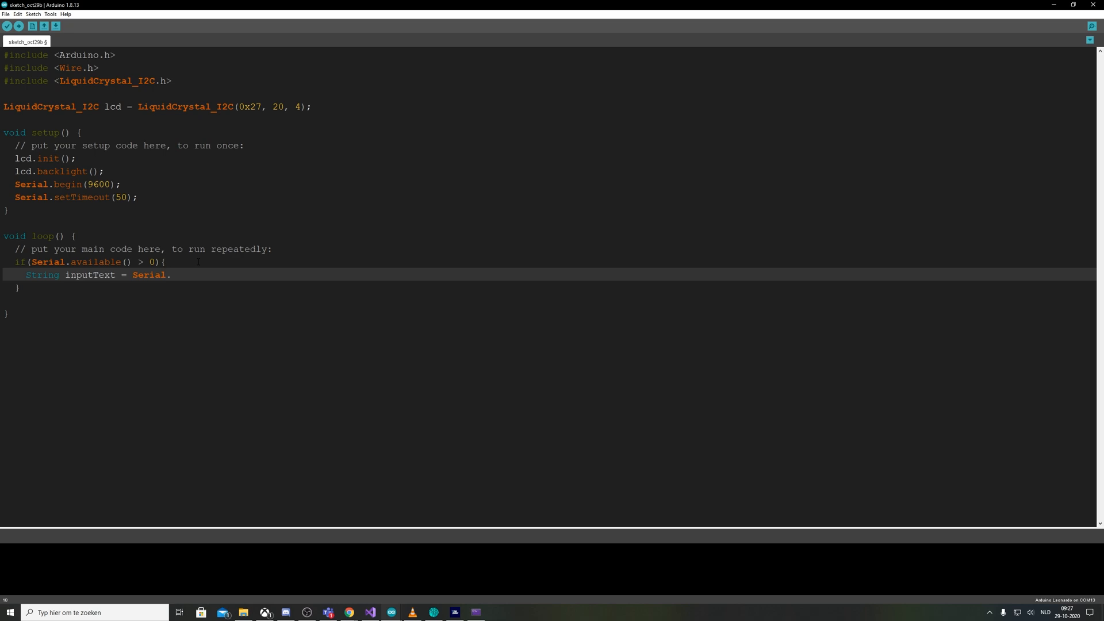
type("readStr")
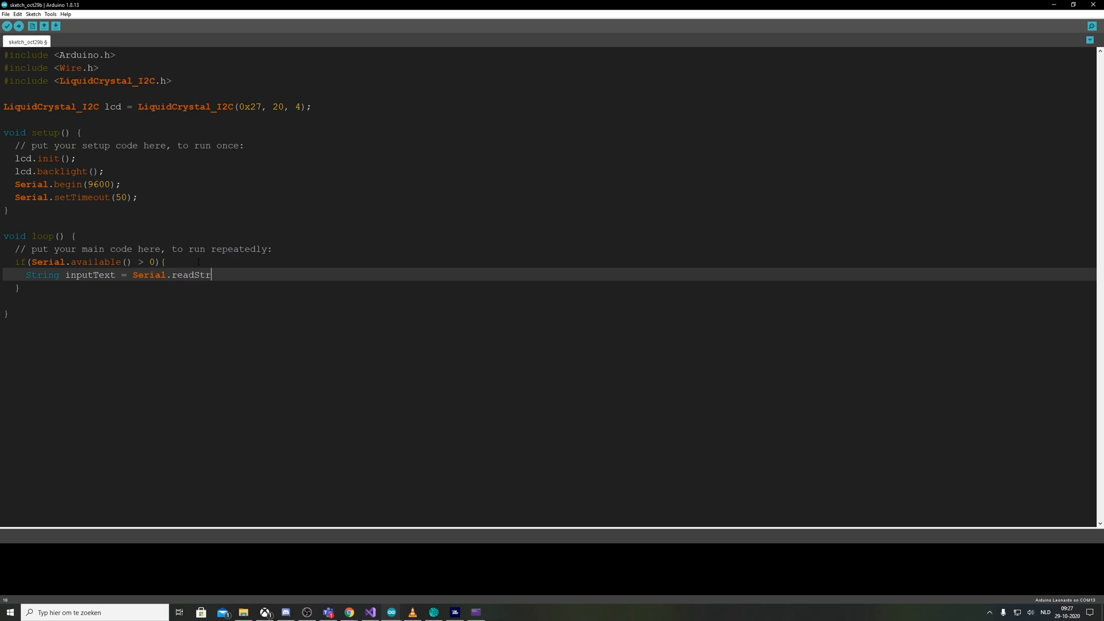
type("ing();")
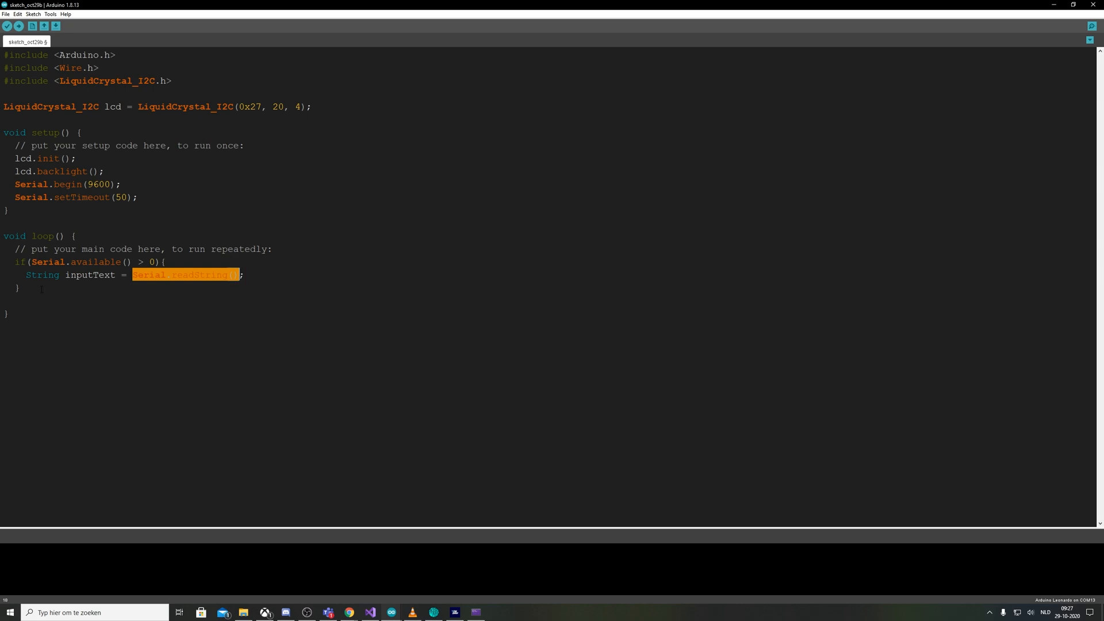
Store the first three characters in String prefix = inputText.substring(0,3)
left_click(320, 274)
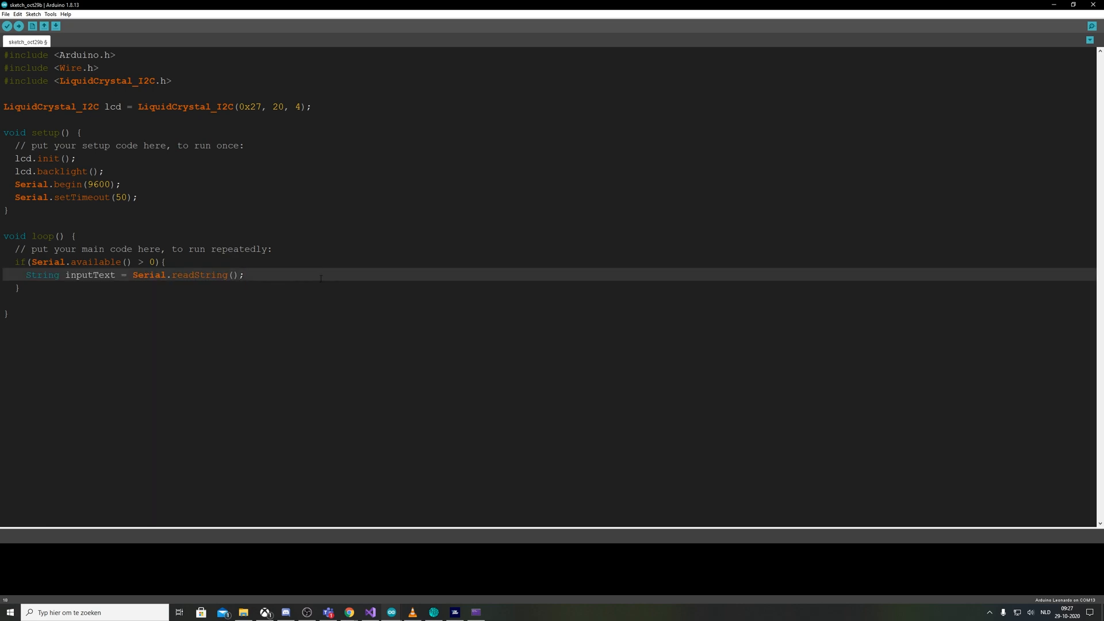
key("Enter")
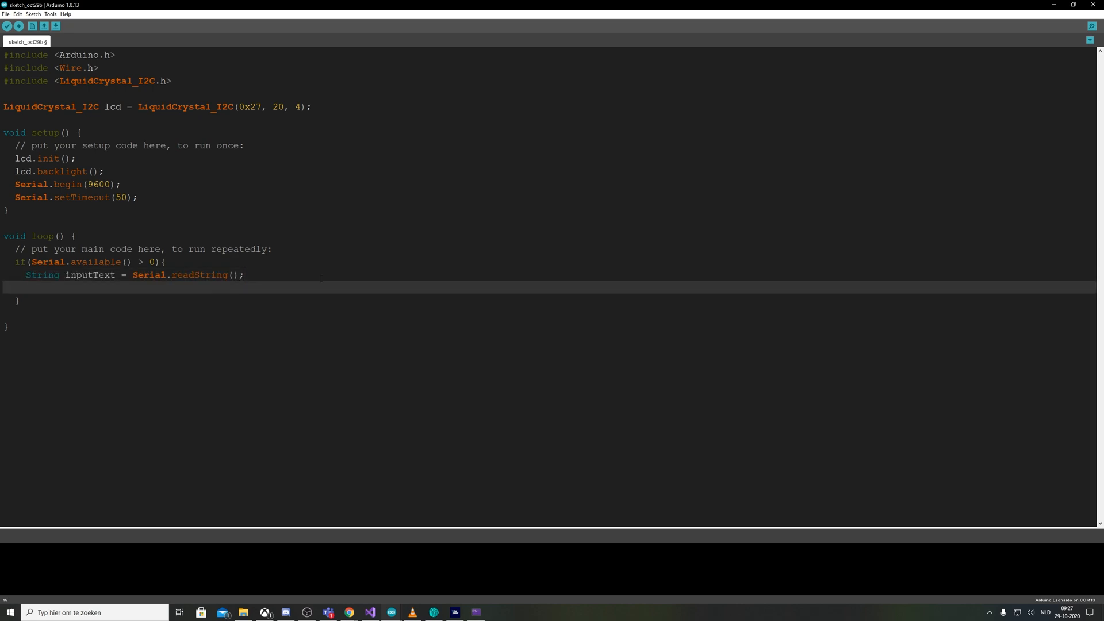
type("int")
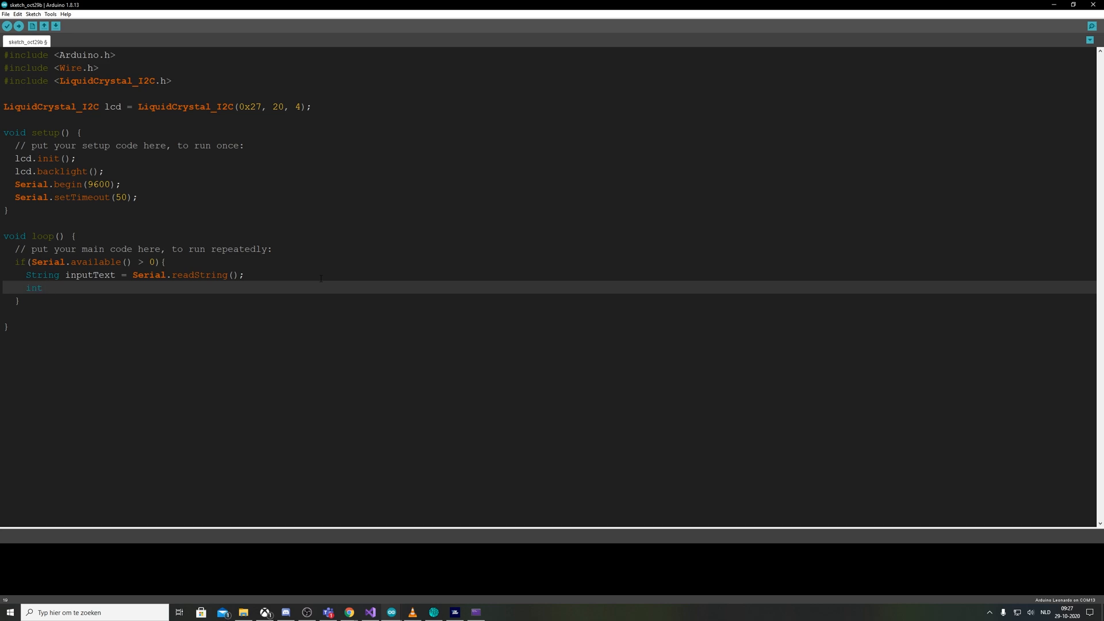
type("length =")
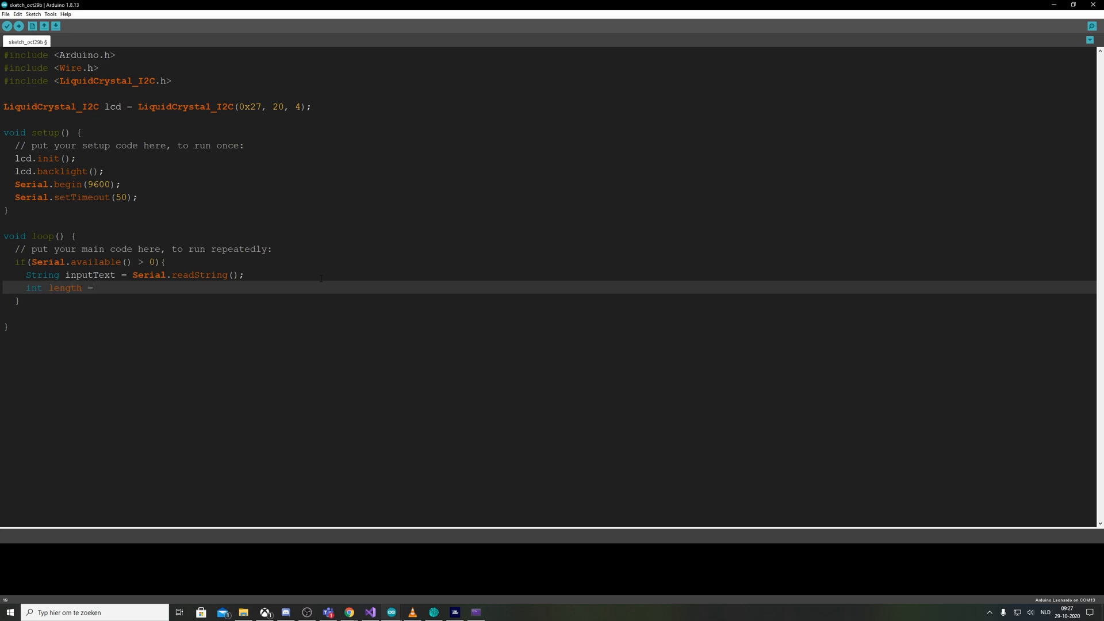
type("in")
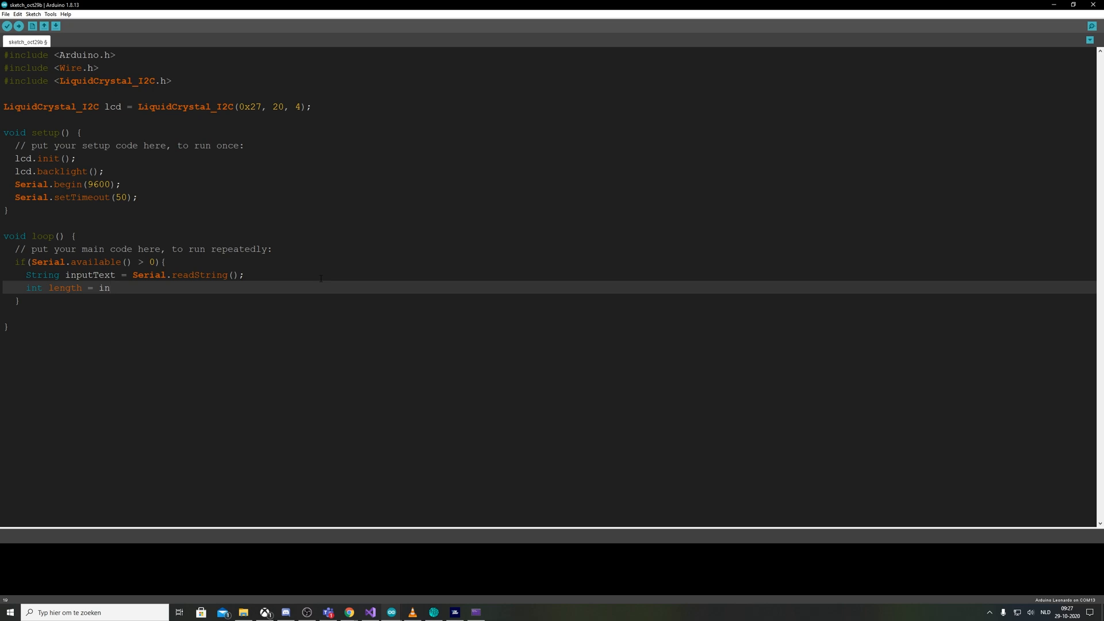
key("ctrl+shift+k")
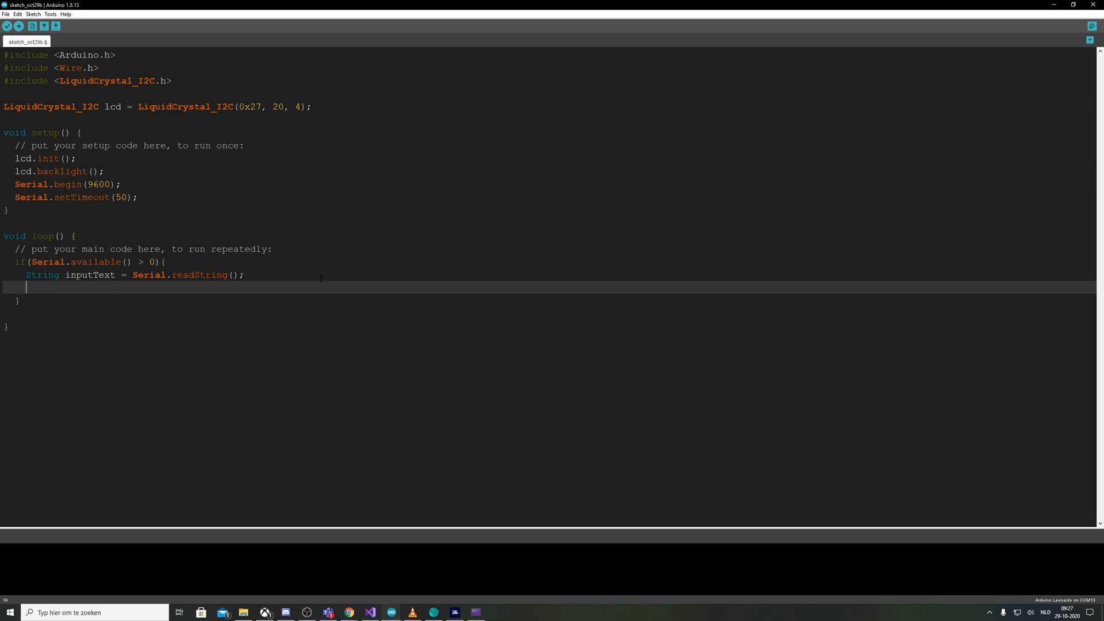
type("S")
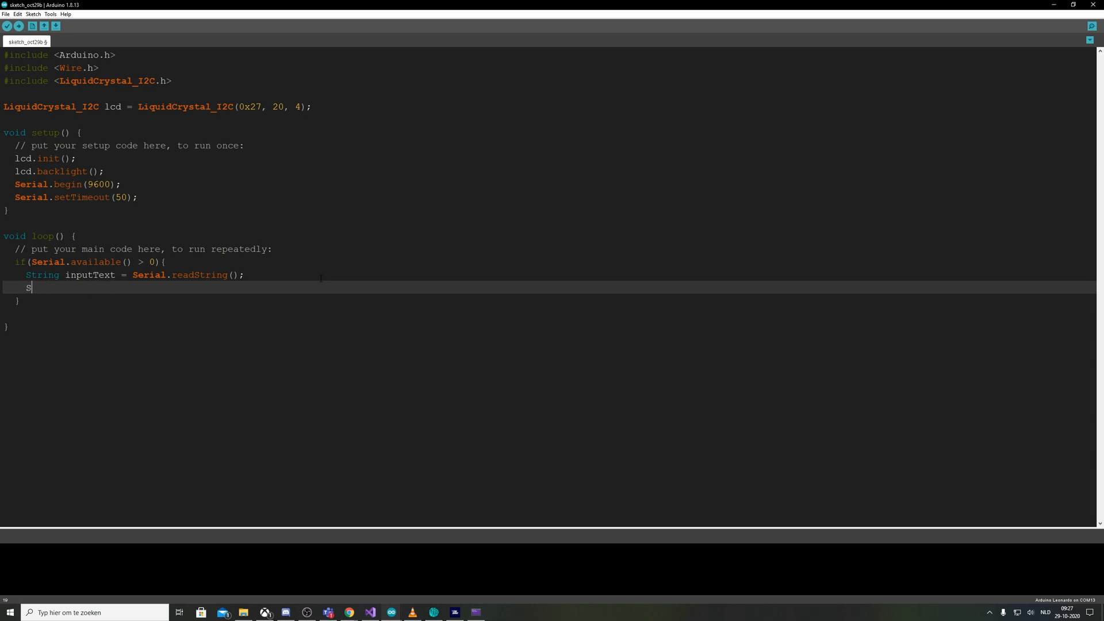
type("tring prefi")
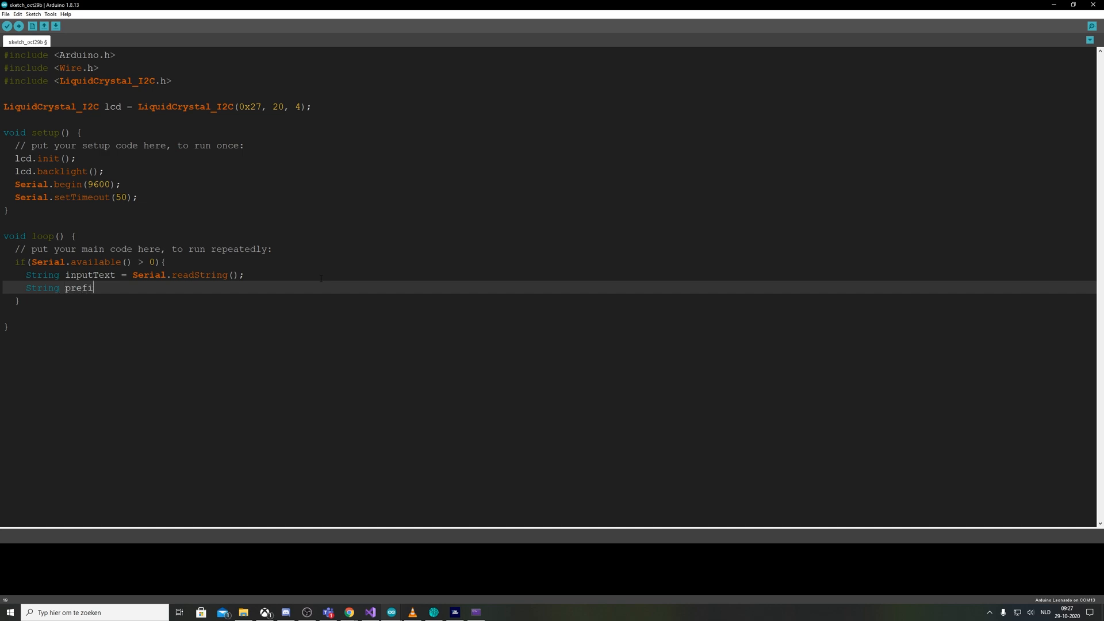
type("x =")
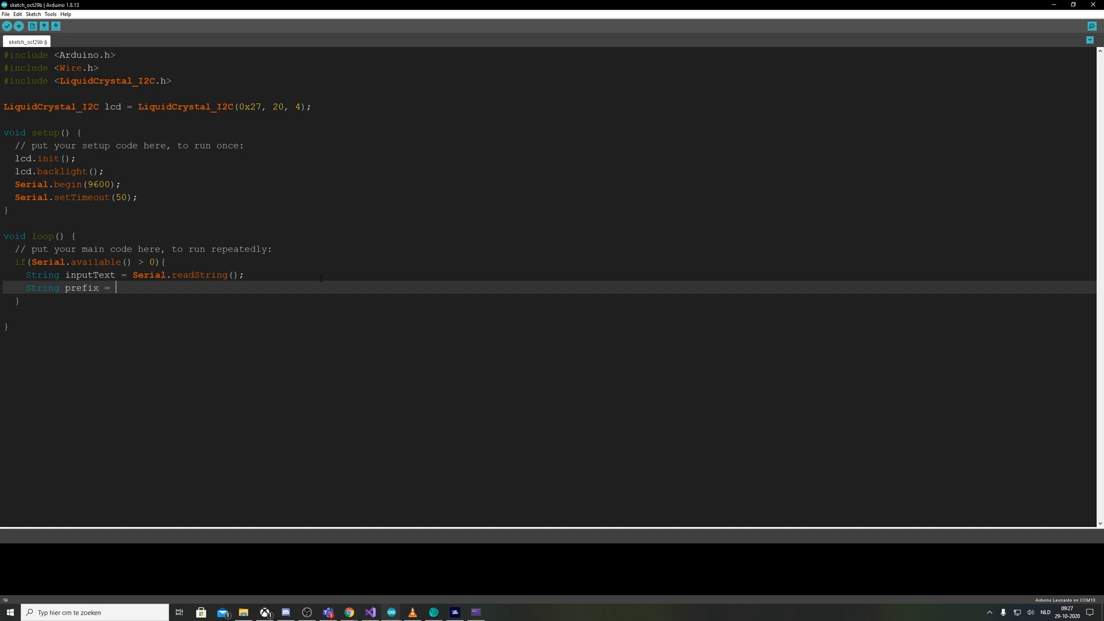
type("inp")
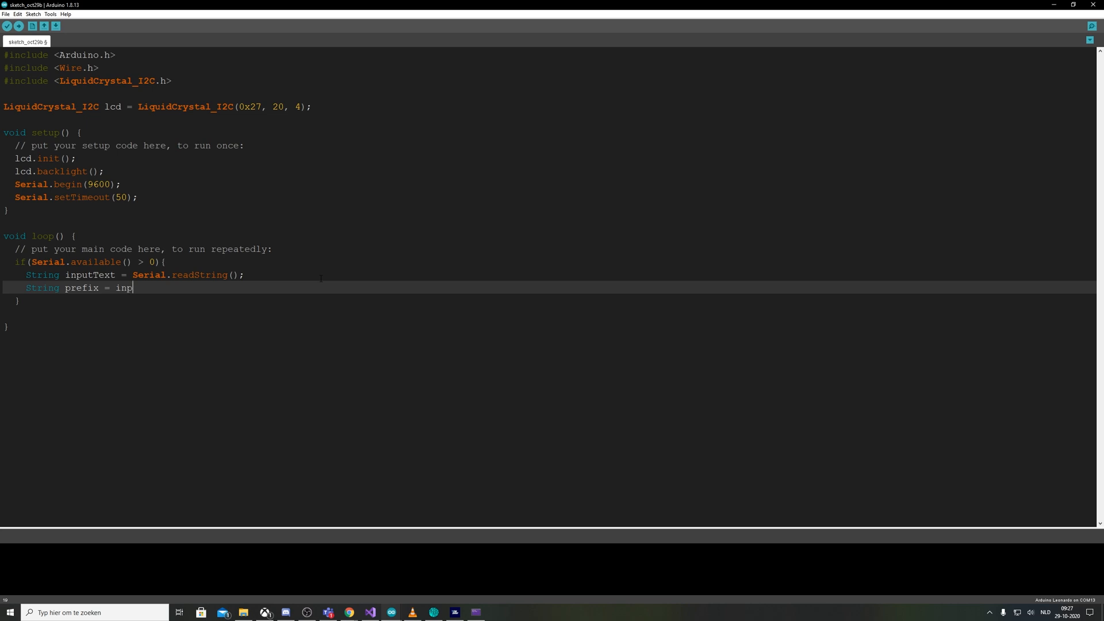
type("utText.substring(")
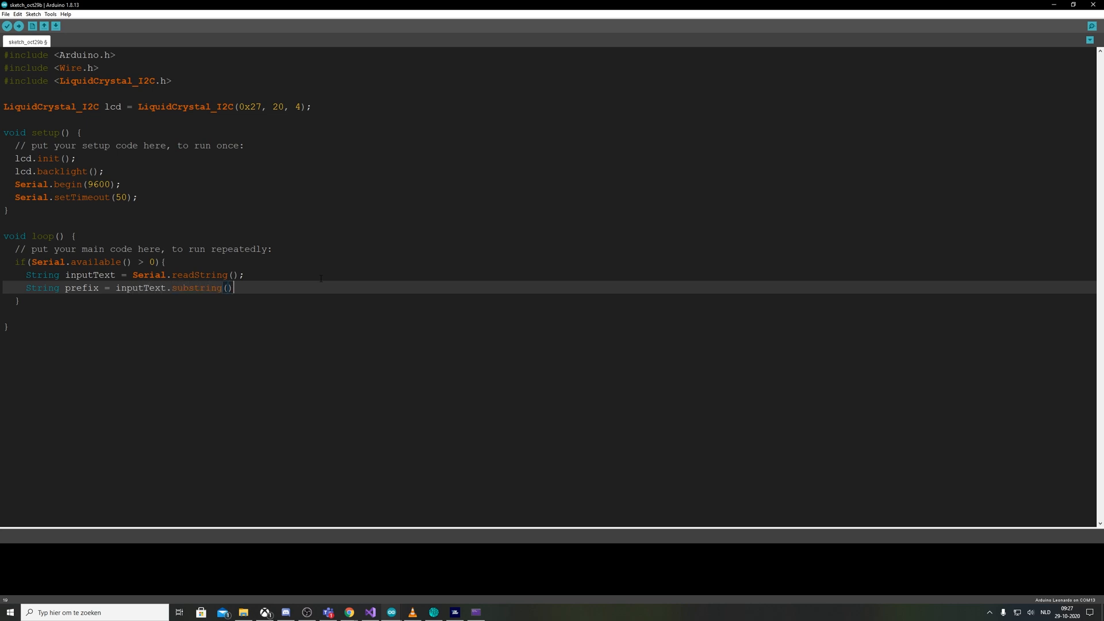
type("0")
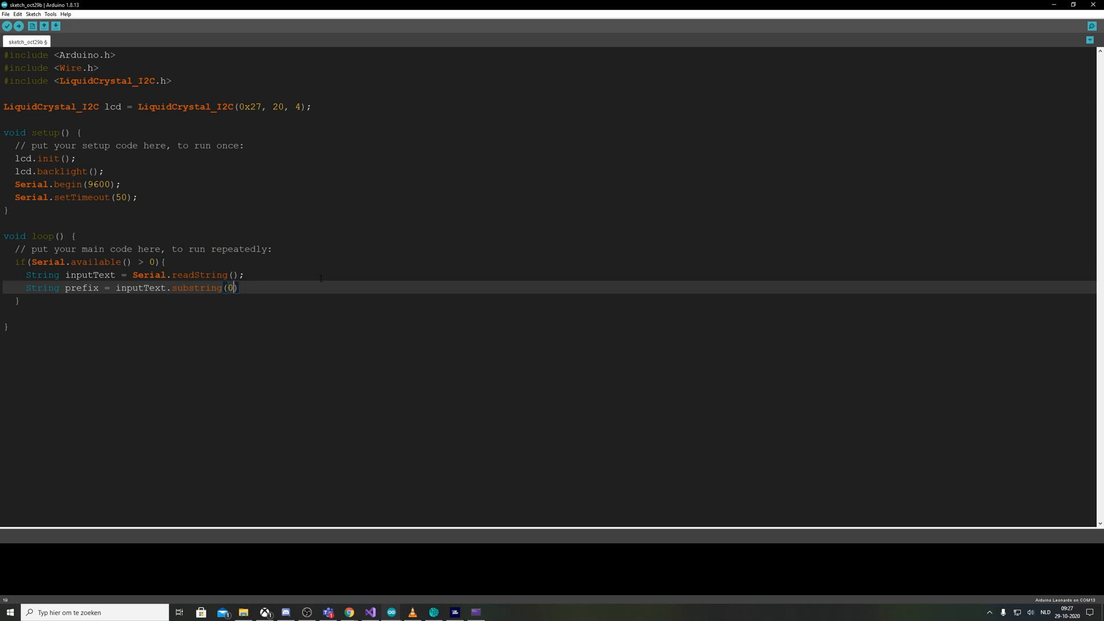
type(",3")
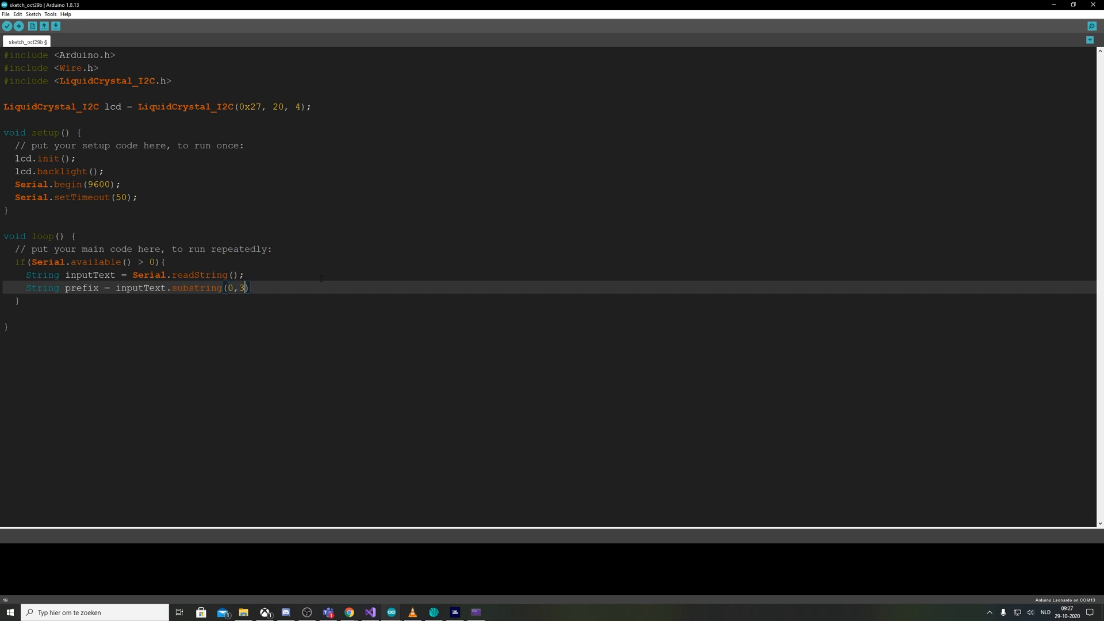
type(");")
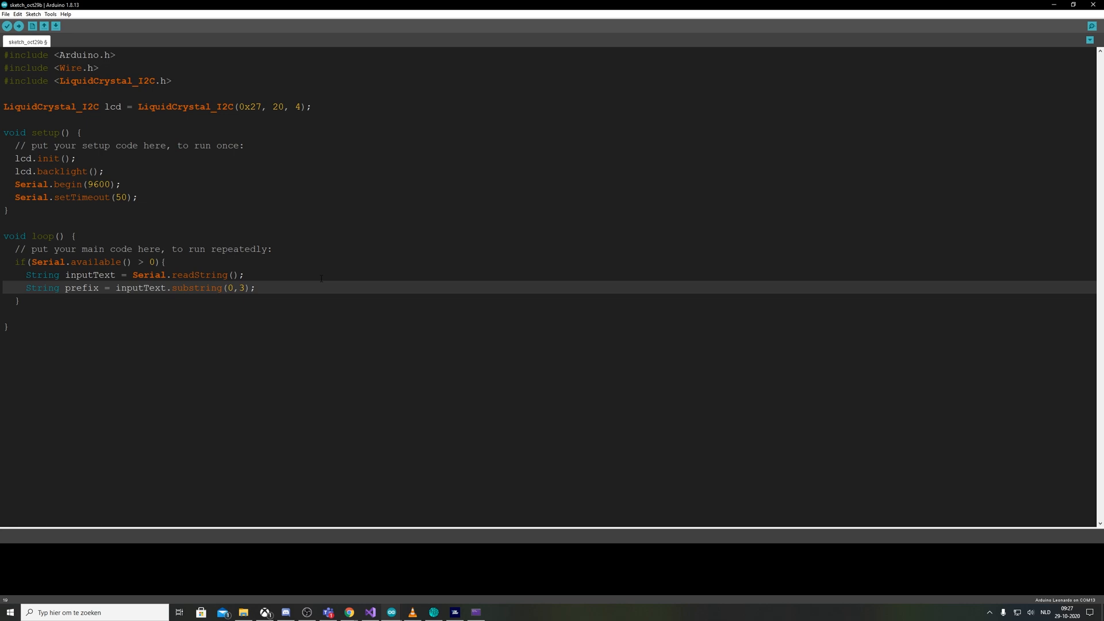
mouse_move(378, 551)
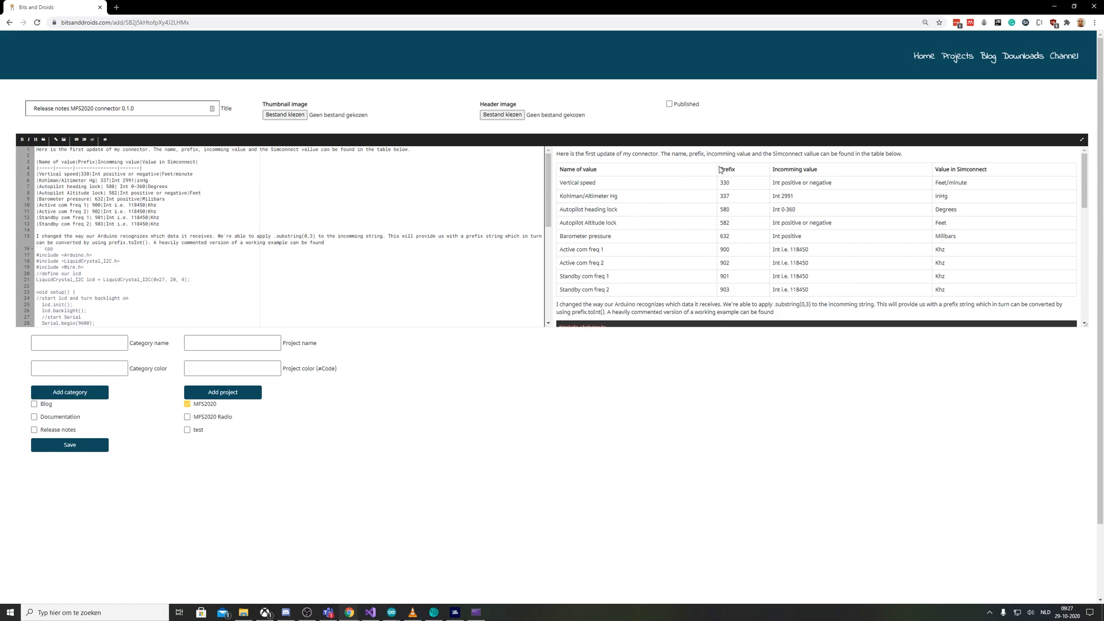
left_click_drag(557, 170, 739, 222)
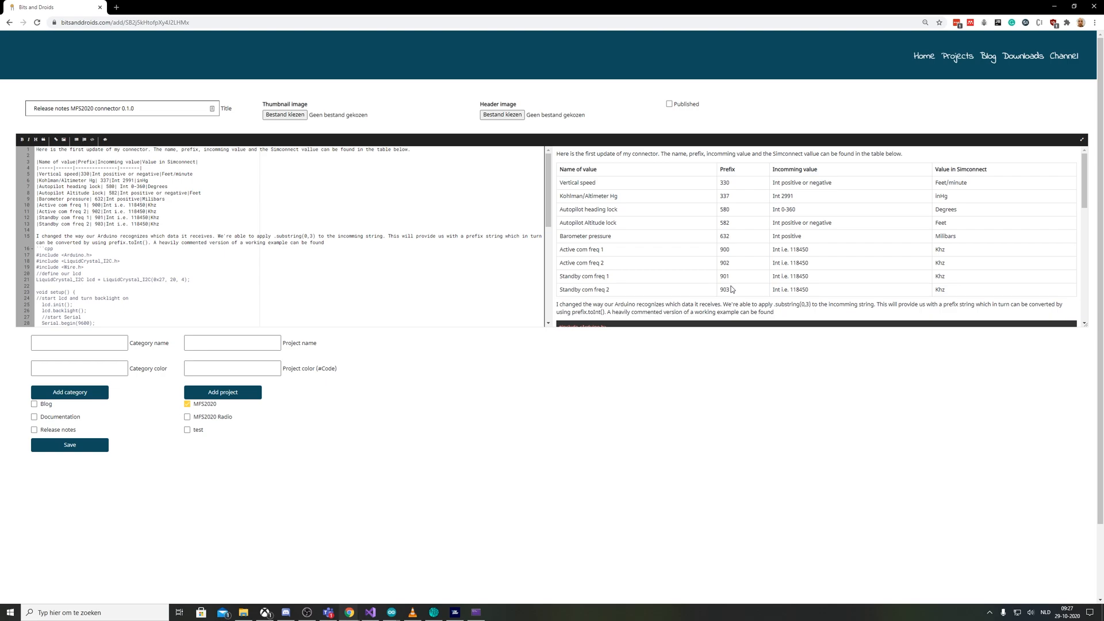
left_click_drag(563, 169, 732, 289)
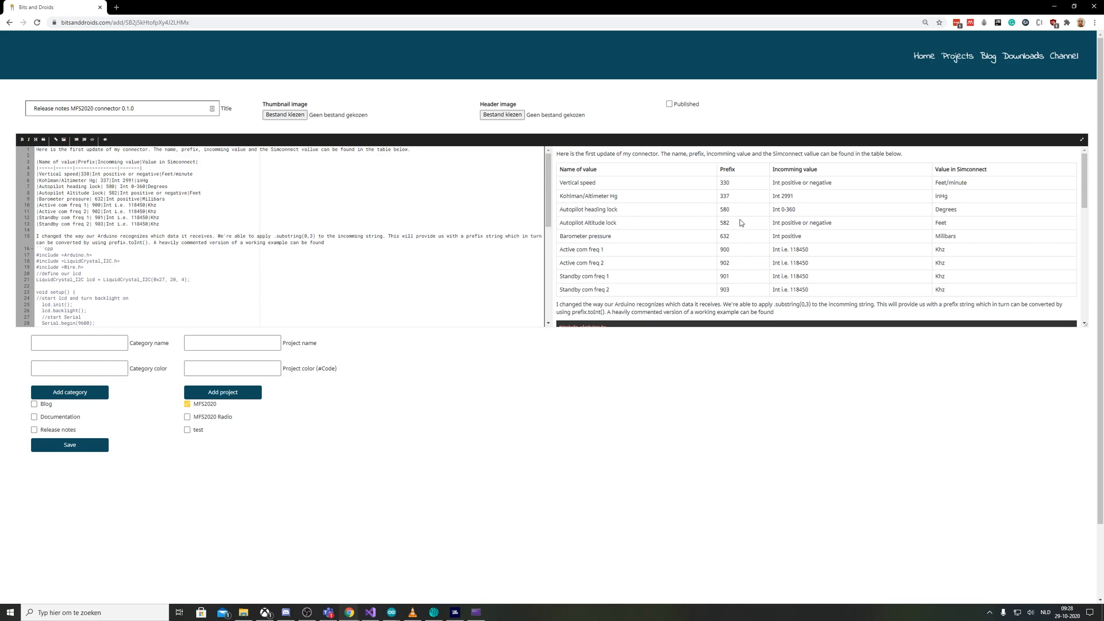
mouse_move(689, 218)
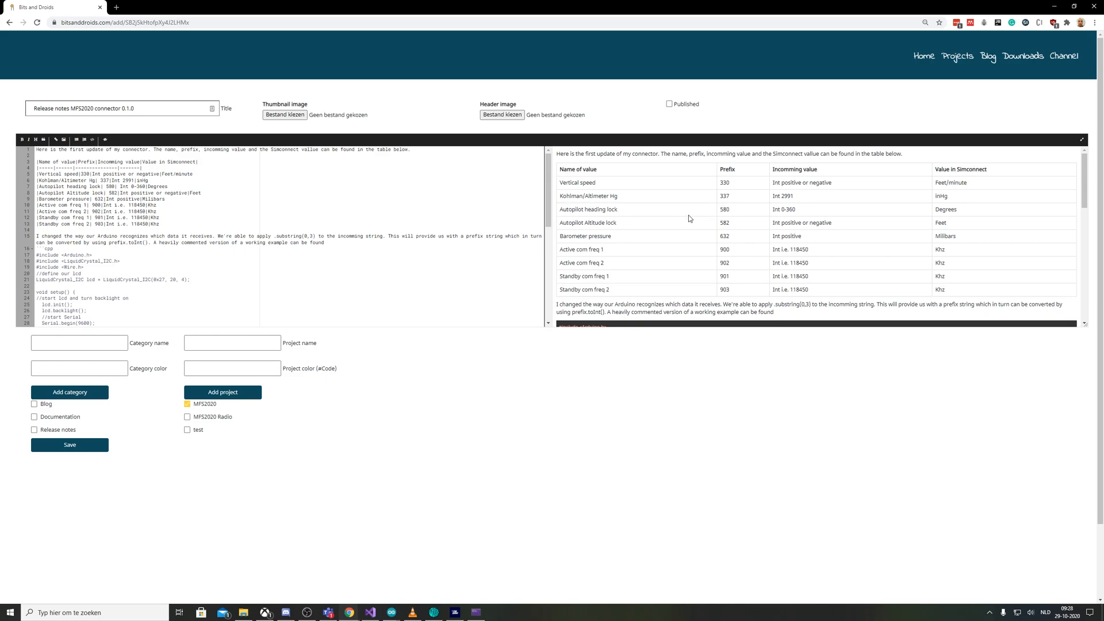
left_click_drag(563, 169, 616, 209)
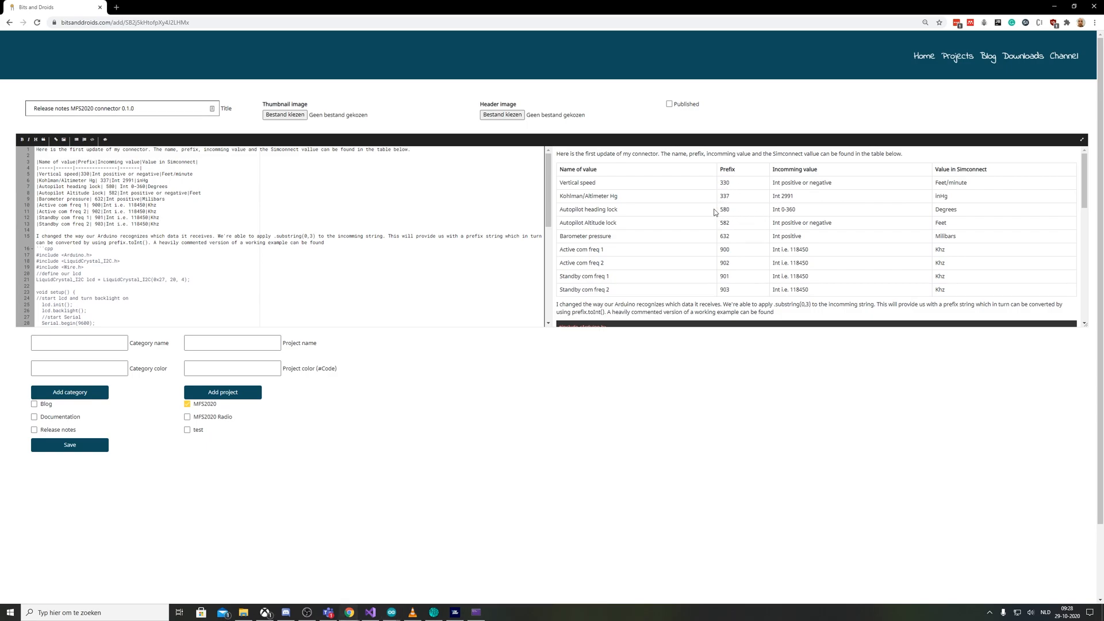
double_click(723, 209)
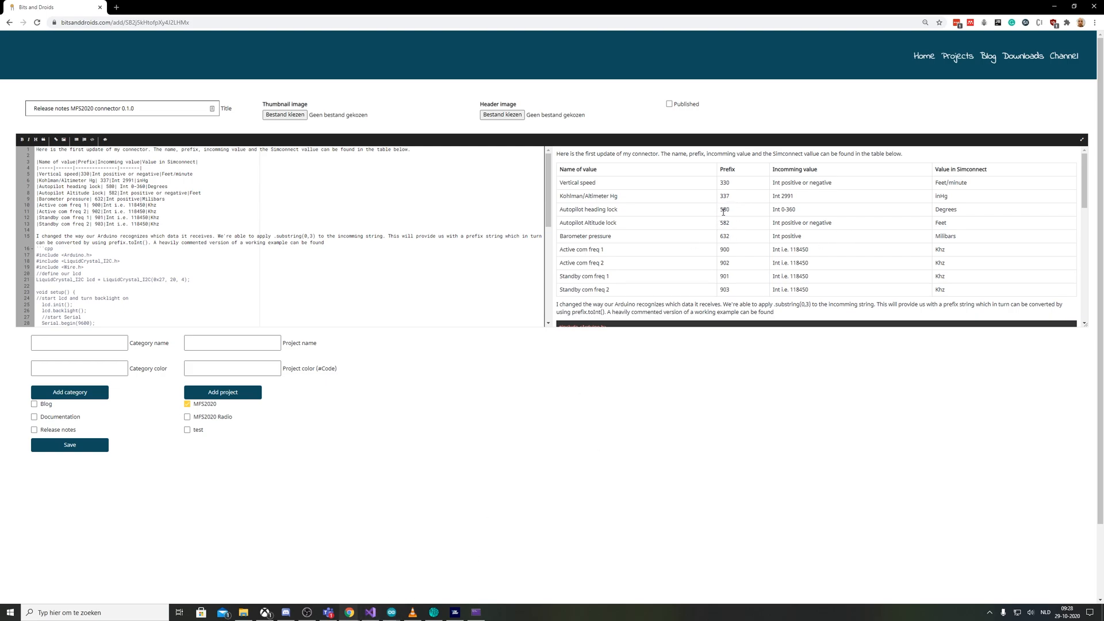
double_click(723, 209)
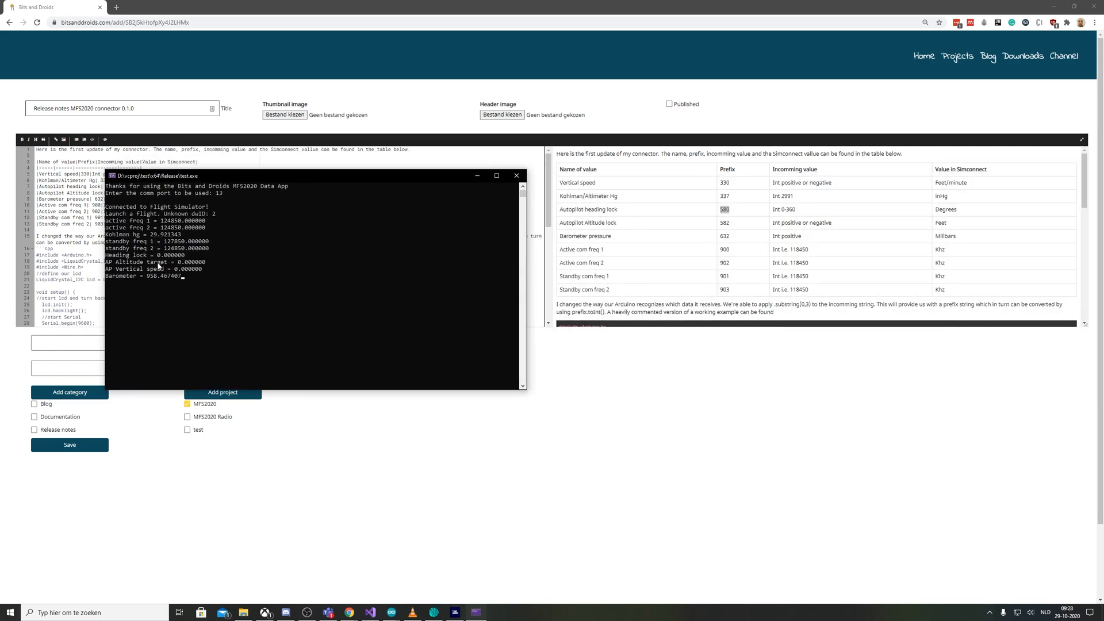
mouse_move(161, 263)
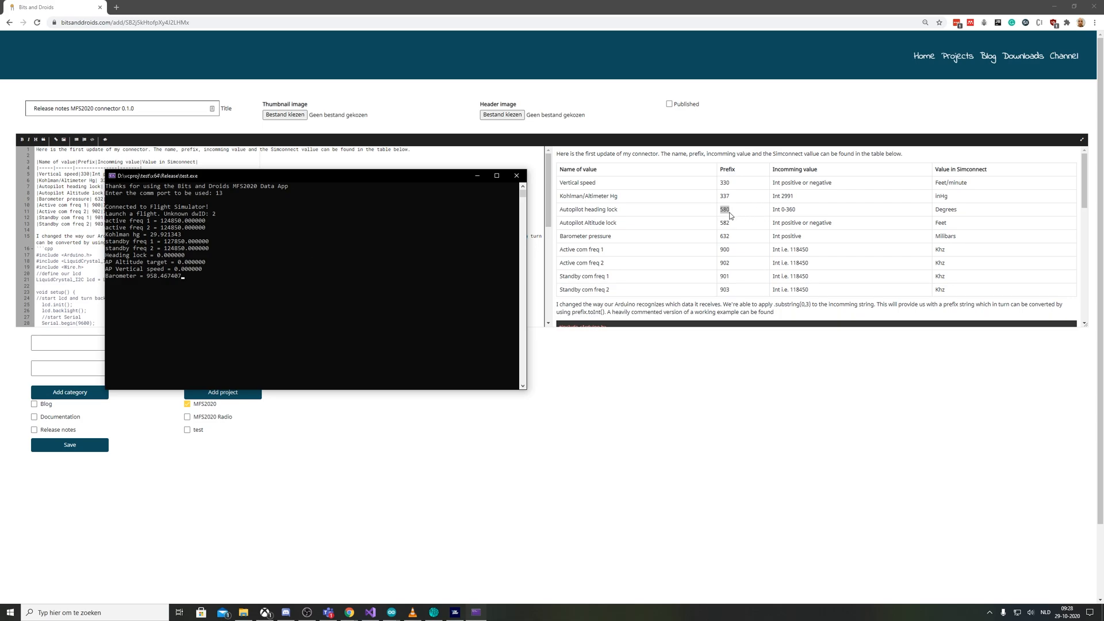
mouse_move(214, 252)
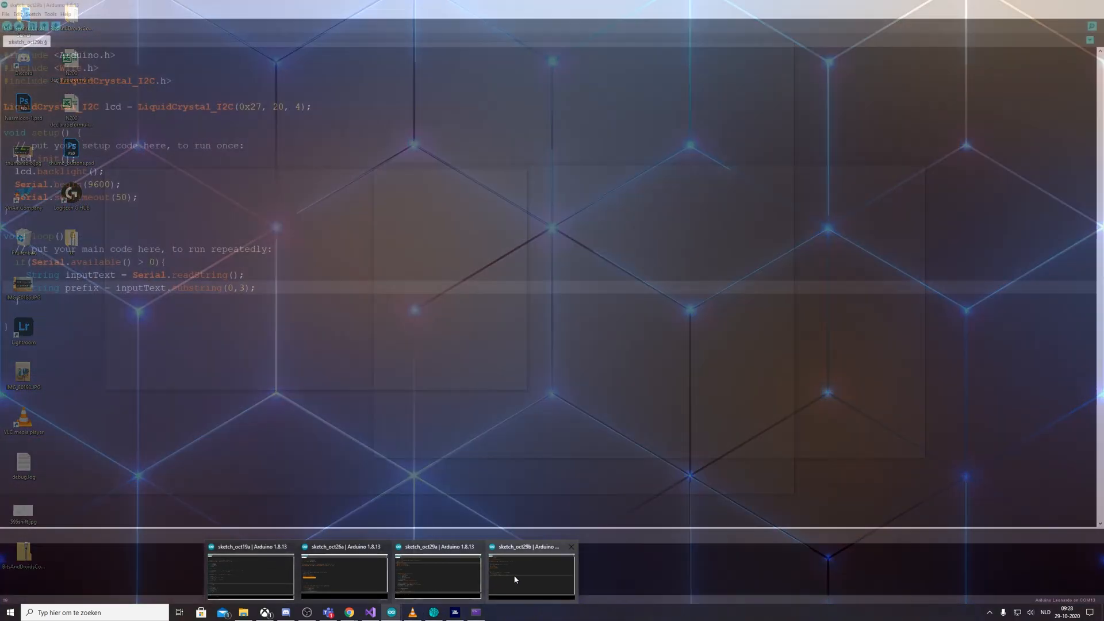
Add String value = inputText.substring(3) to hold the rest of the input
left_click(531, 574)
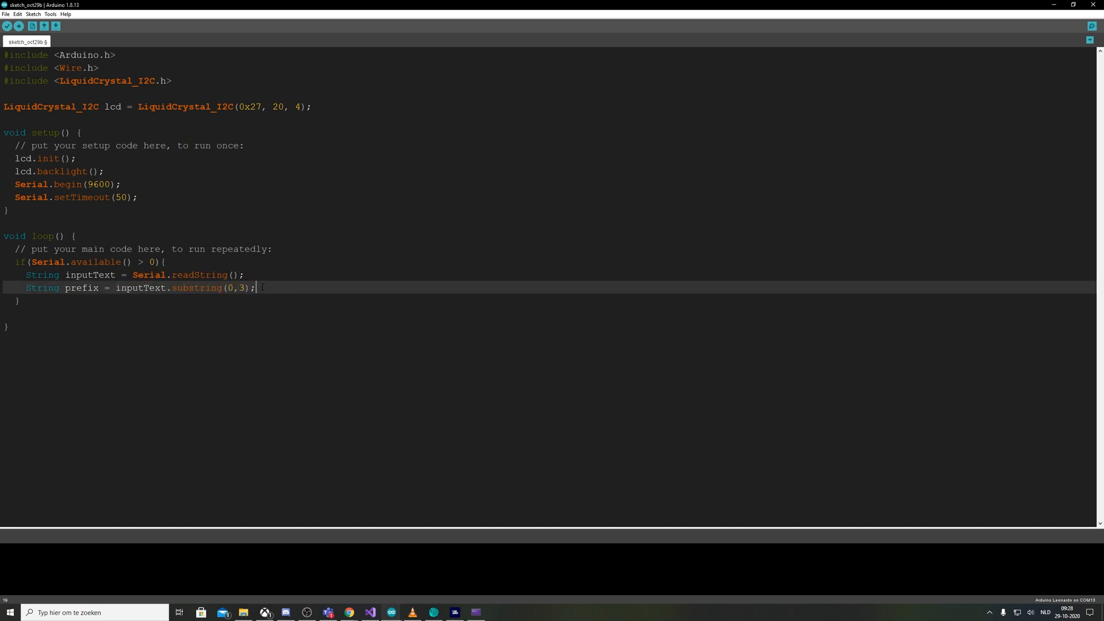
type("Stri")
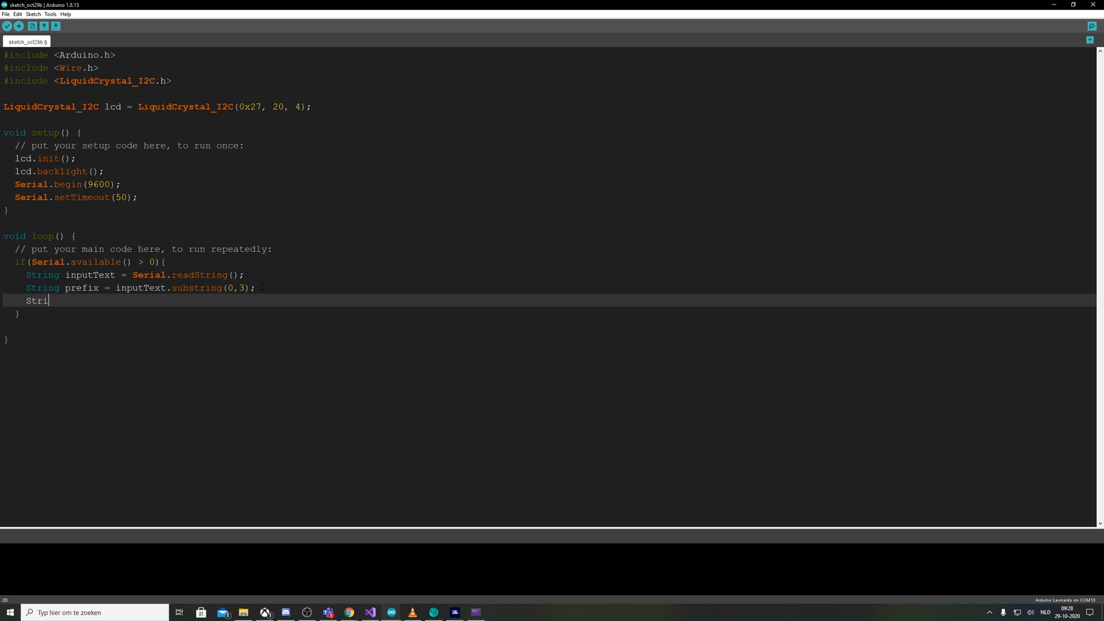
type("ng value =")
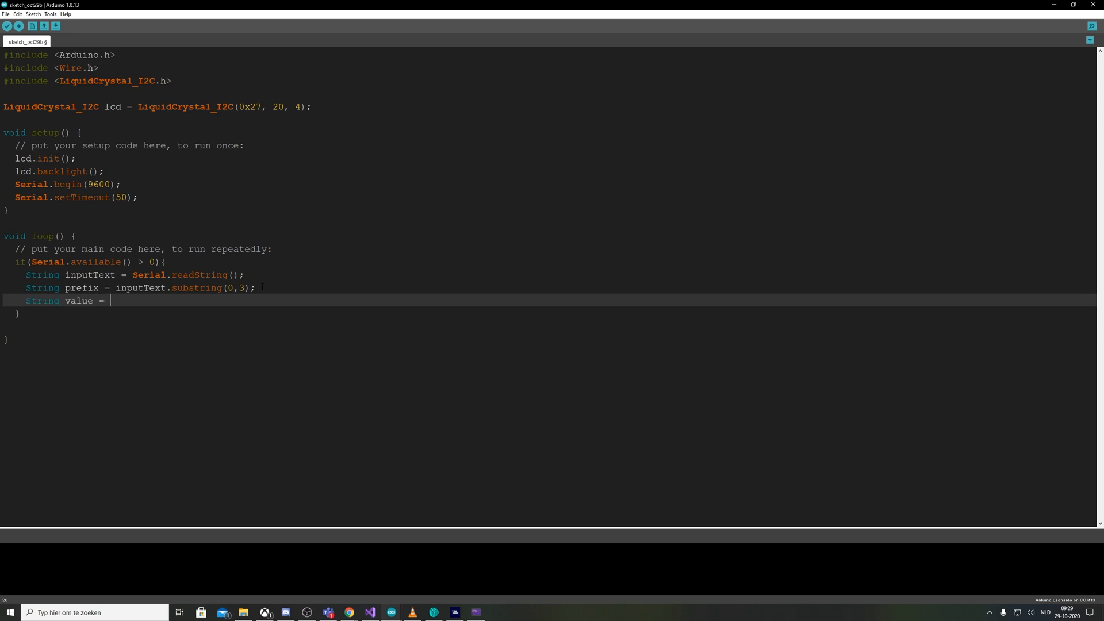
type("om")
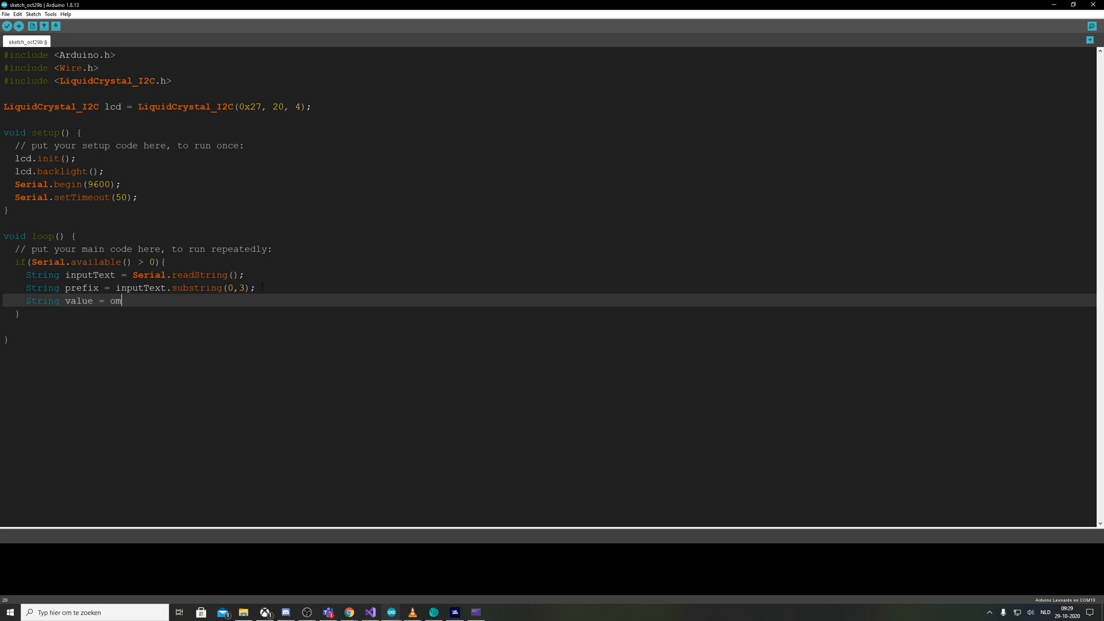
type("inputTe")
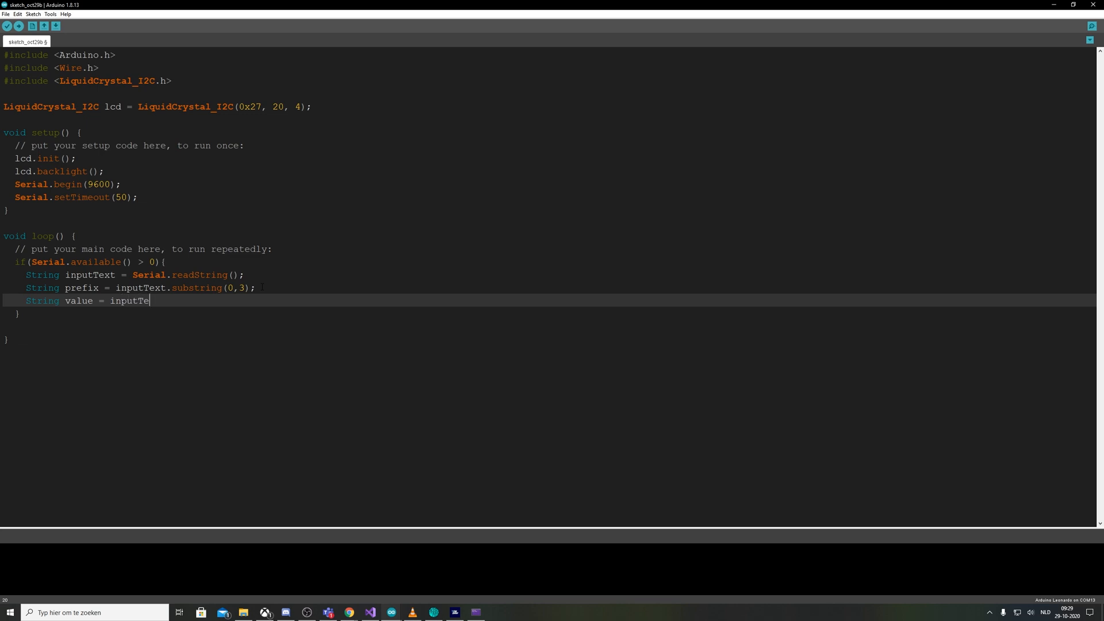
type("xt.subn")
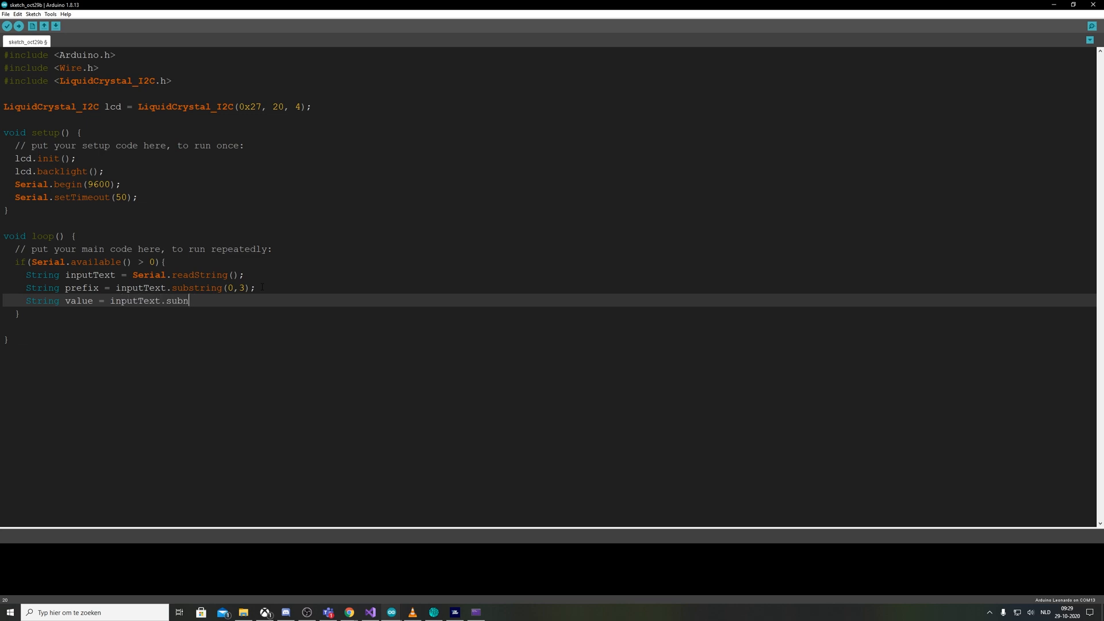
type("string(")
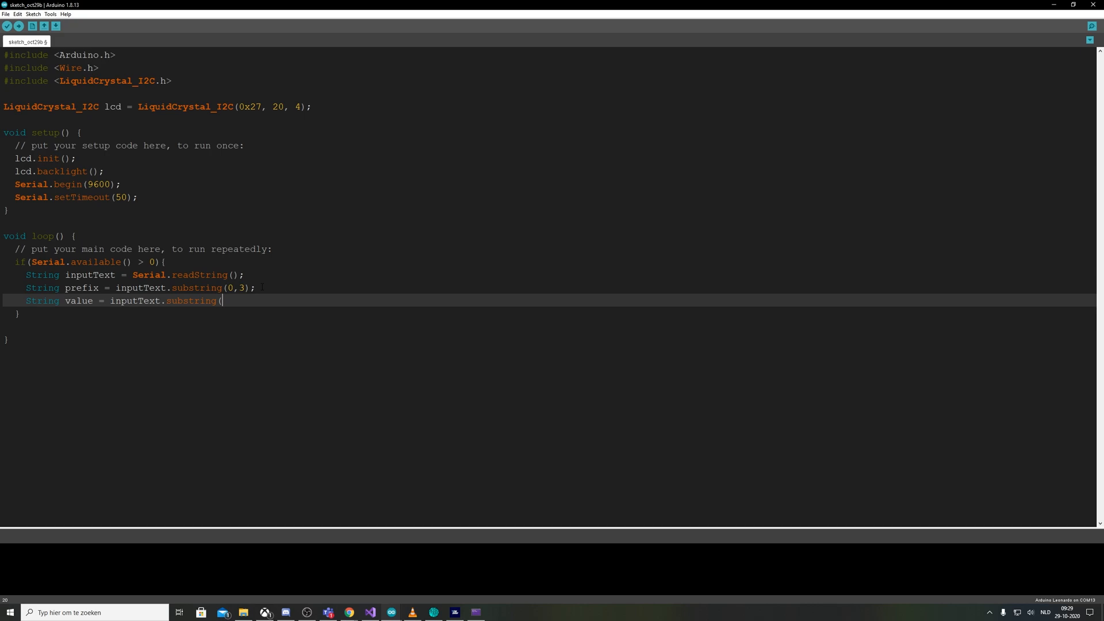
type("3);")
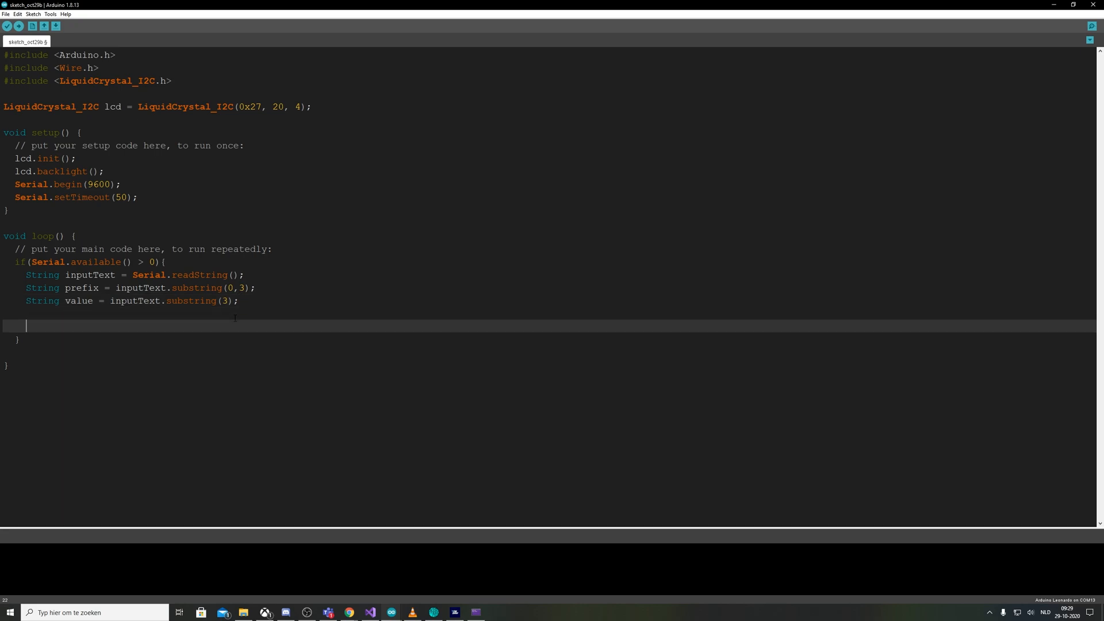
Open a switch(prefix) block with a case 900 label
type("swi")
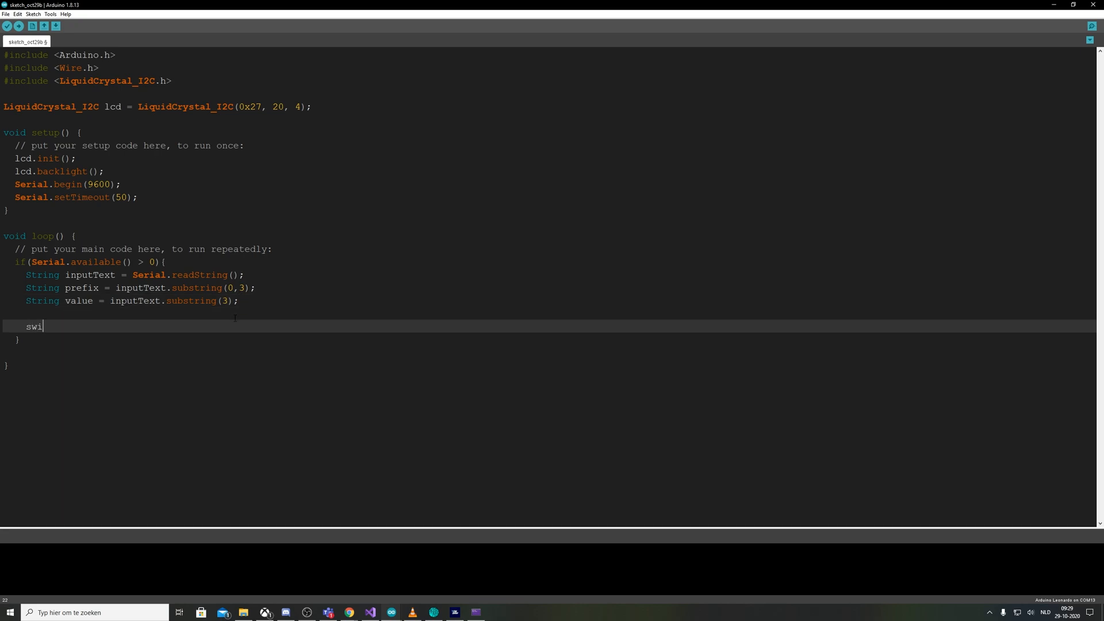
type("tch(")
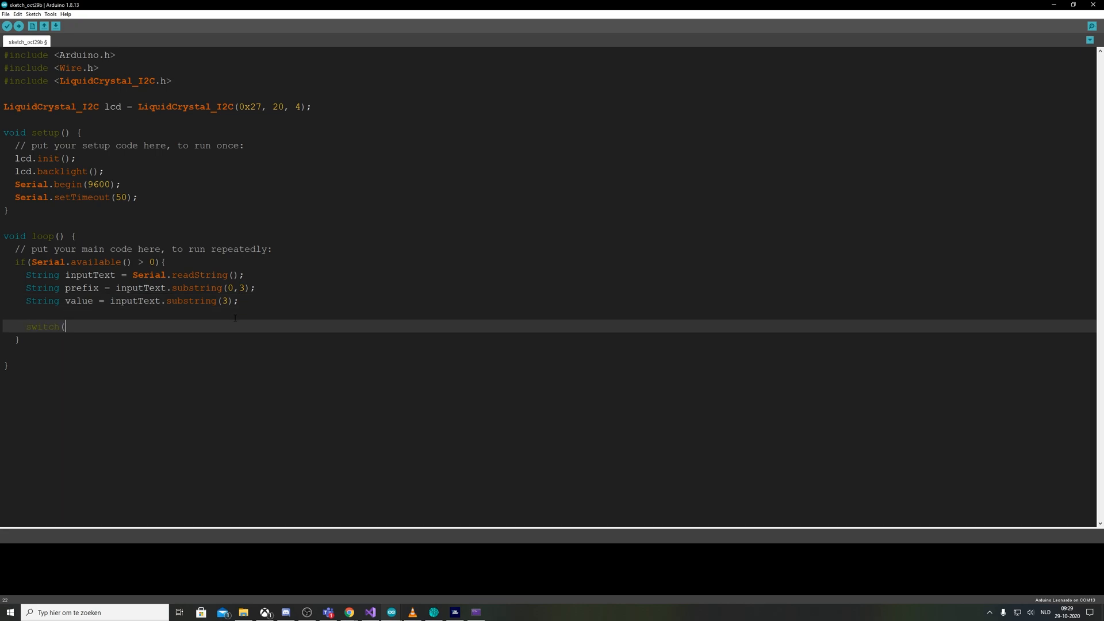
type("prefix)P")
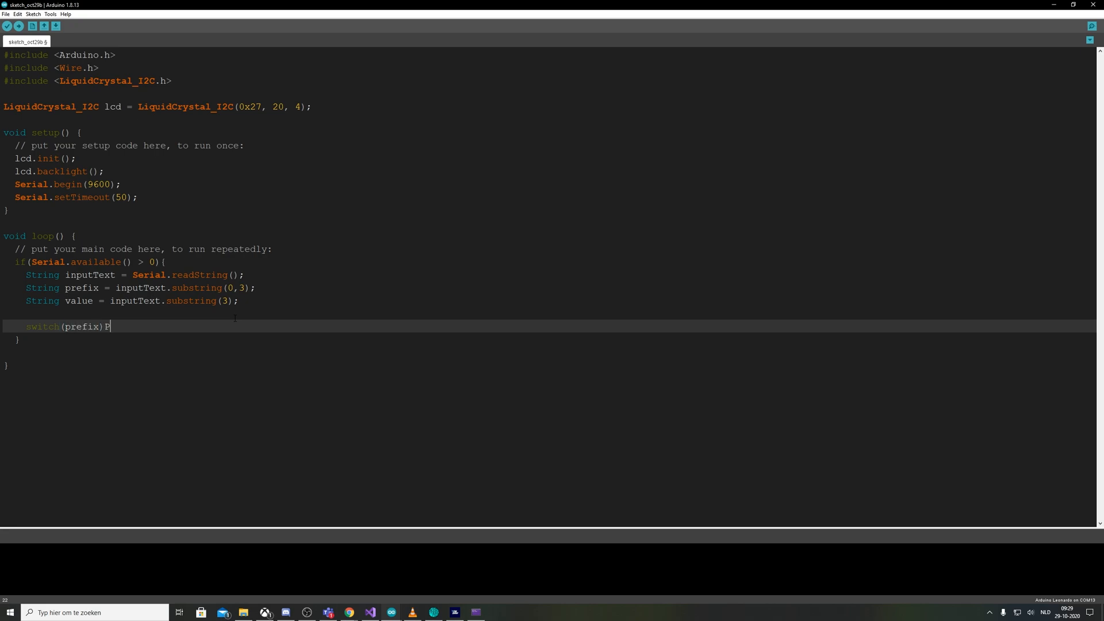
type("{")
type("case")
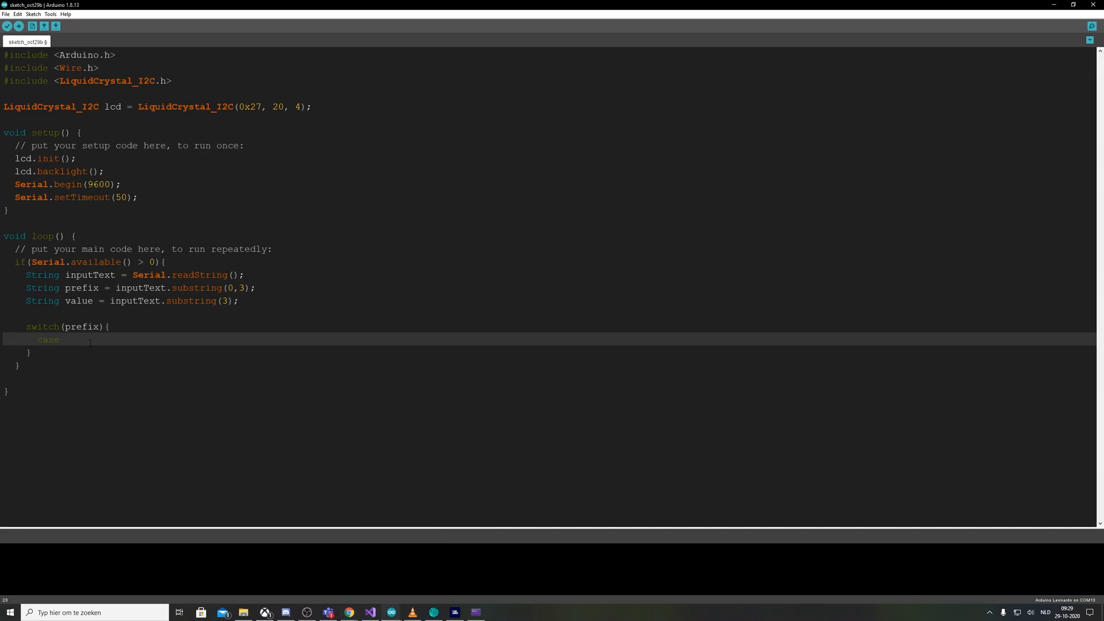
type("900:{")
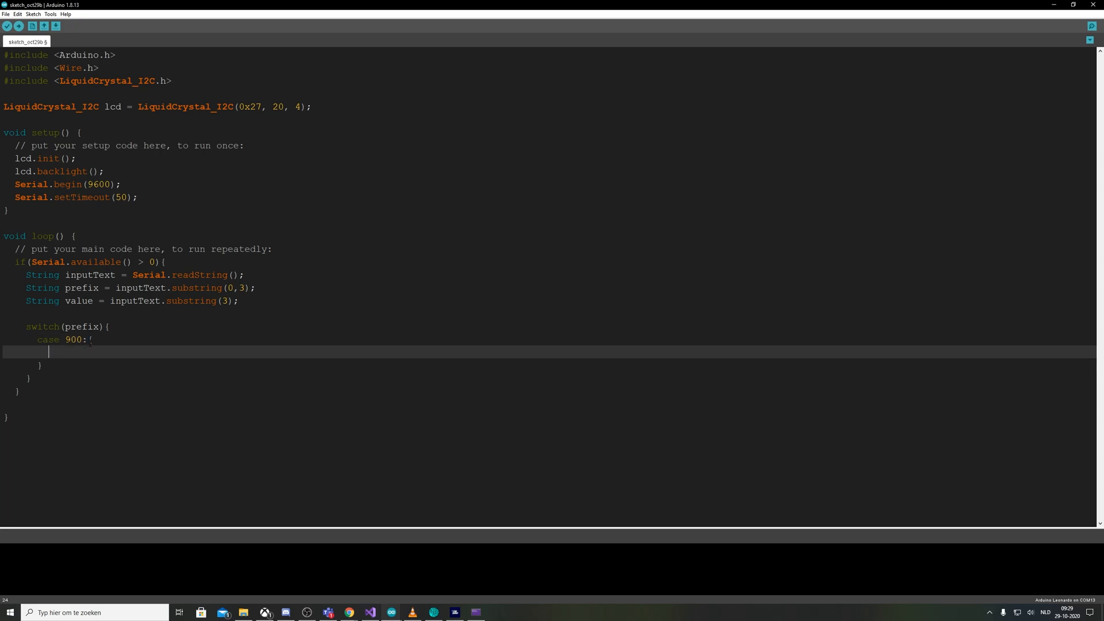
In case 900, set the LCD cursor to 0,0, print value, and break
type("lcd.")
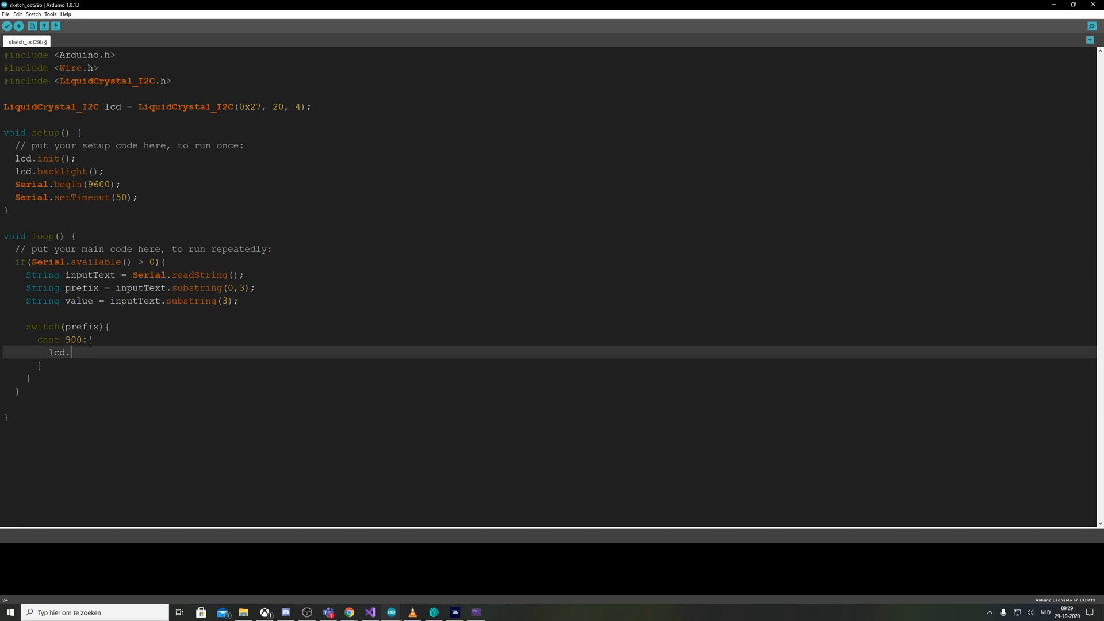
type("s")
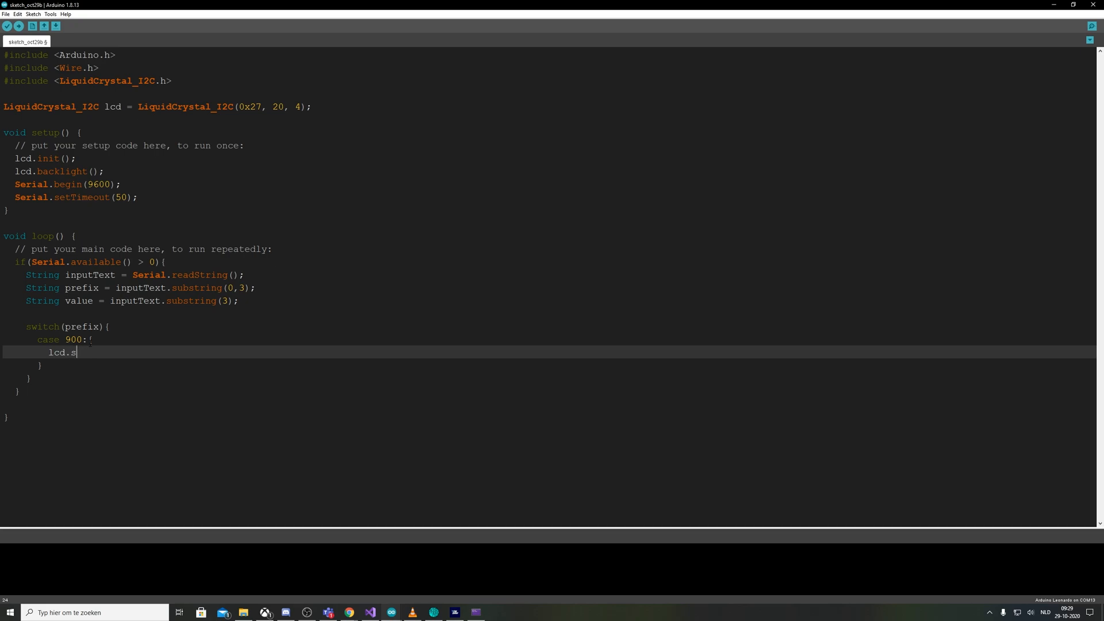
type("etCurso")
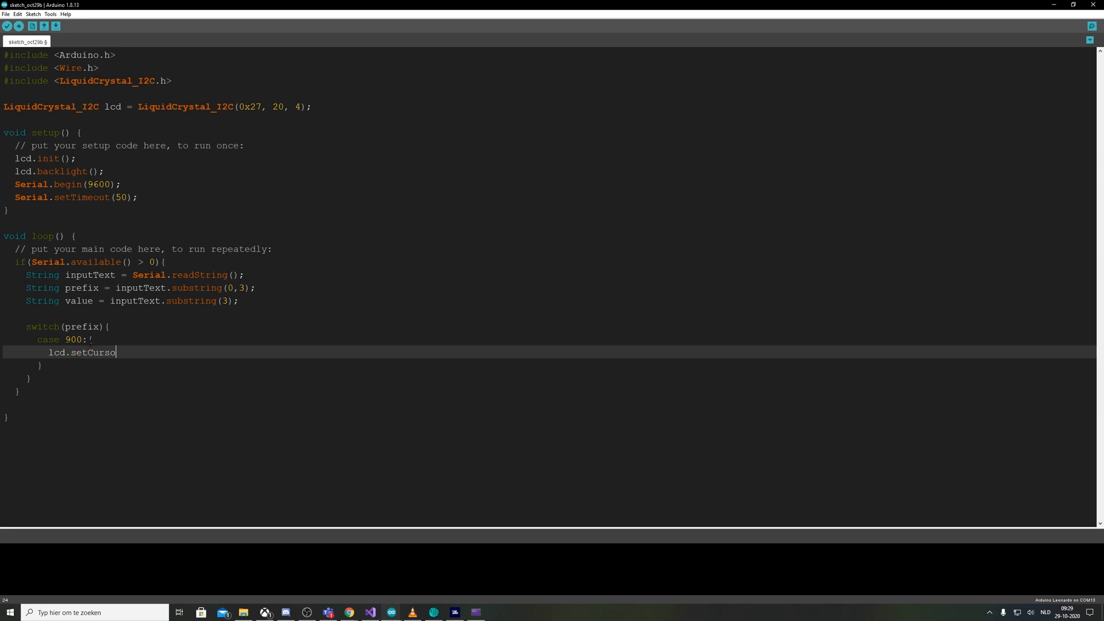
type("r(")
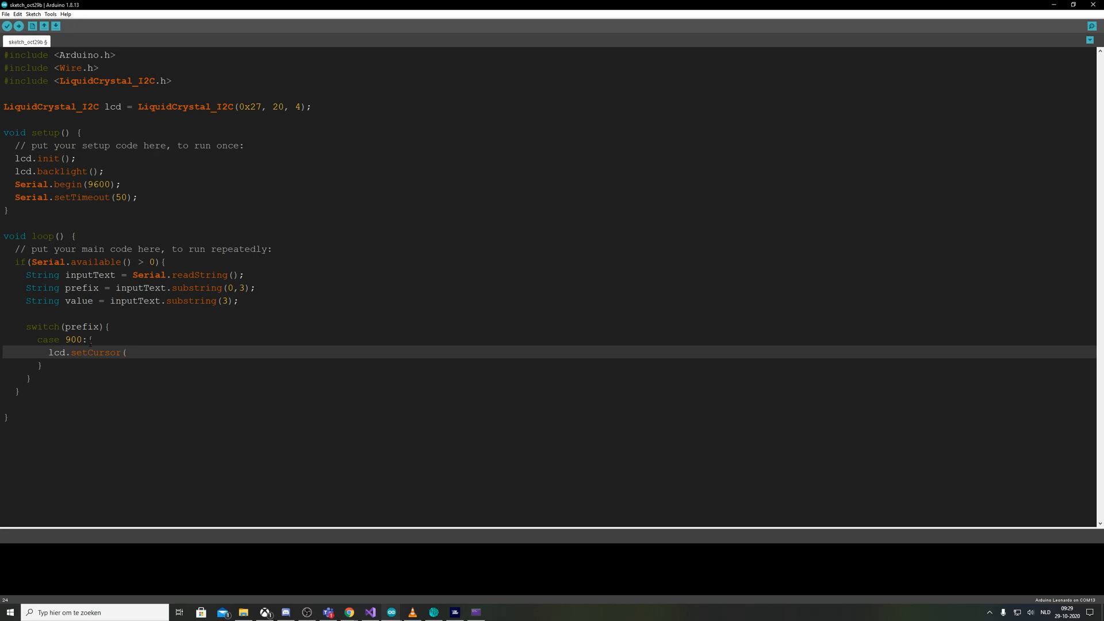
type("0,0")
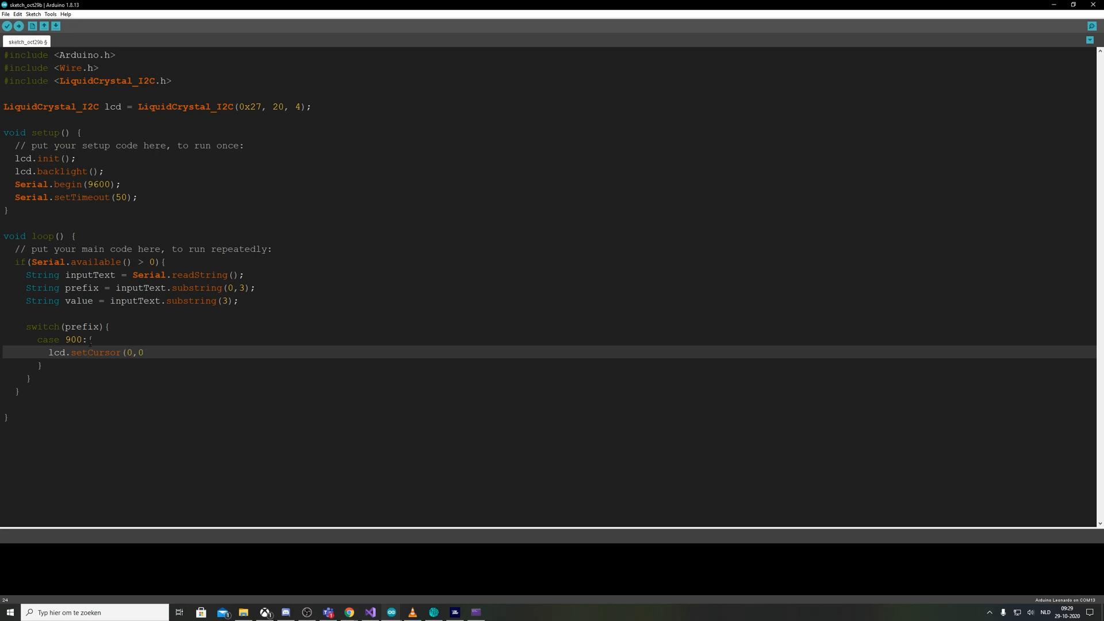
type(");")
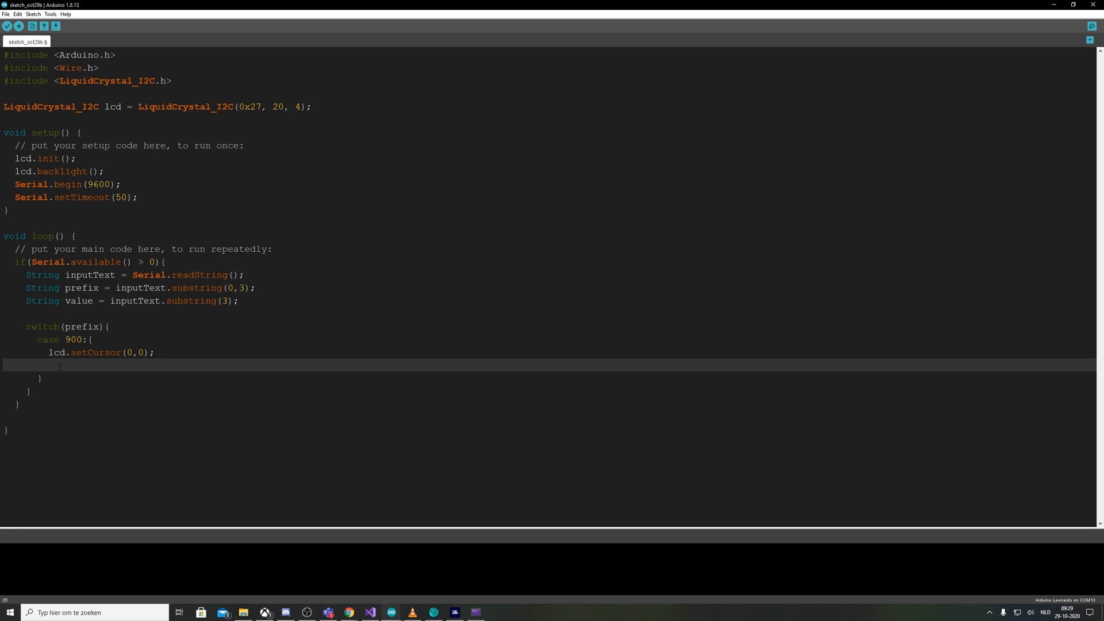
type("lcd.")
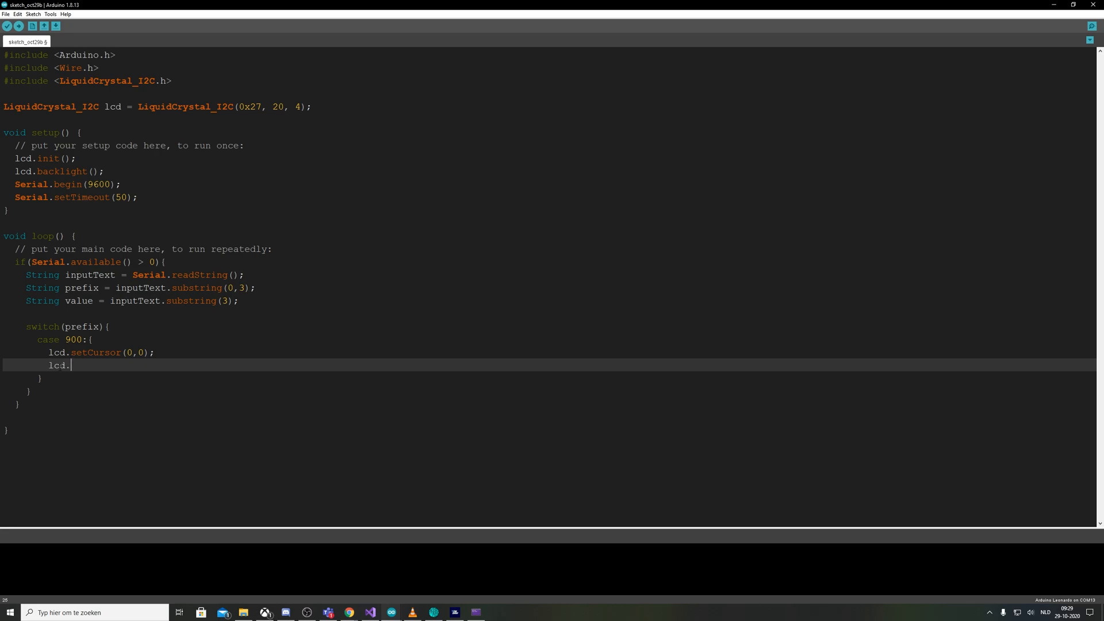
type("print(vb")
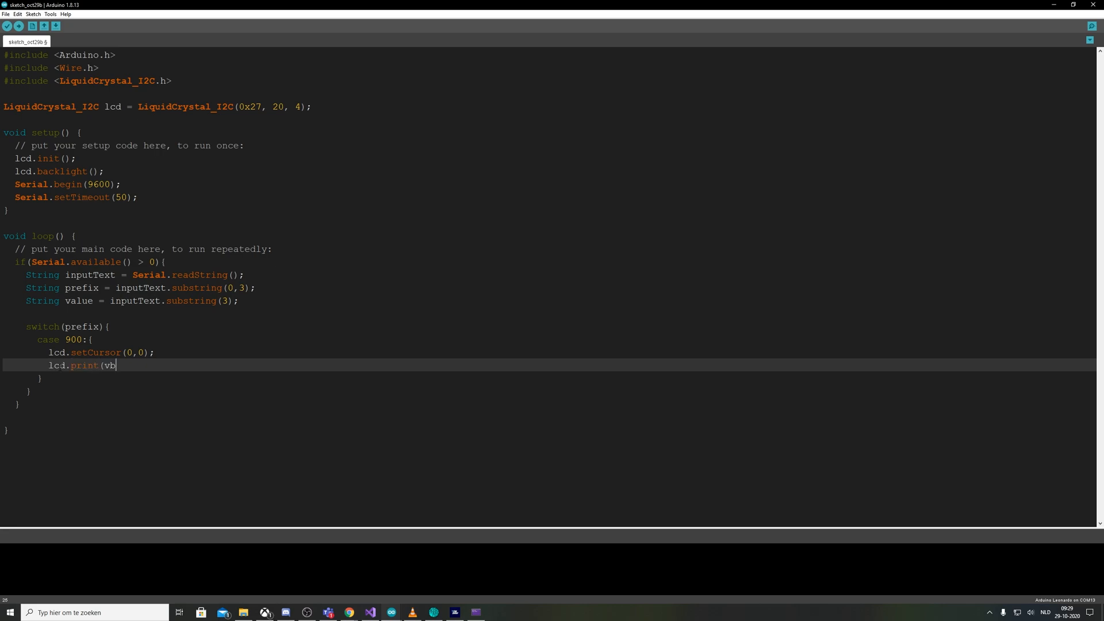
type("alue);")
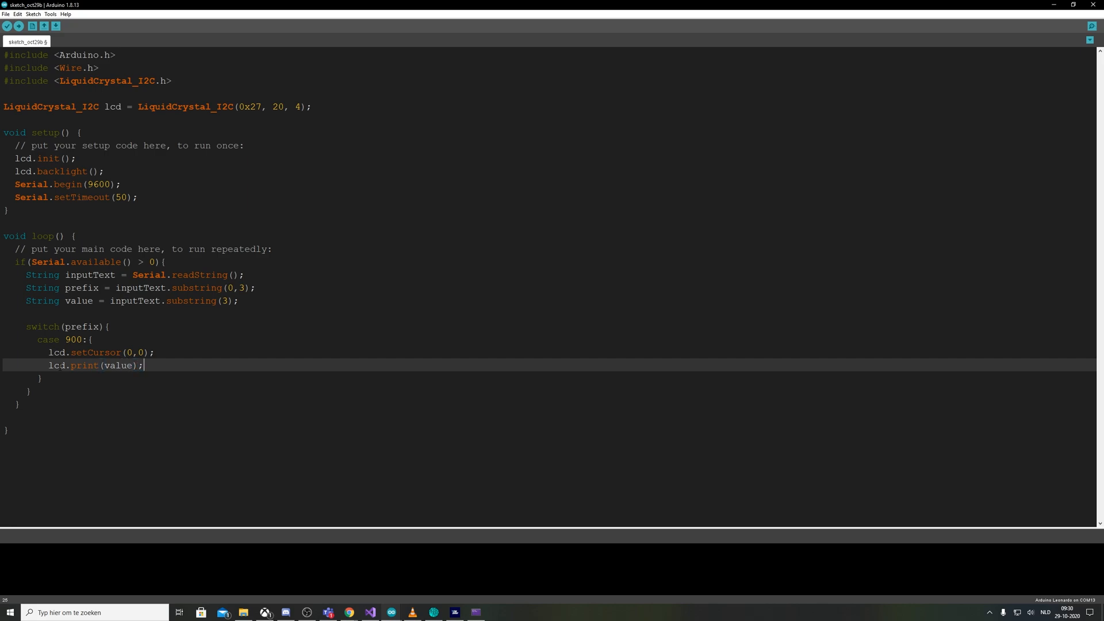
type("bre")
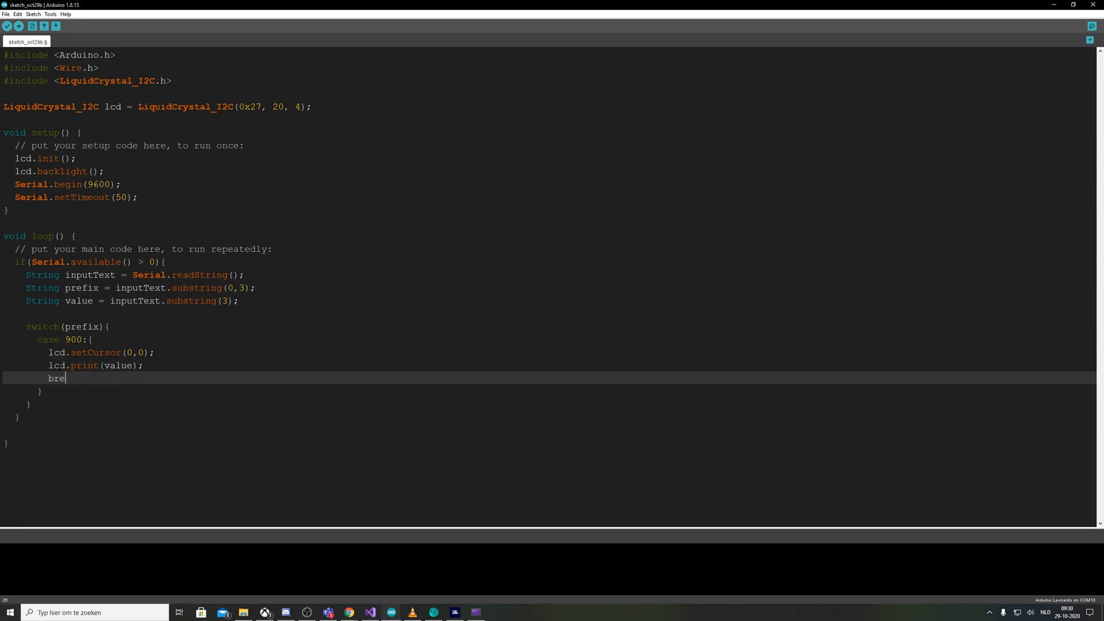
type("ak;")
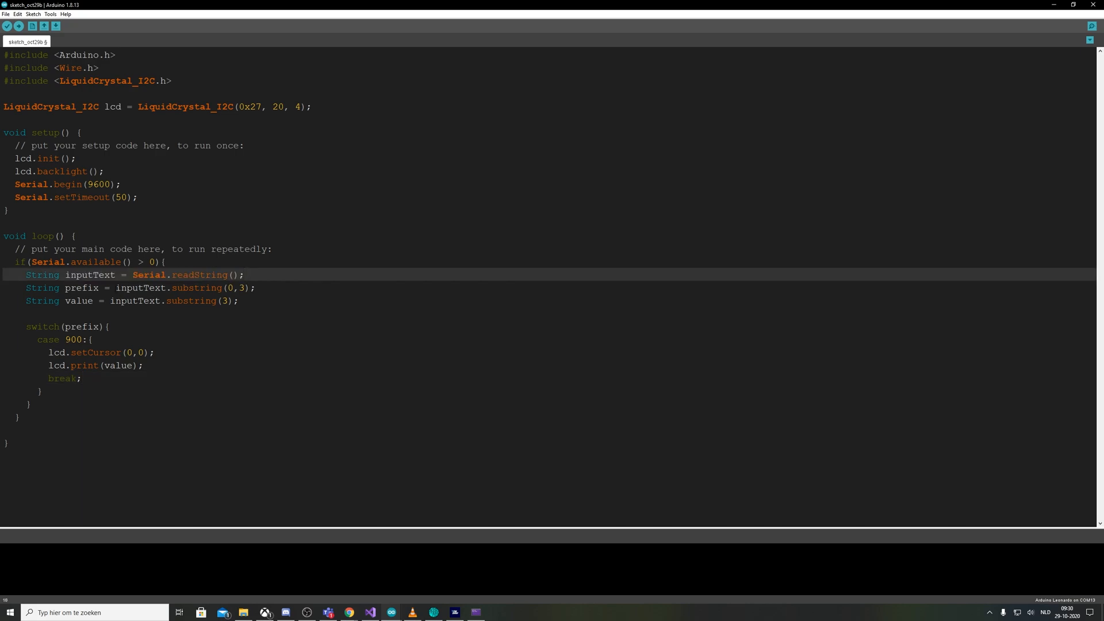
Highlight the readString, value, prefix and setCursor lines to review the logic
double_click(79, 300)
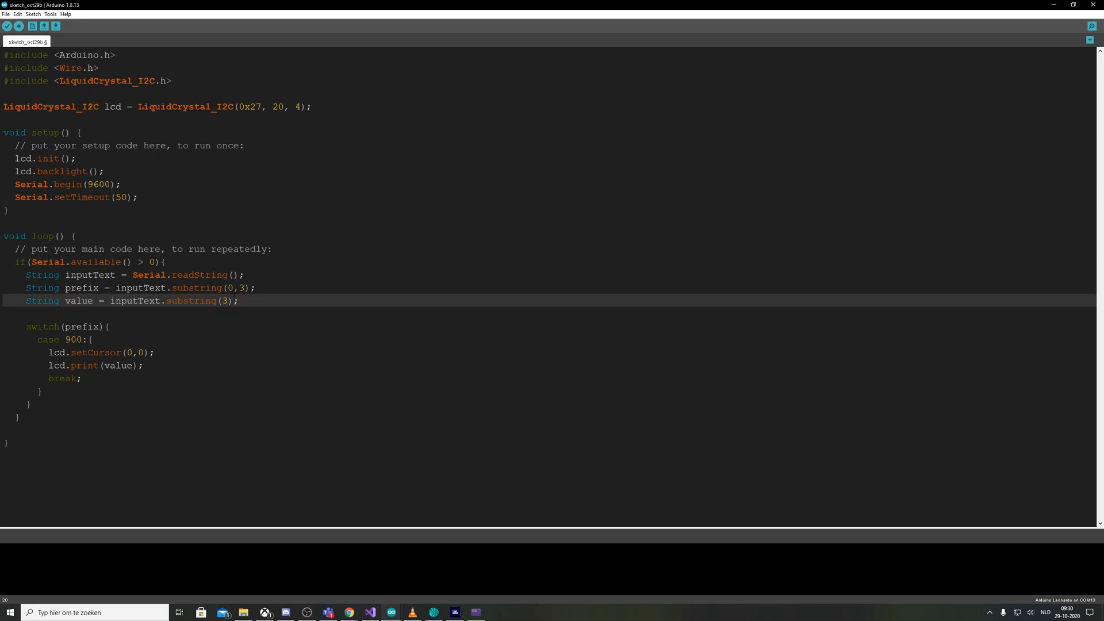
double_click(81, 328)
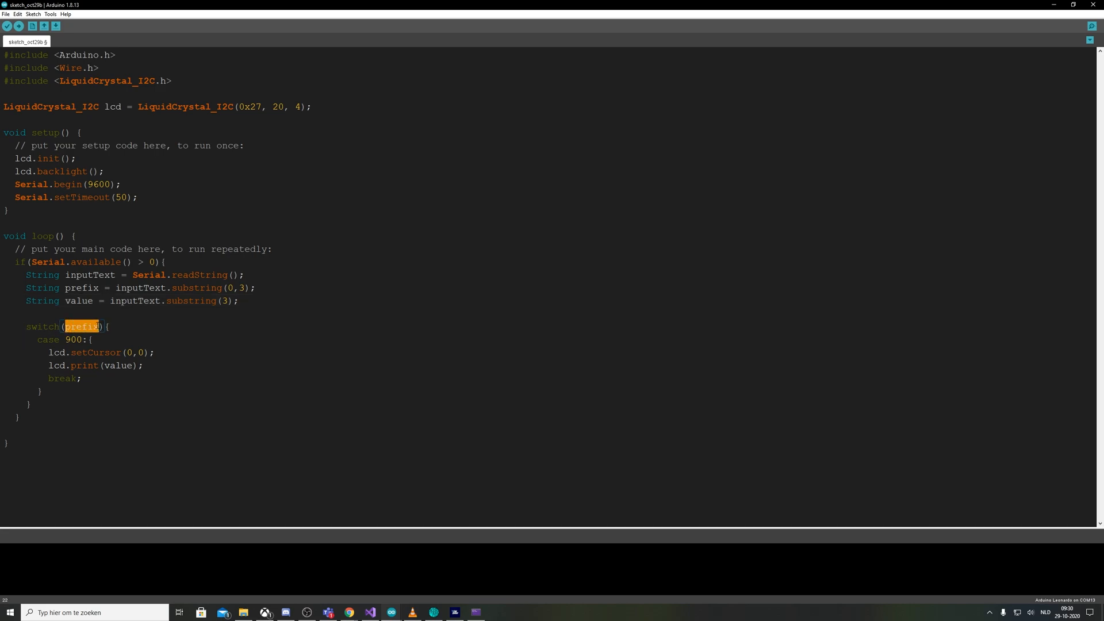
double_click(73, 338)
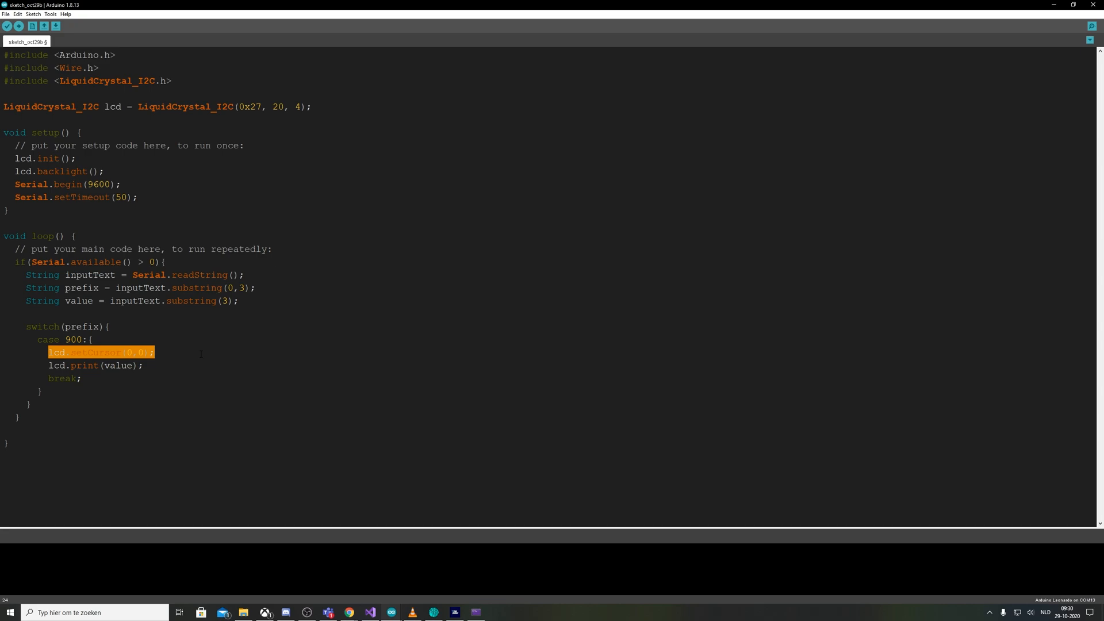
left_click(137, 353)
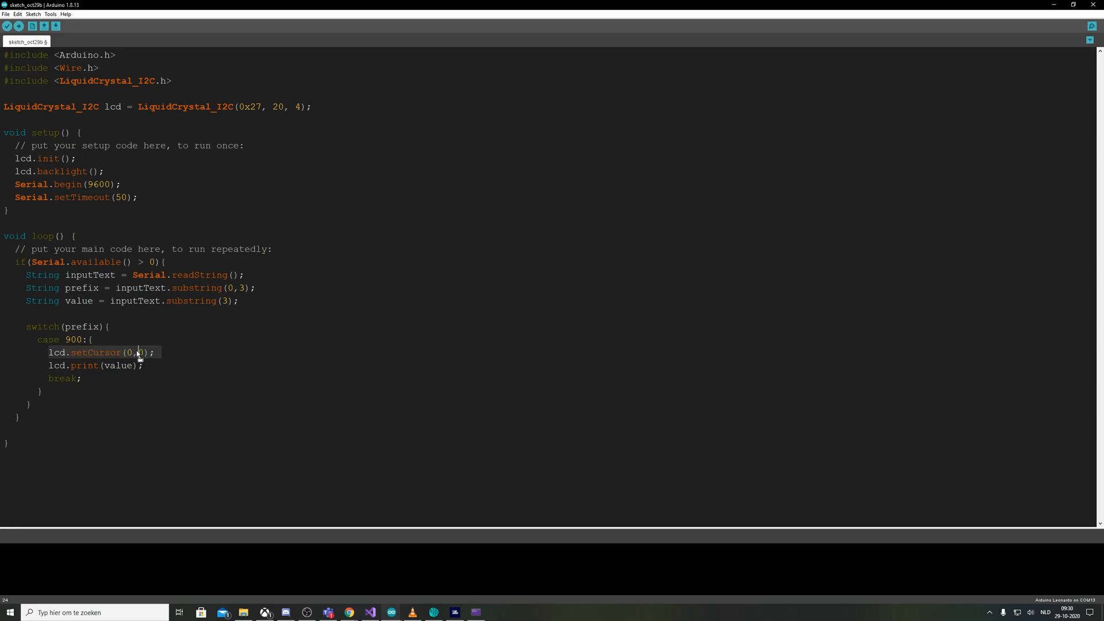
left_click(83, 378)
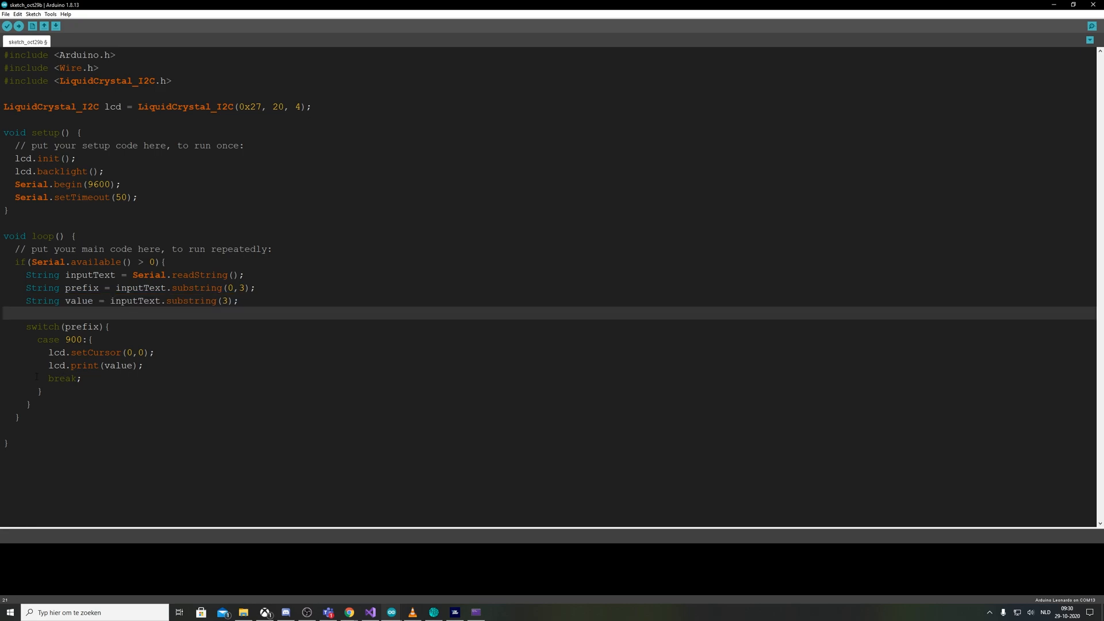
mouse_move(7, 27)
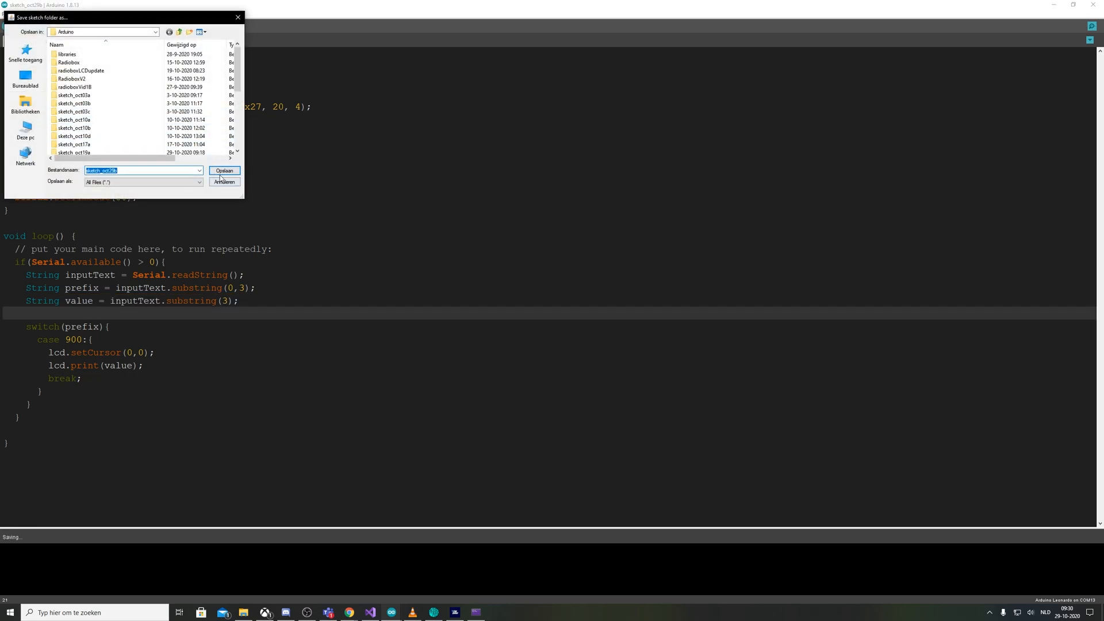
Save the sketch, compile, and hit the 'switch quantity not an integer' error
left_click(224, 170)
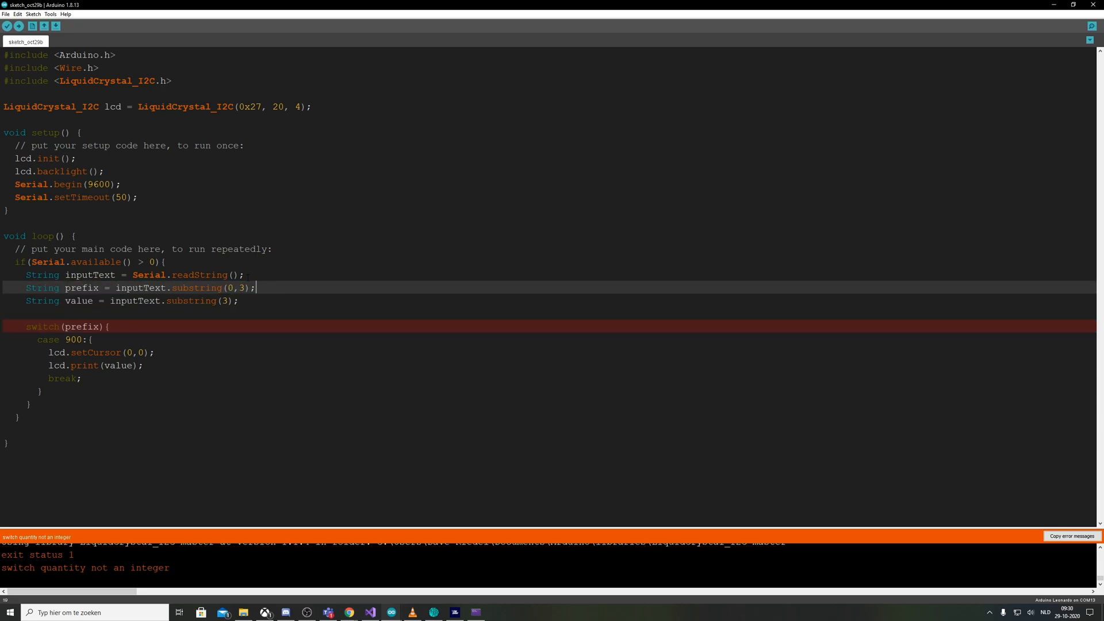
type("\"3")
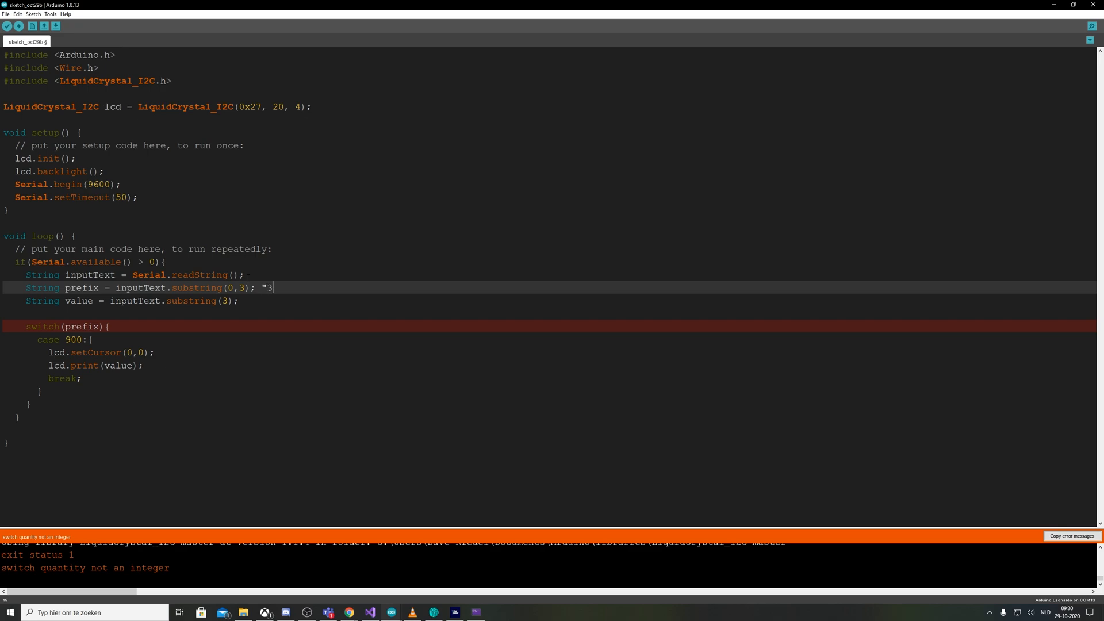
type("33\"")
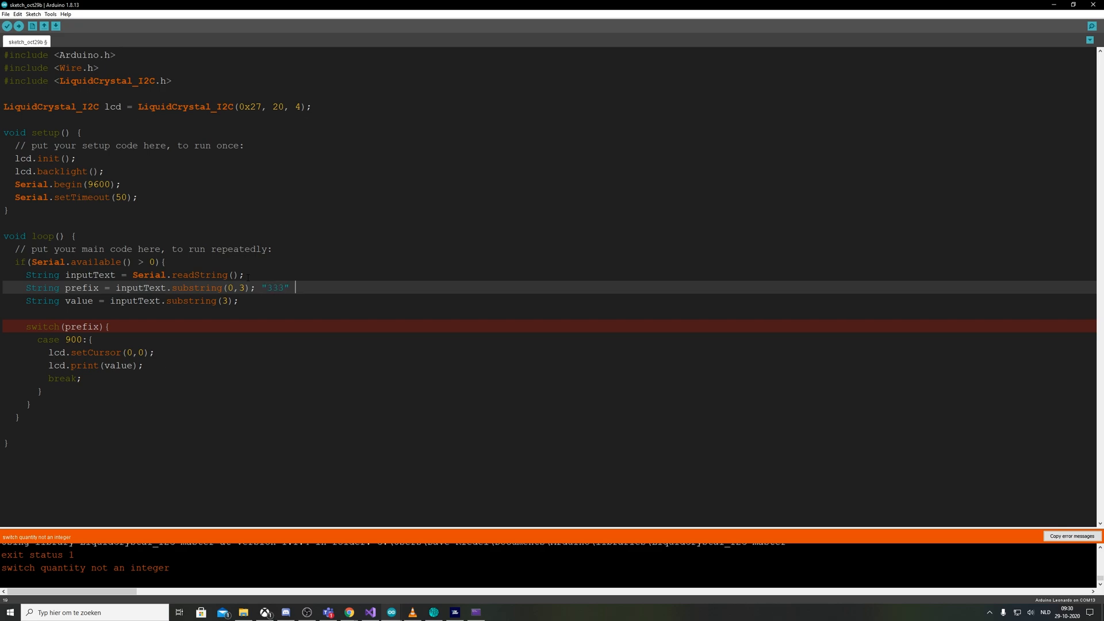
type("333")
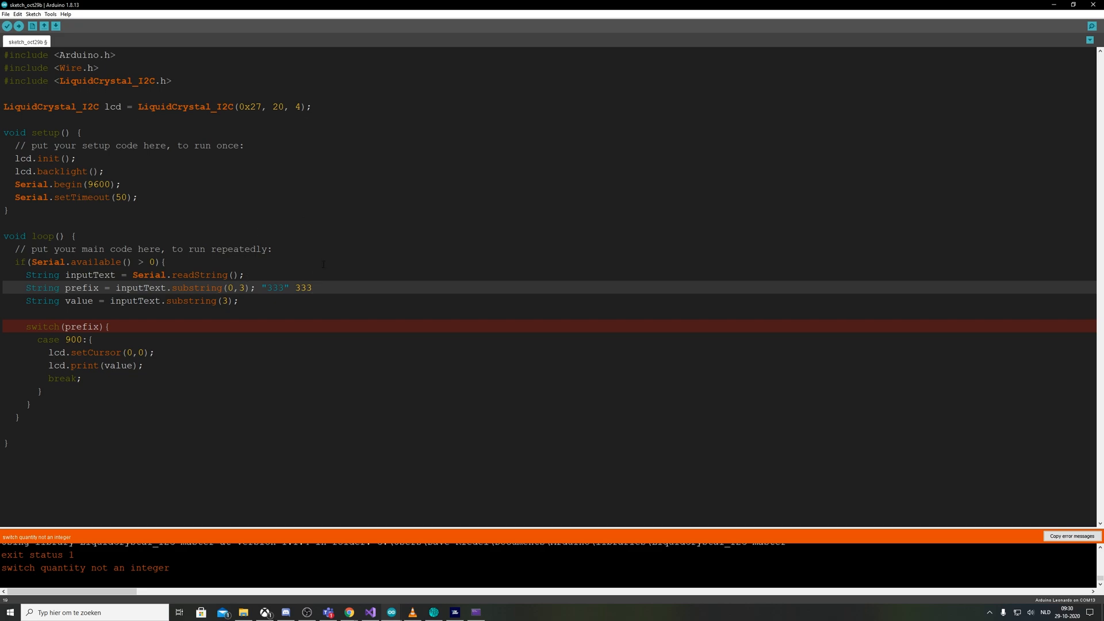
double_click(303, 287)
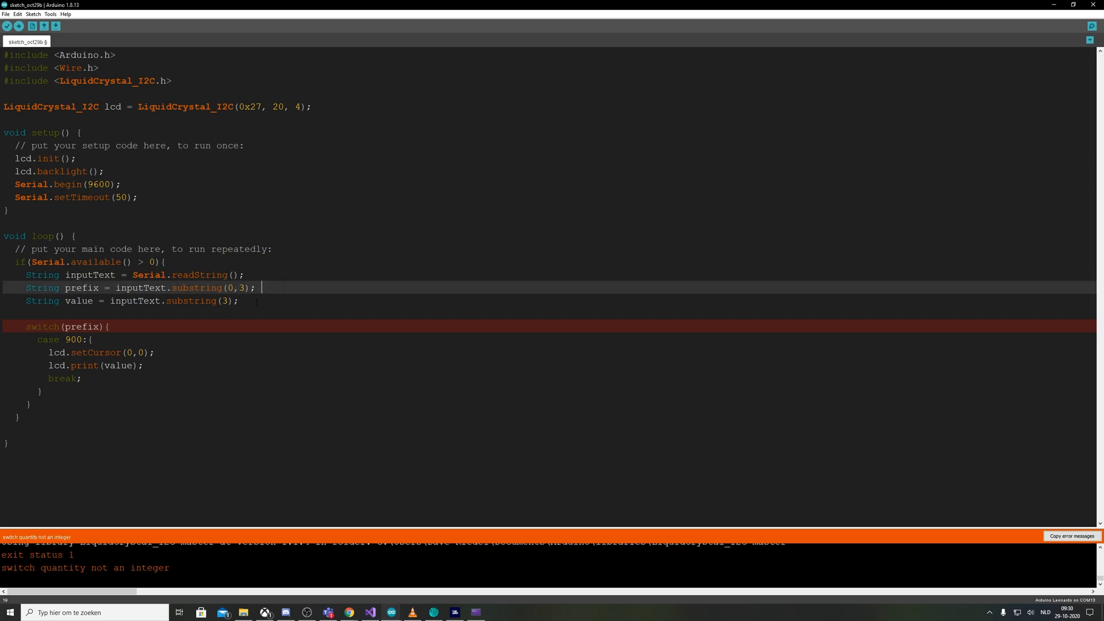
Add int prefixValue = prefix.toInt() and switch on prefixValue instead
key("enter")
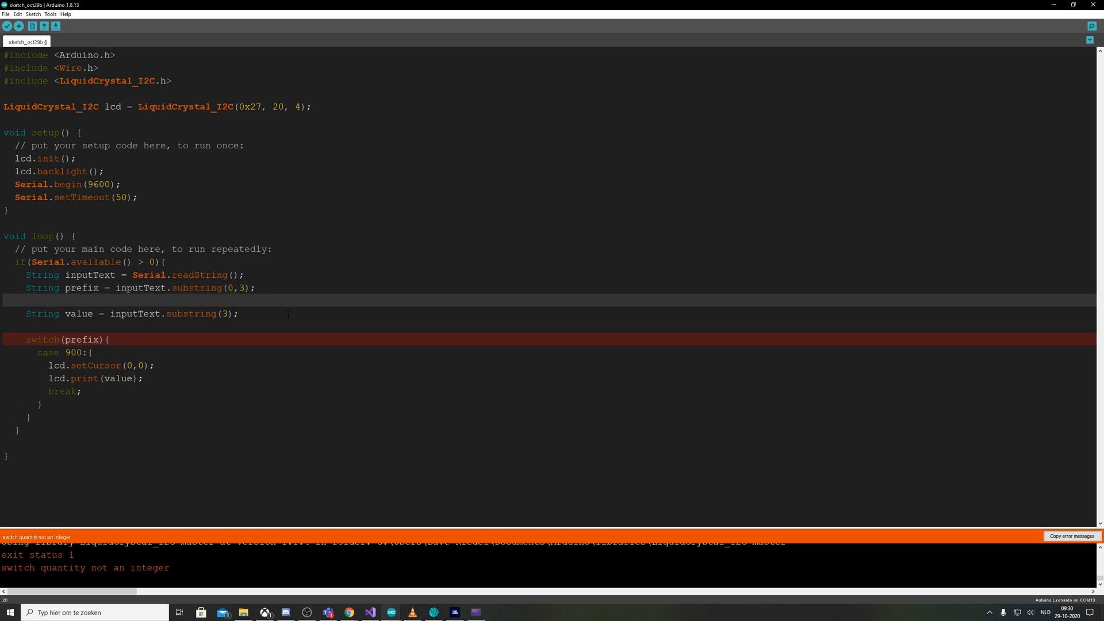
type("int pre")
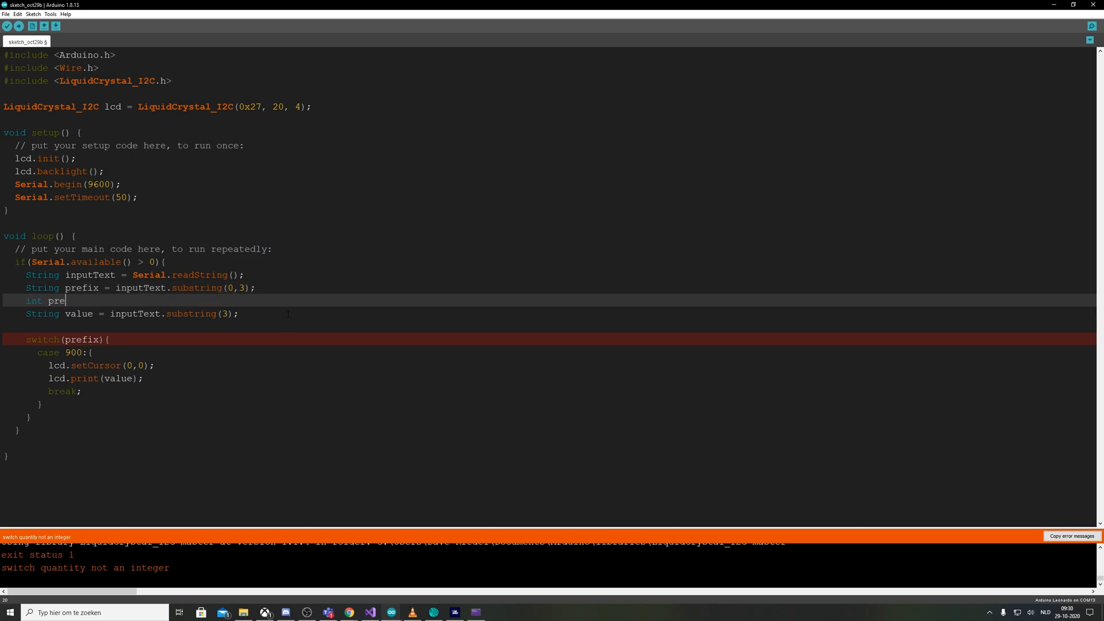
type("fixValue =")
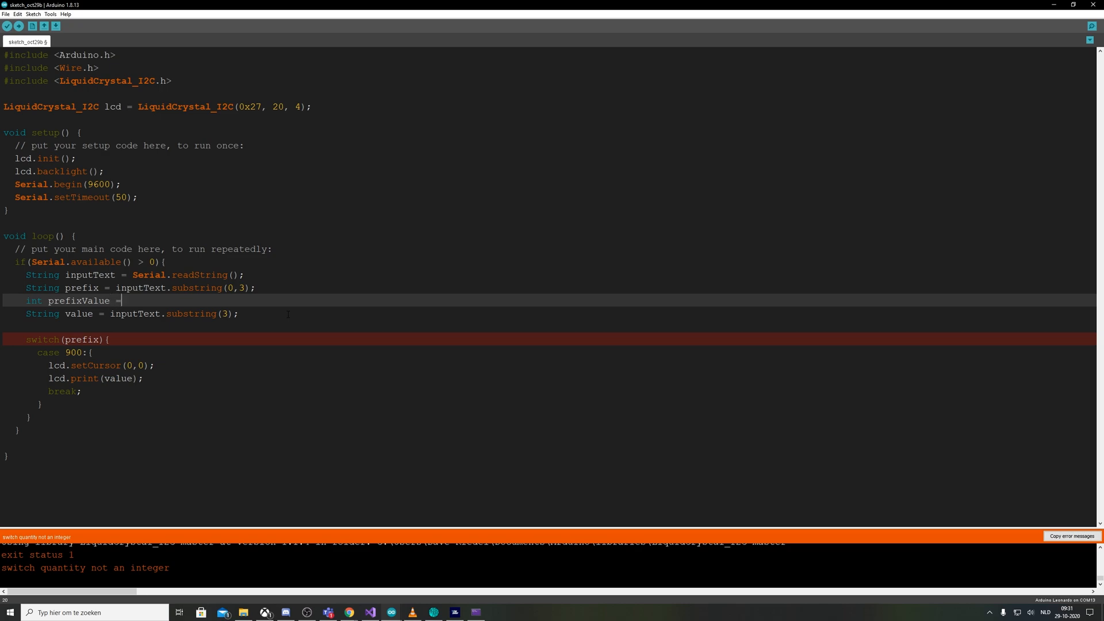
type("prefix.")
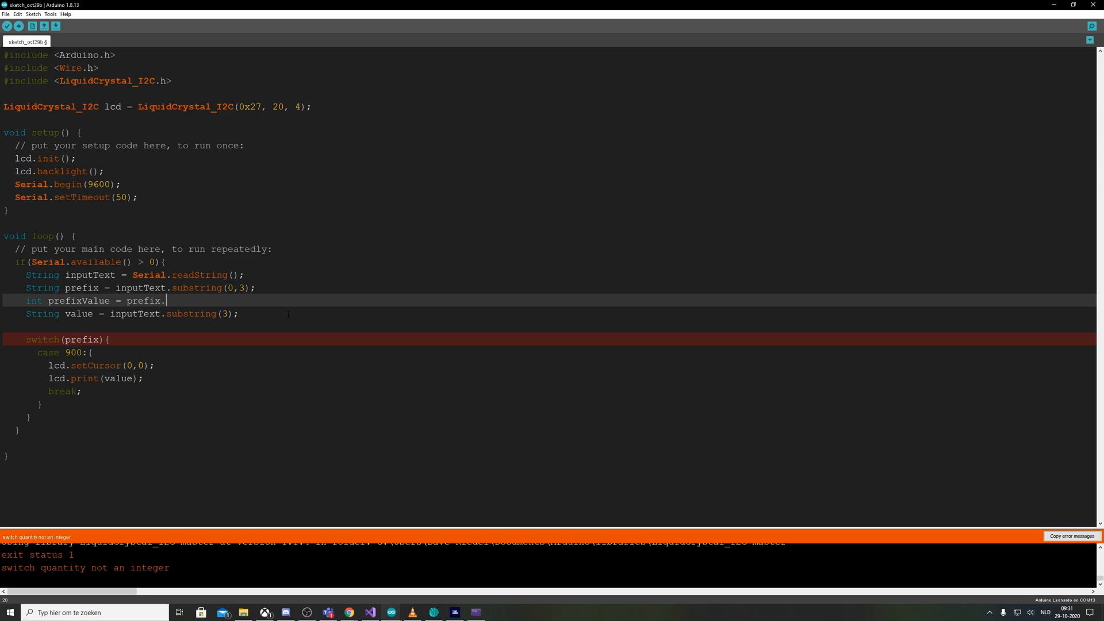
type("toInt(")
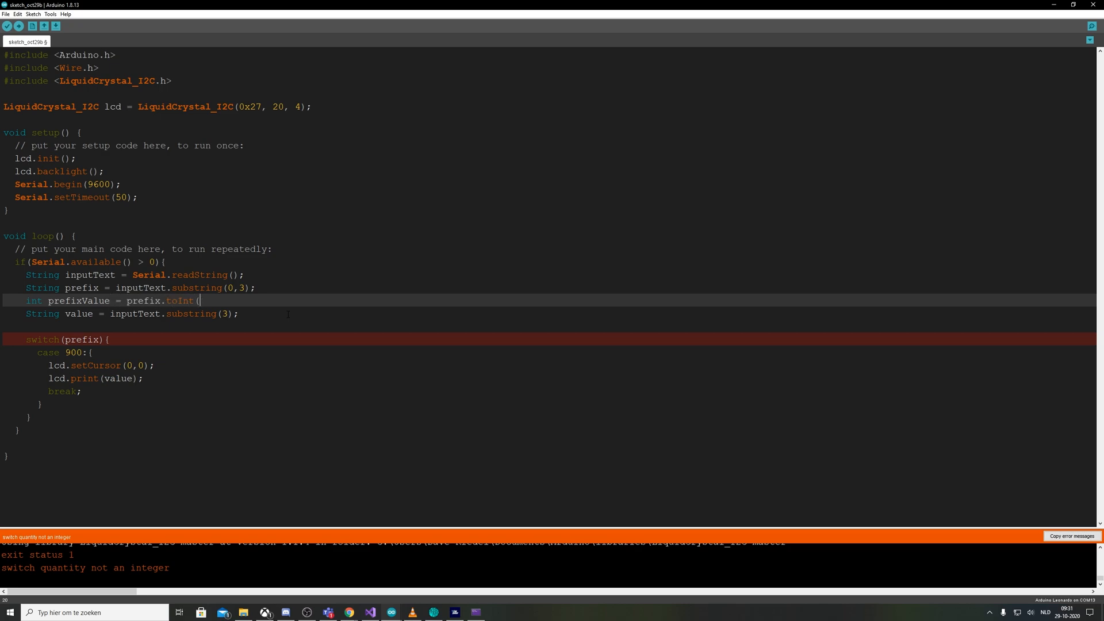
type(");")
left_click(68, 340)
type("Value")
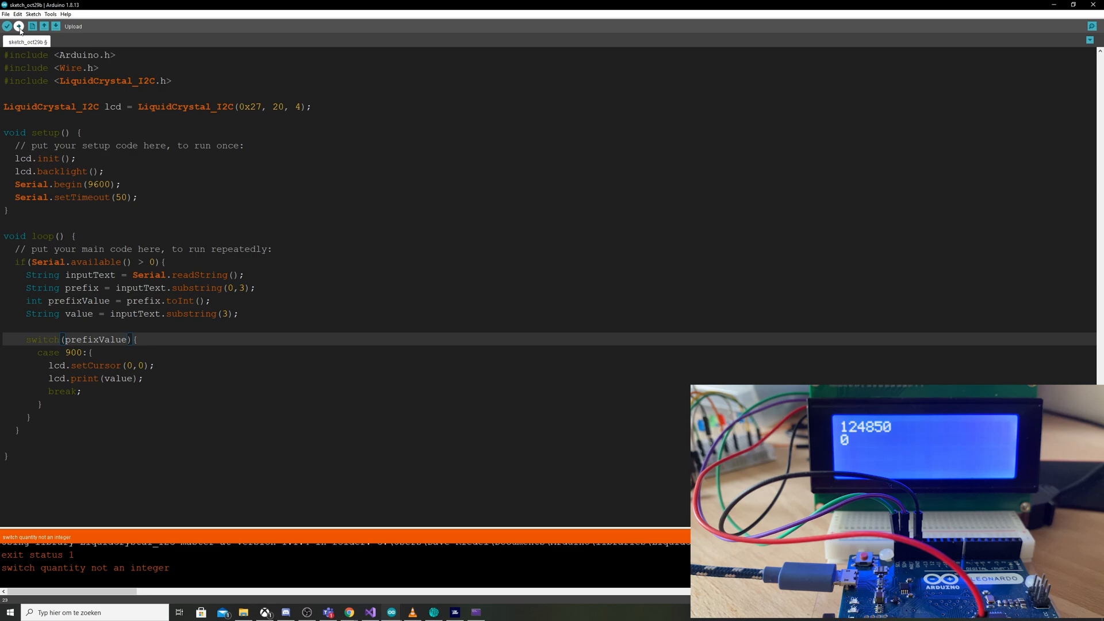
Upload the corrected sketch and enter COM port 13 in the data app
left_click(6, 27)
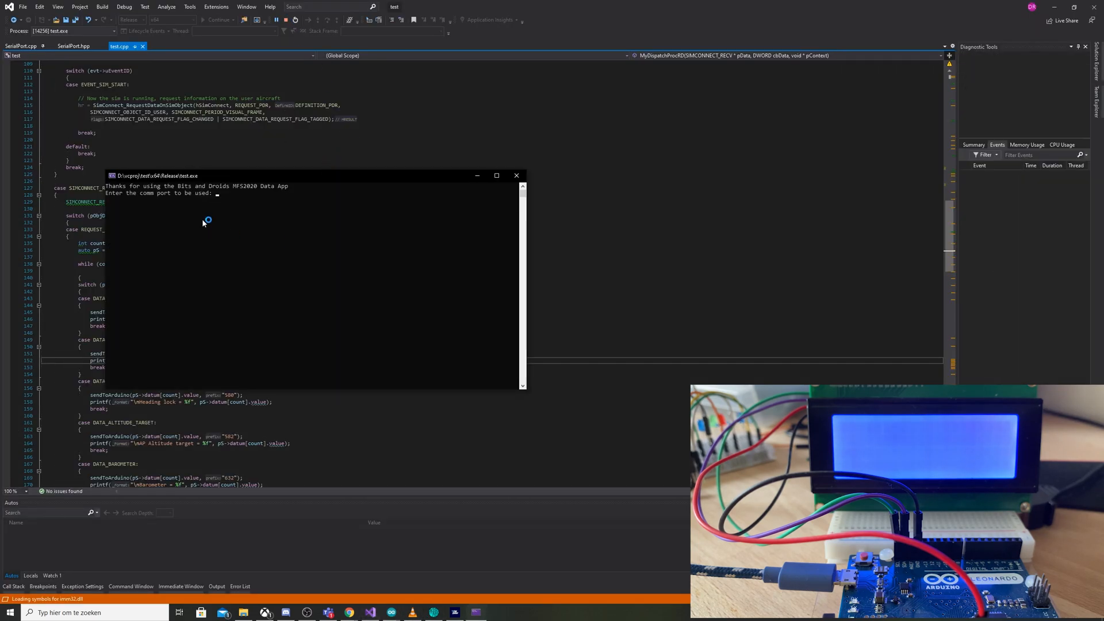
type("13")
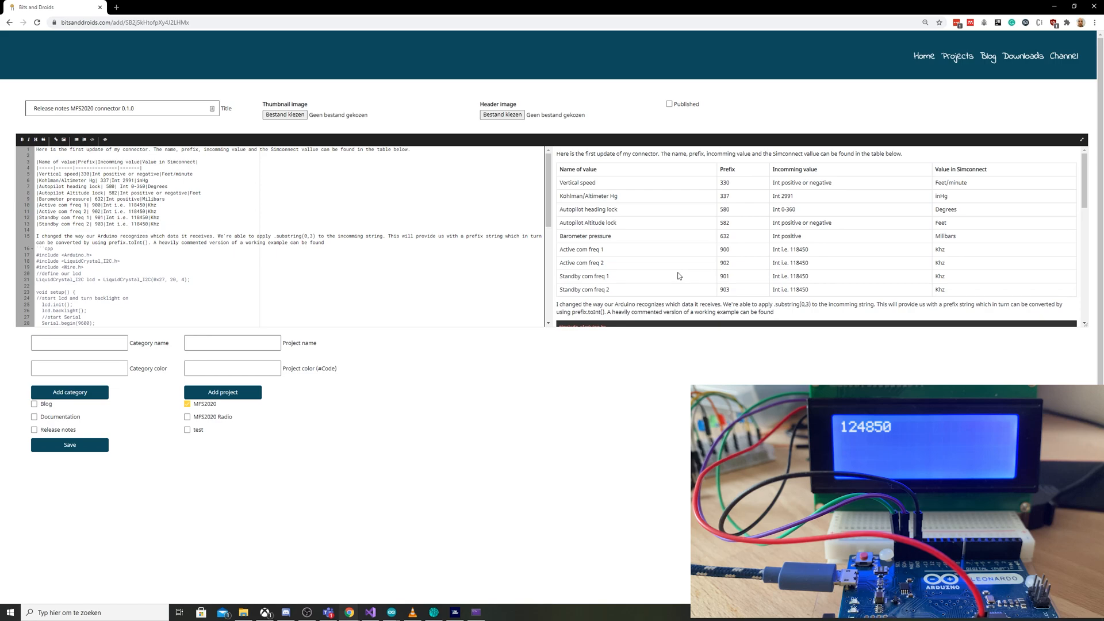
mouse_move(684, 247)
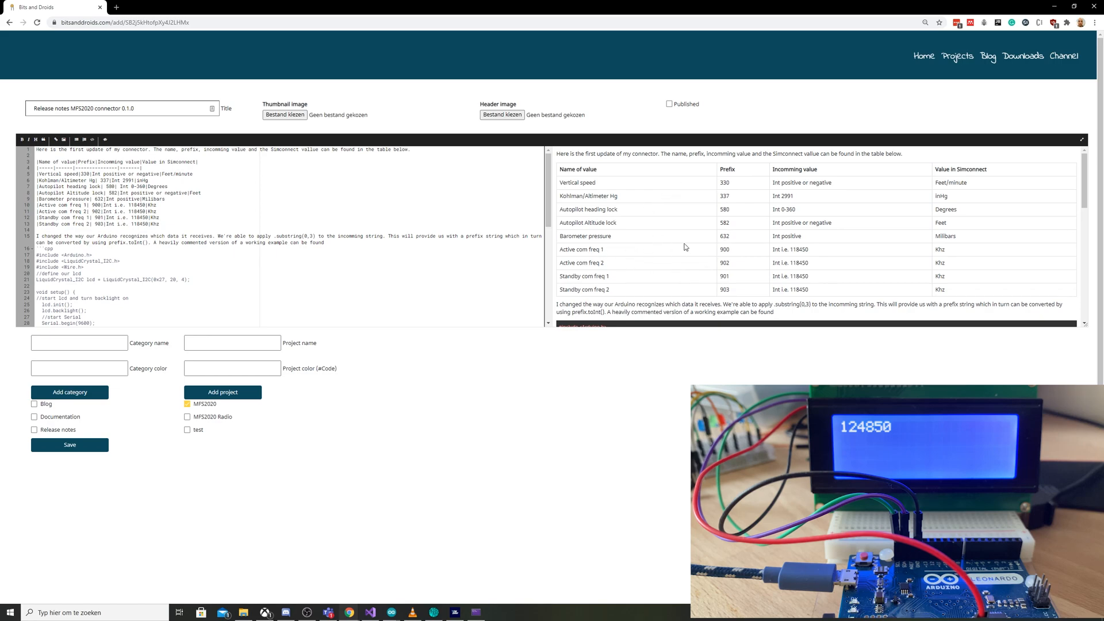
mouse_move(718, 280)
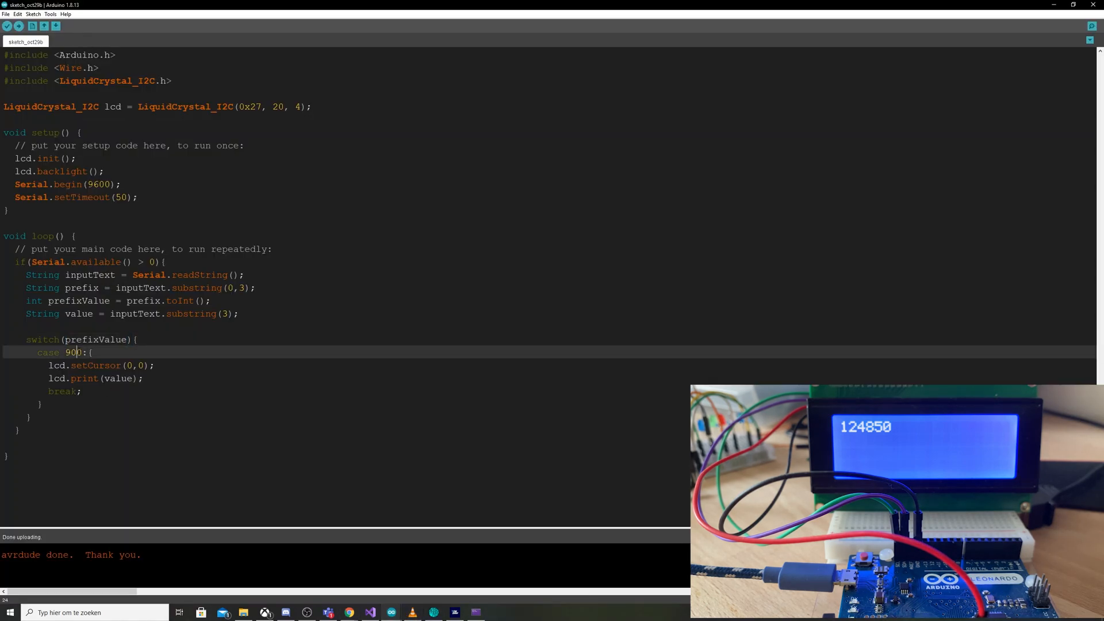
Wait for the upload to finish and switch to the data app window
left_click(18, 27)
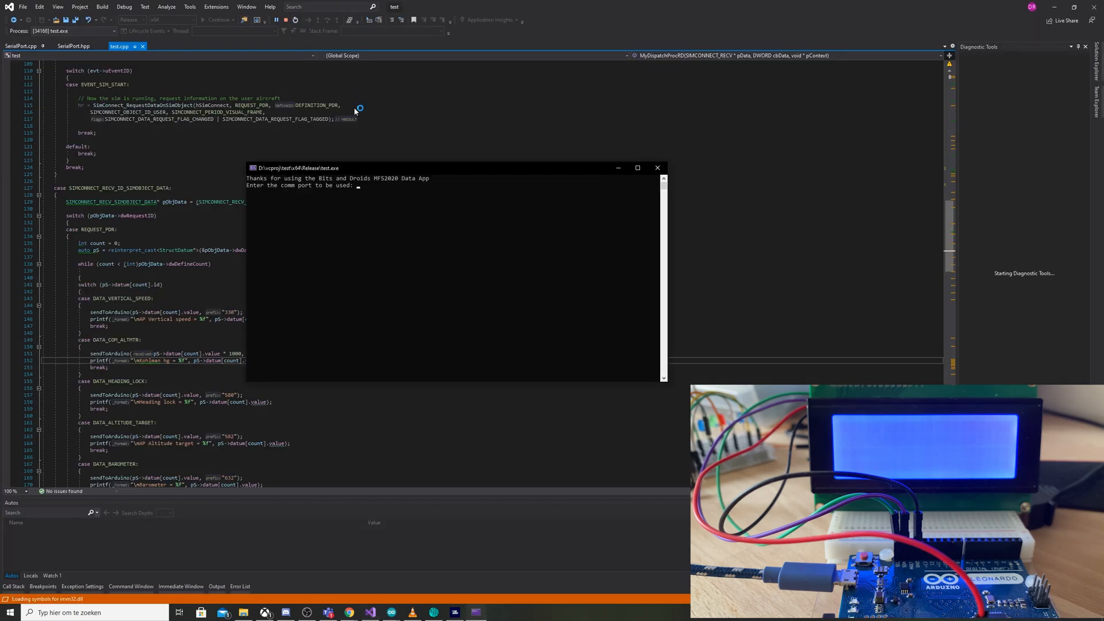
Enter COM port 13 at the data app's prompt
type("13")
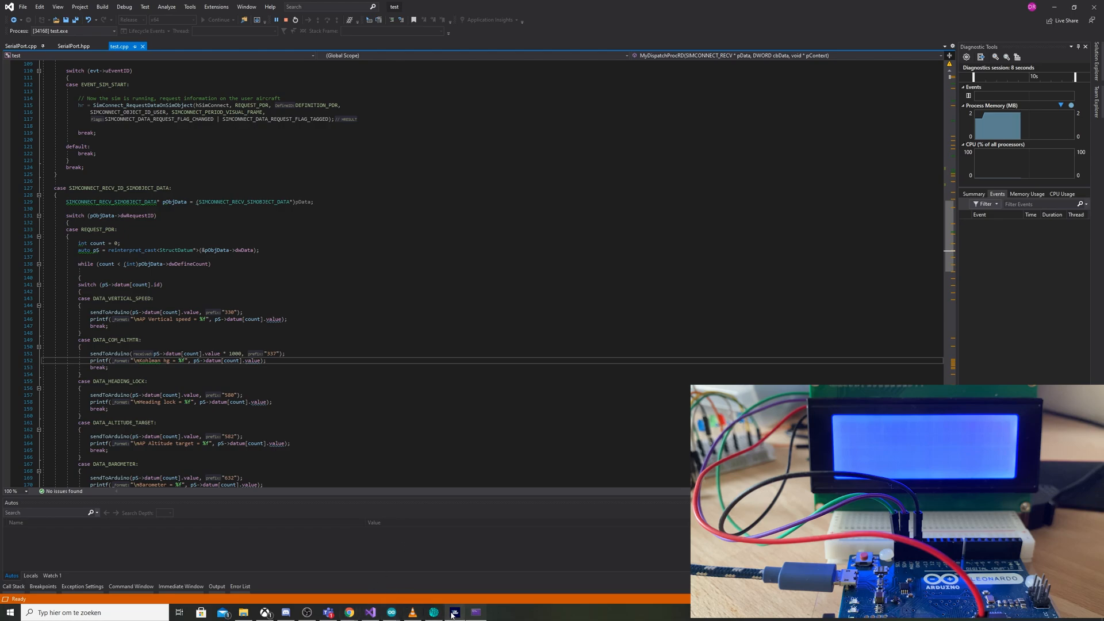
mouse_move(454, 611)
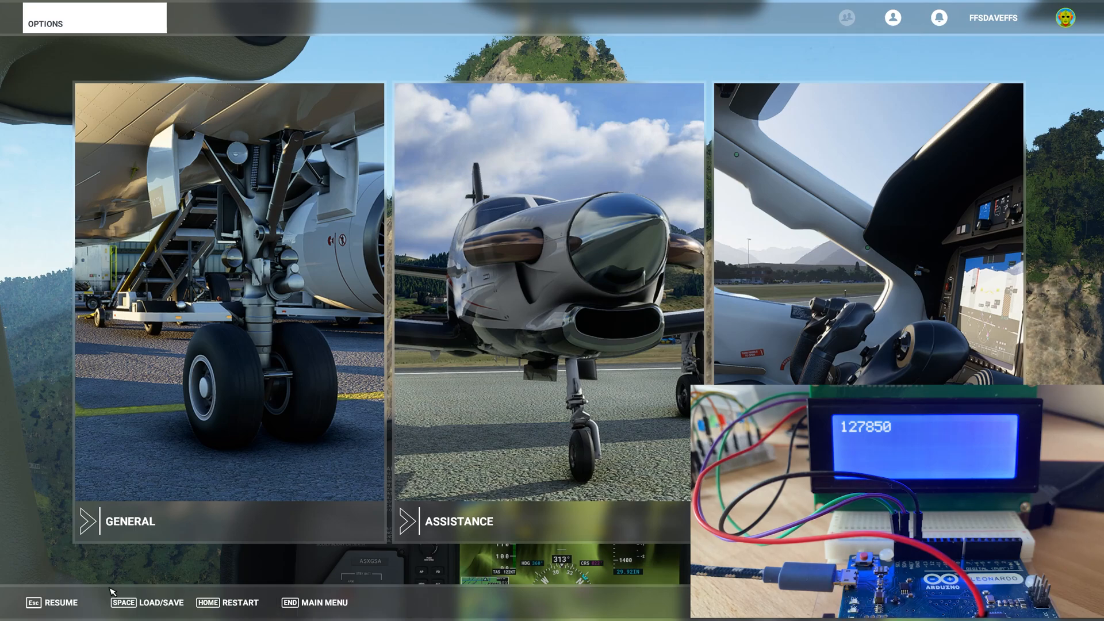
Switch back to the simulator and resume the flight from the pause menu
key("alt+tab")
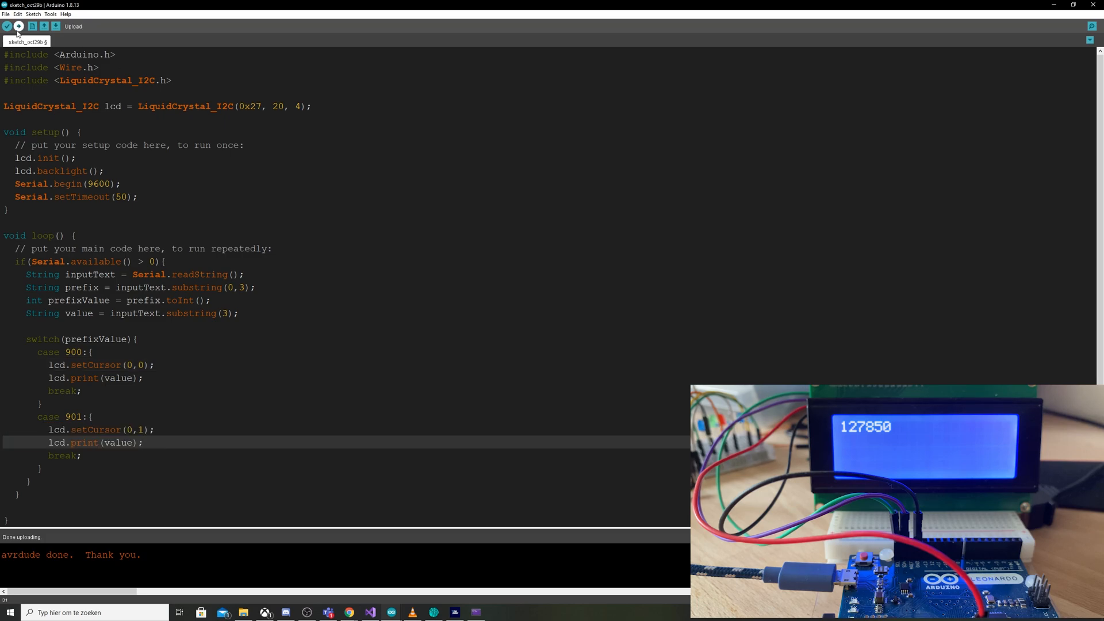
Upload the sketch with the new case 901 row-two branch to the board
left_click(6, 27)
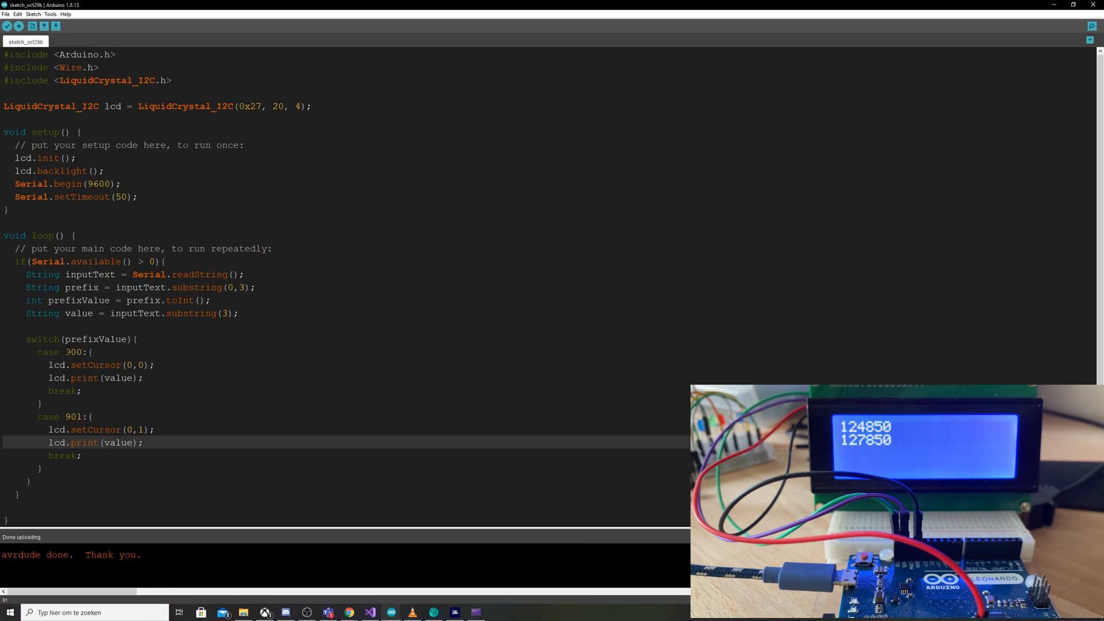
double_click(75, 352)
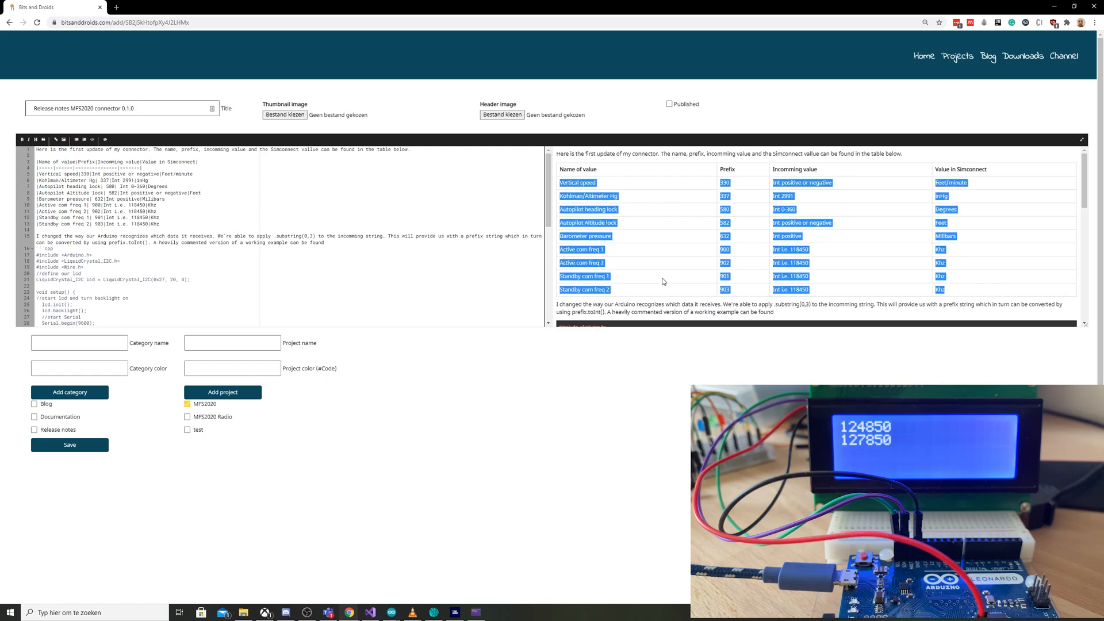
left_click(963, 242)
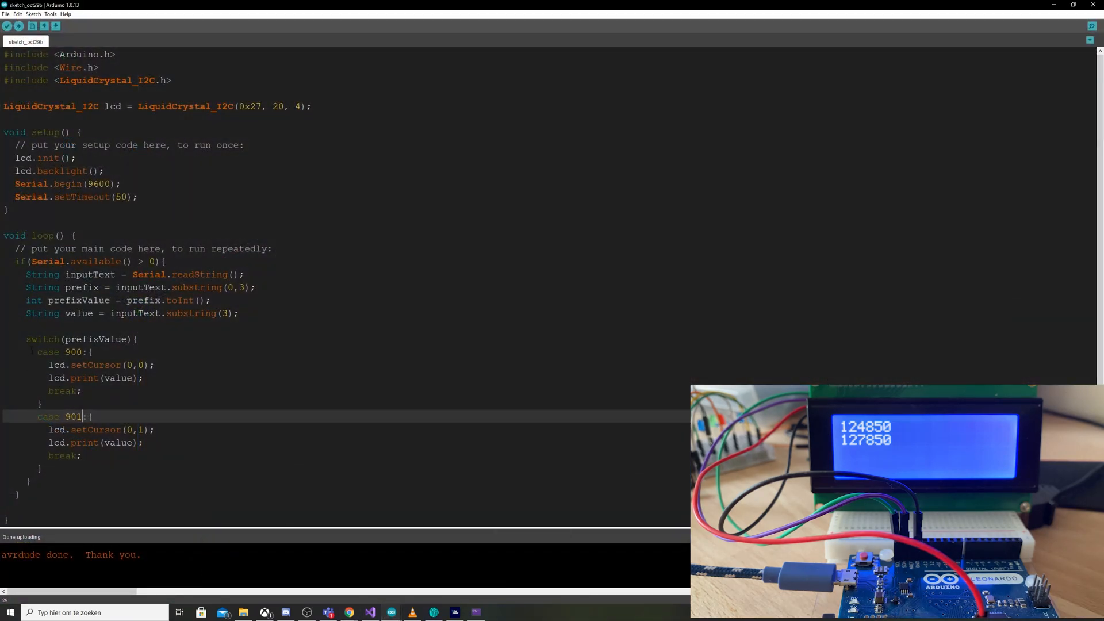
Begin a new case line after the closing brace of the case 901 block
left_click(83, 391)
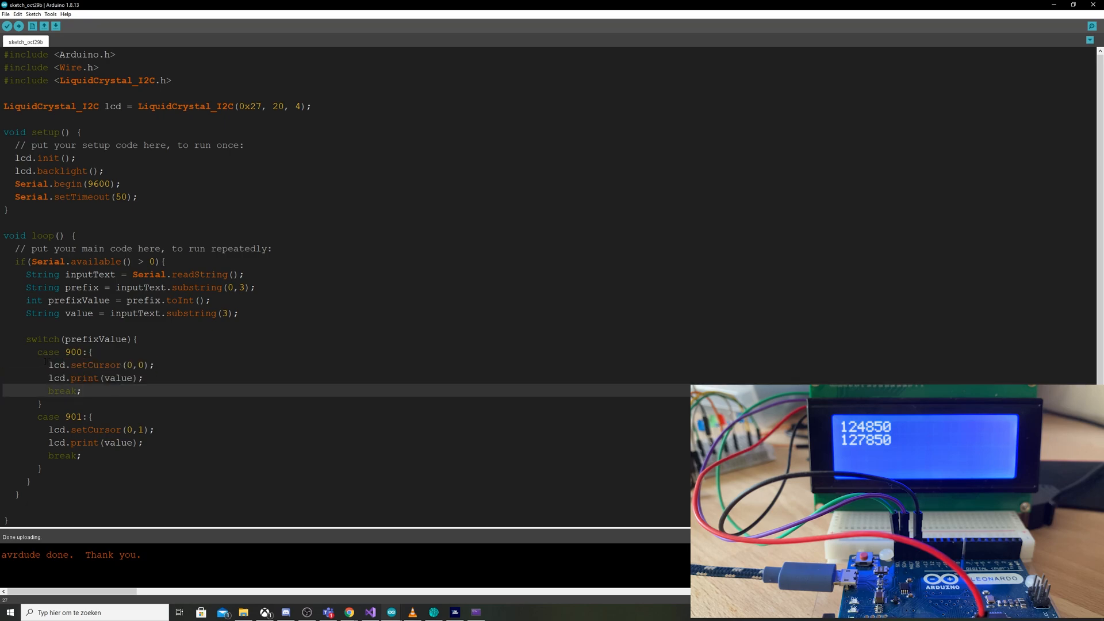
left_click(76, 378)
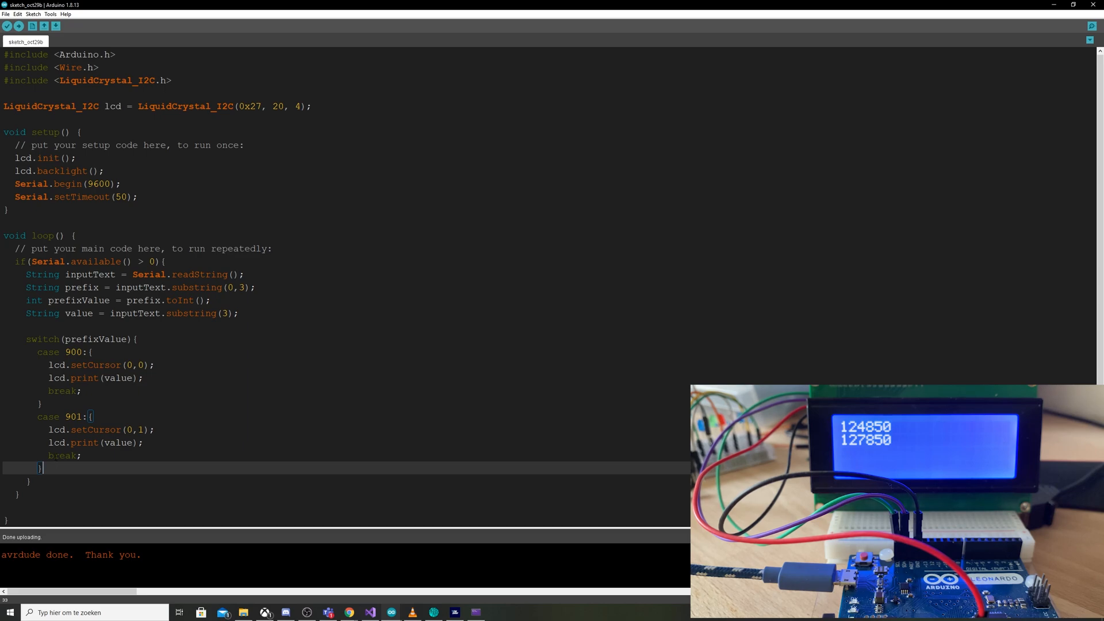
type("case")
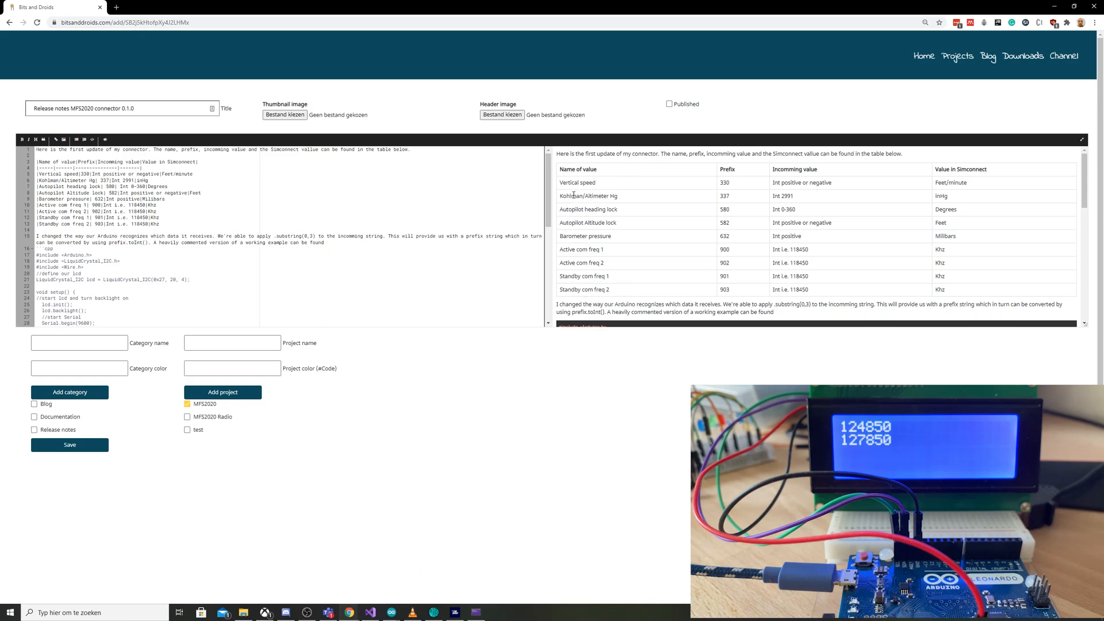
mouse_move(559, 239)
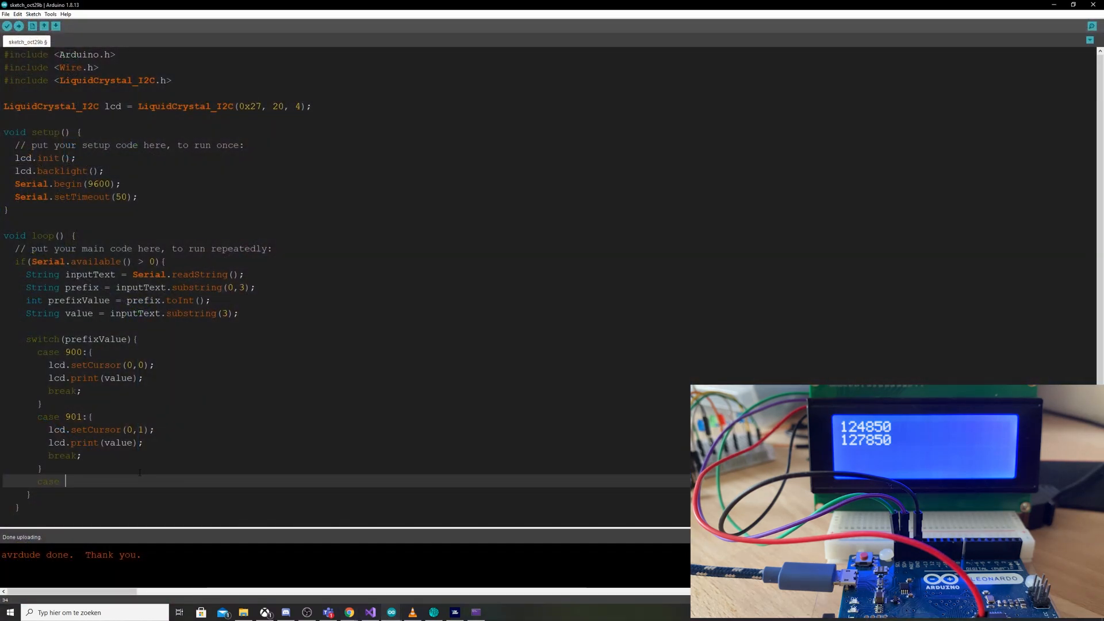
Add case 632 printing value at setCursor(10,0) and upload the sketch
type("632")
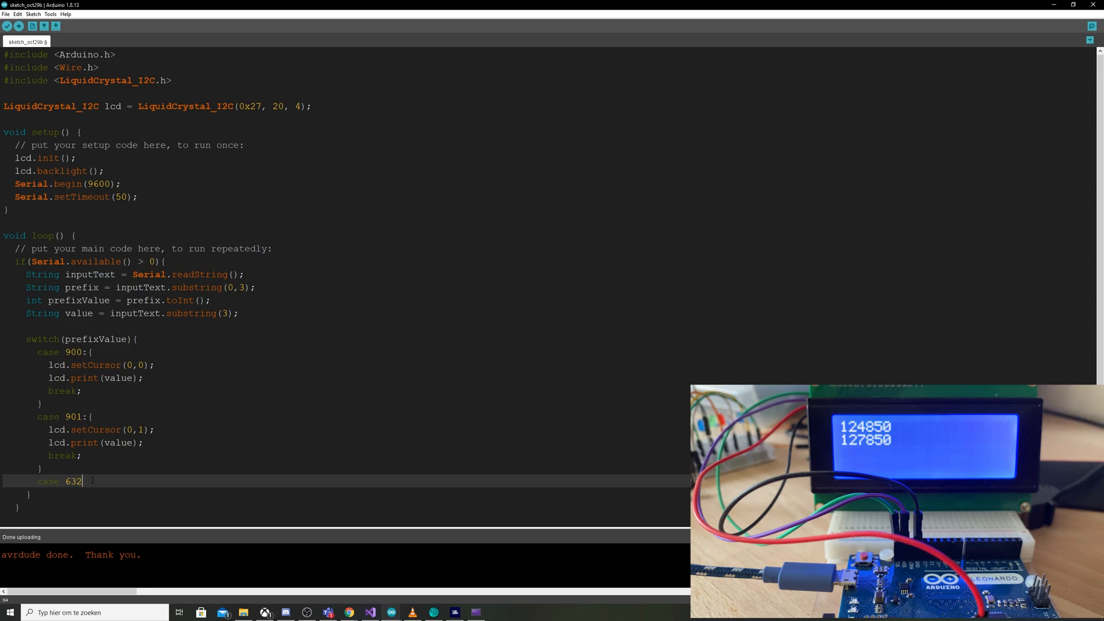
type(": {")
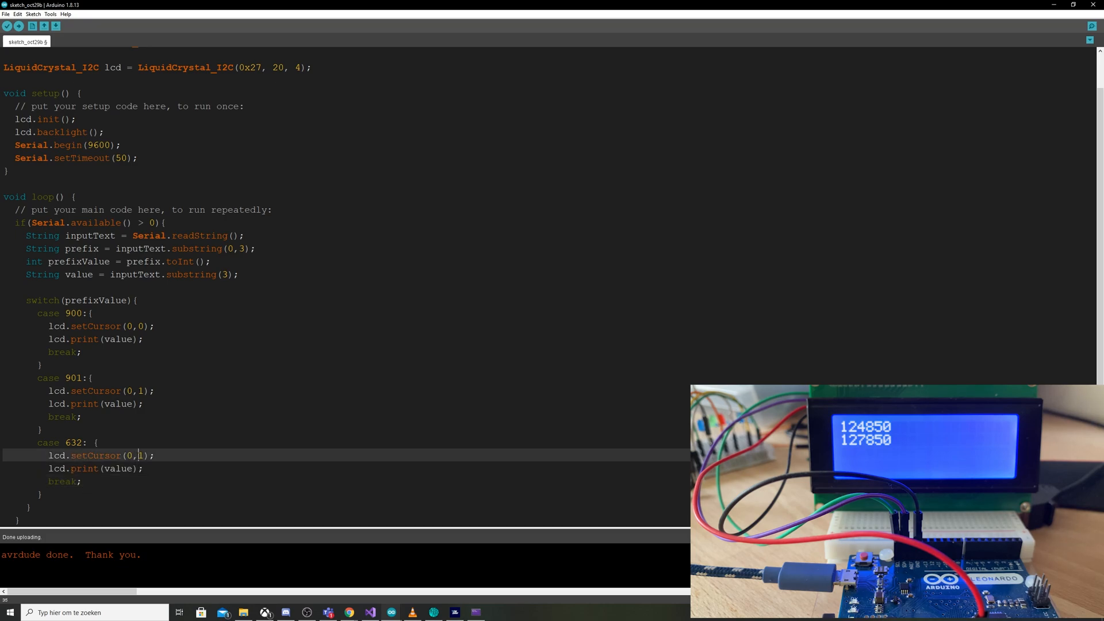
type("1")
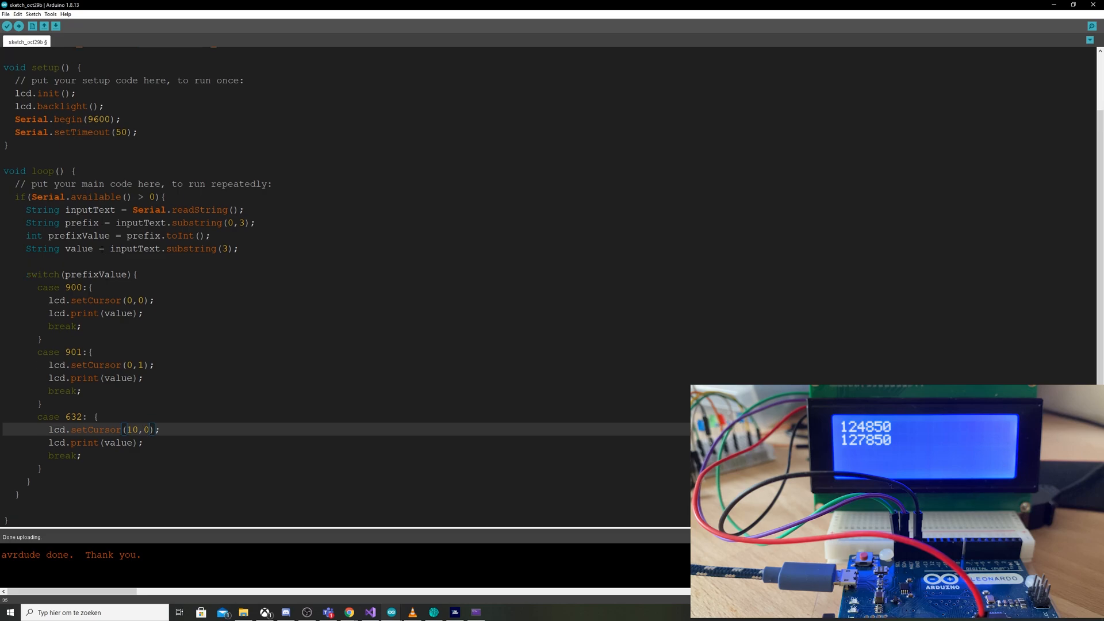
left_click(6, 27)
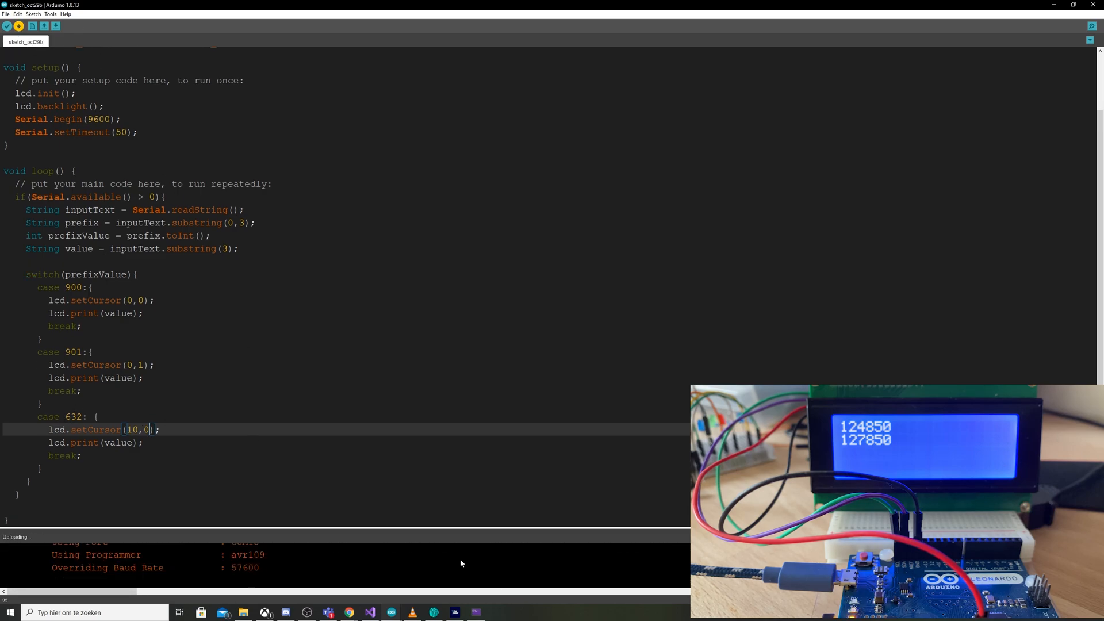
mouse_move(454, 610)
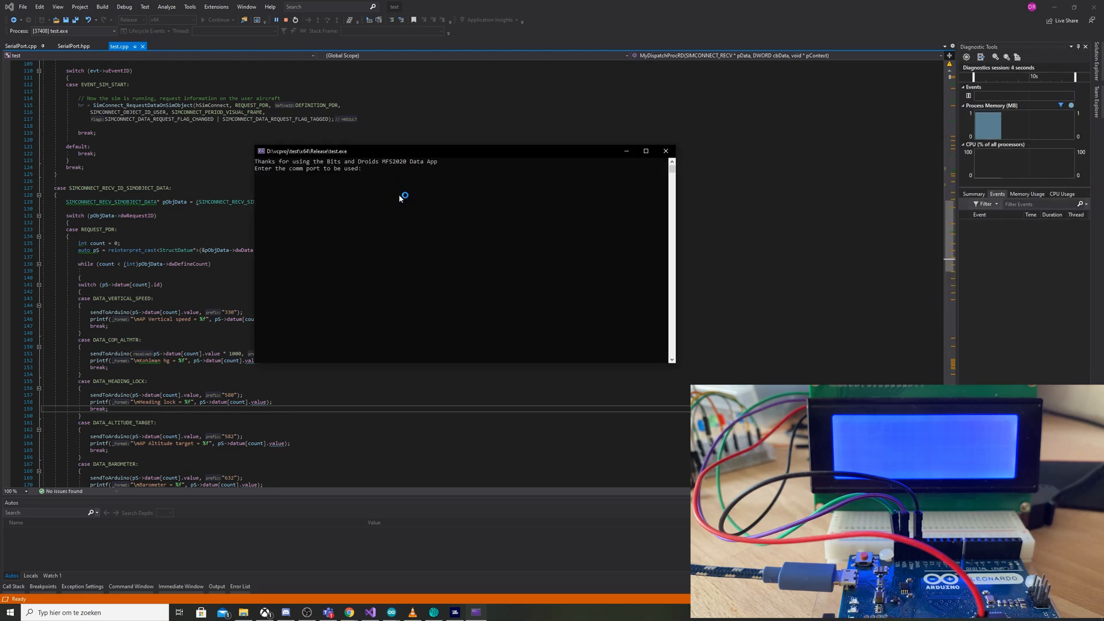
Enter 13 as the comm port so the data app connects to Flight Simulator
type("13")
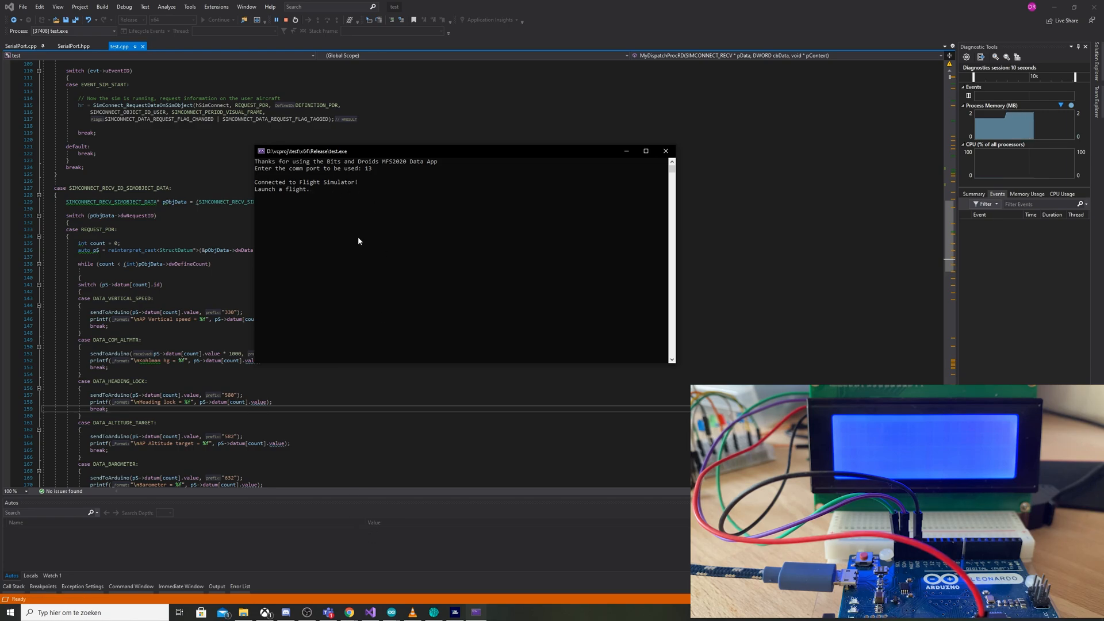
mouse_move(349, 612)
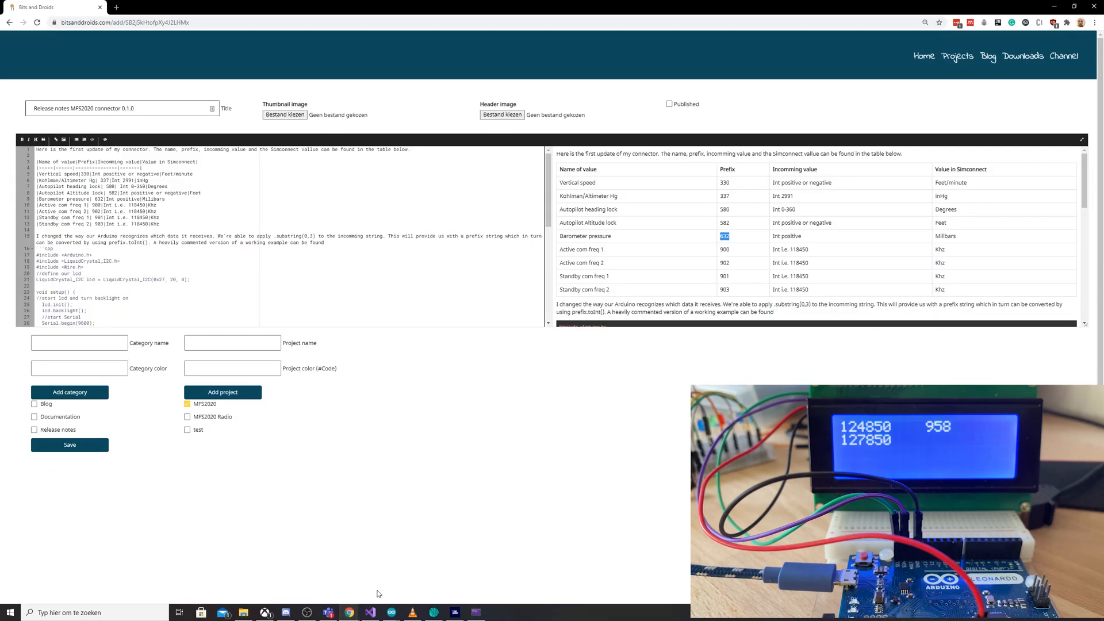
mouse_move(431, 528)
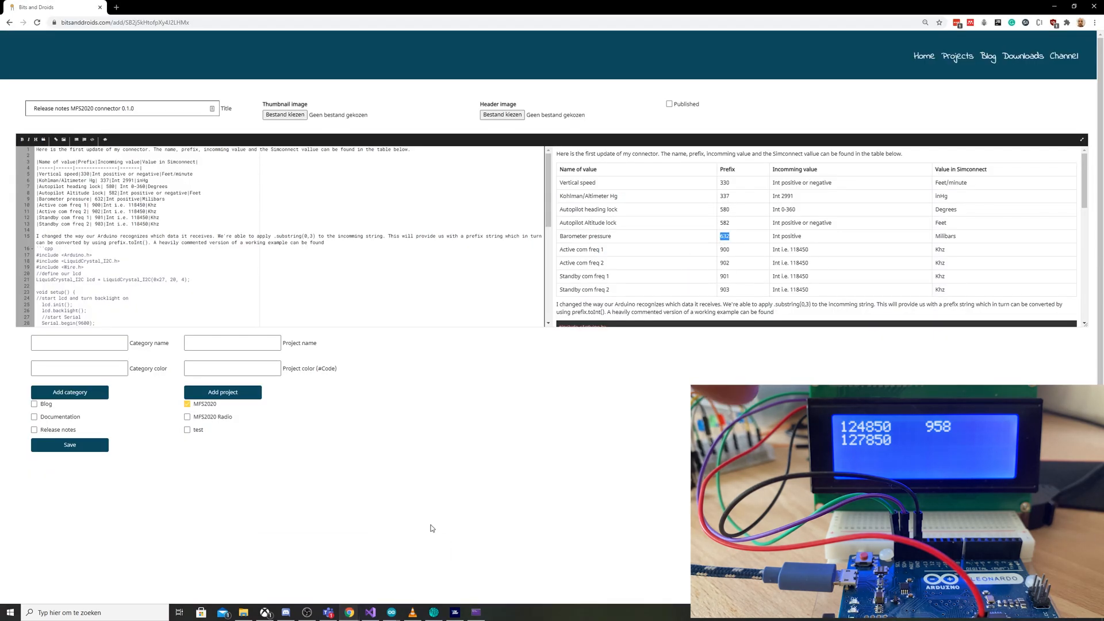
mouse_move(371, 612)
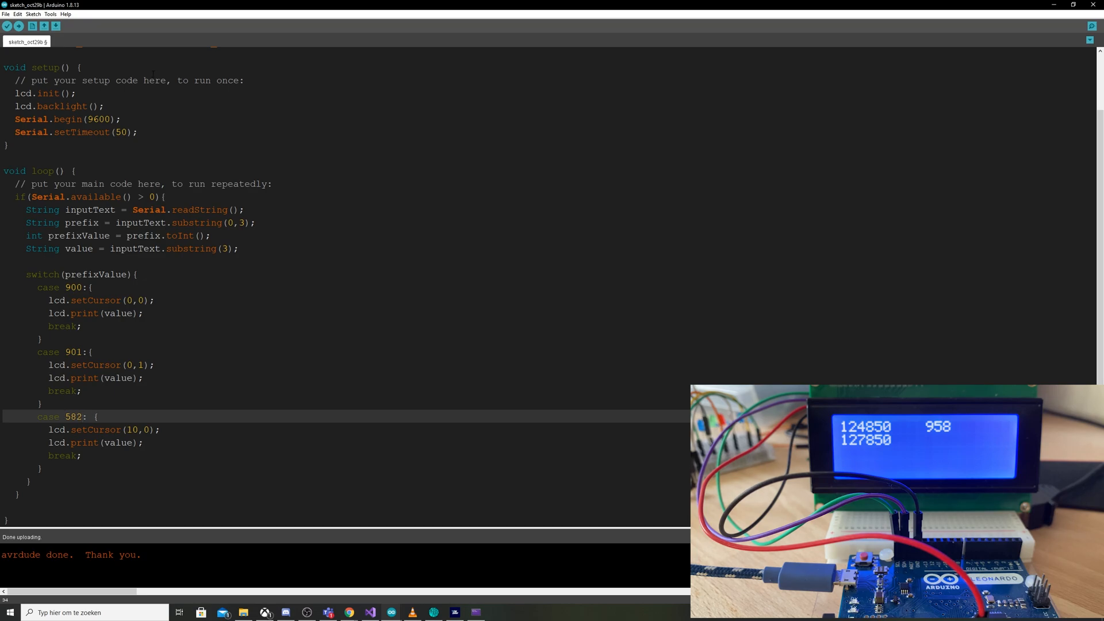
Upload with prefix 582, try prefix 600, then change the third case back to 632
left_click(19, 27)
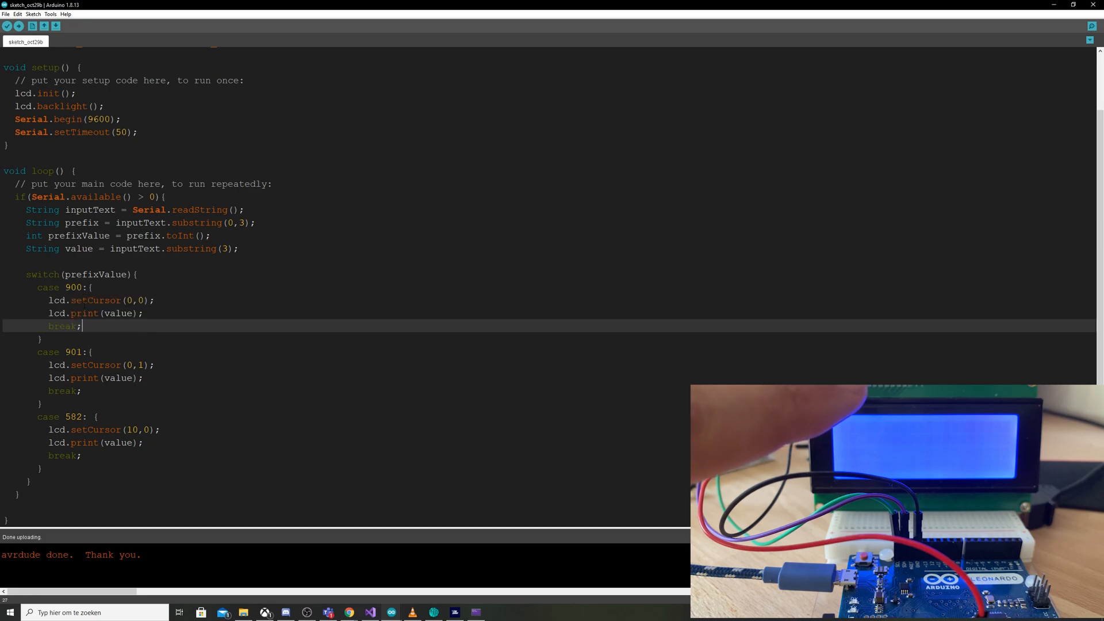
double_click(74, 287)
type("600")
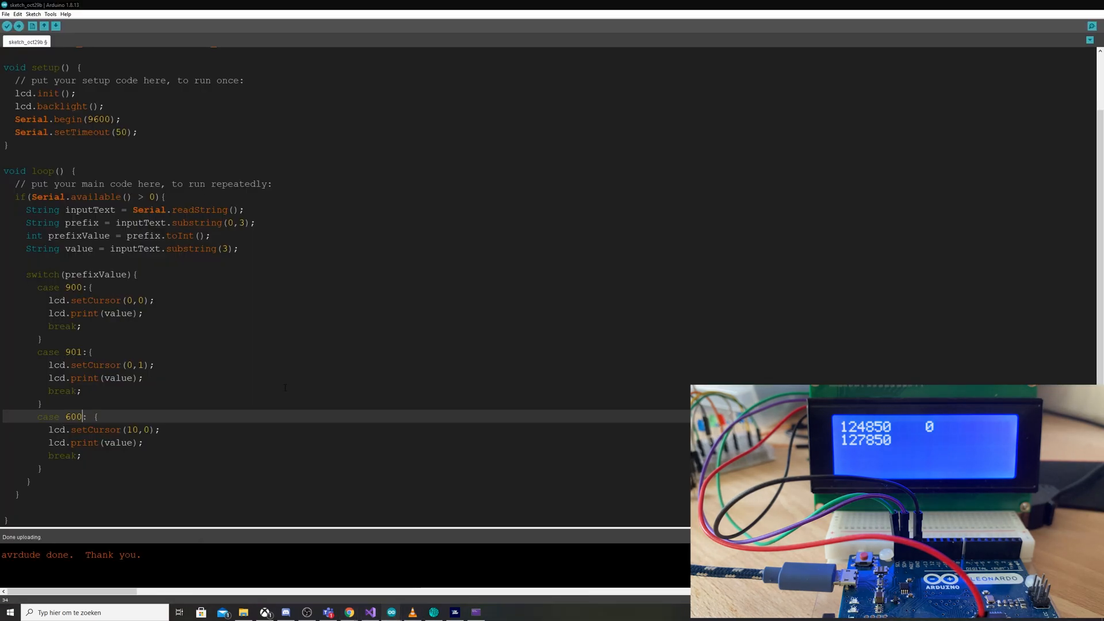
double_click(73, 416)
type("32")
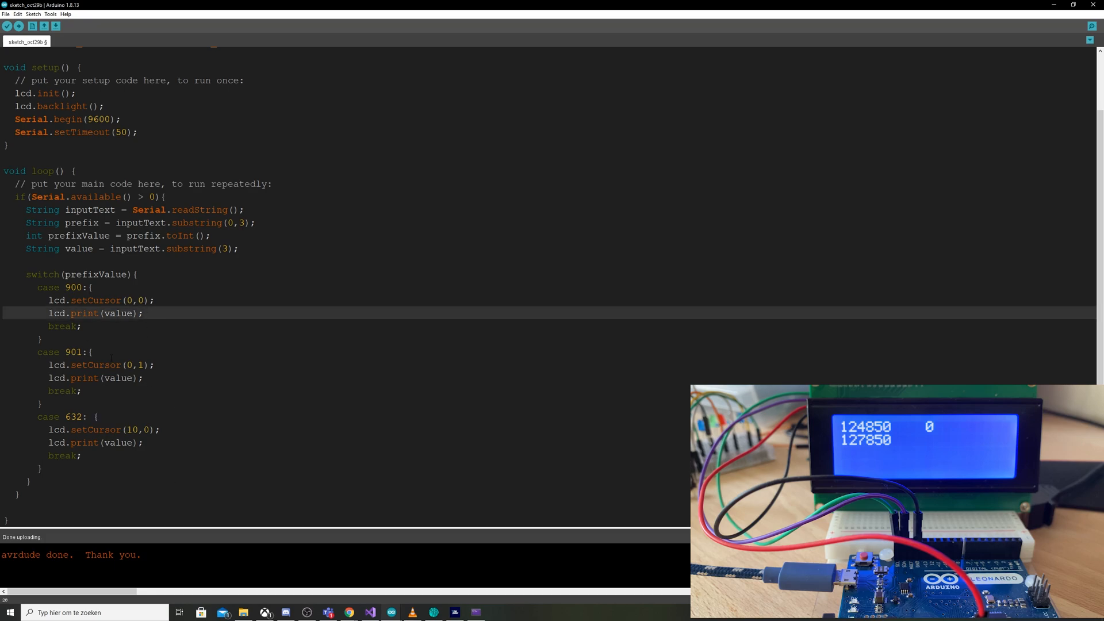
Add String partA = value.substring(0,3) inside case 900
left_click(153, 300)
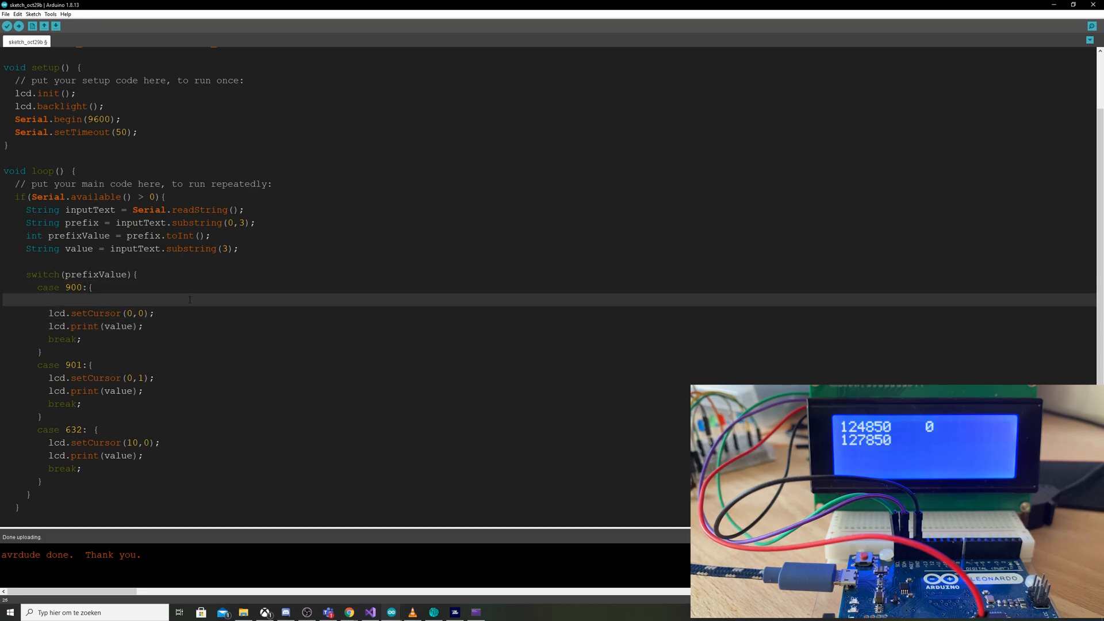
type("String par")
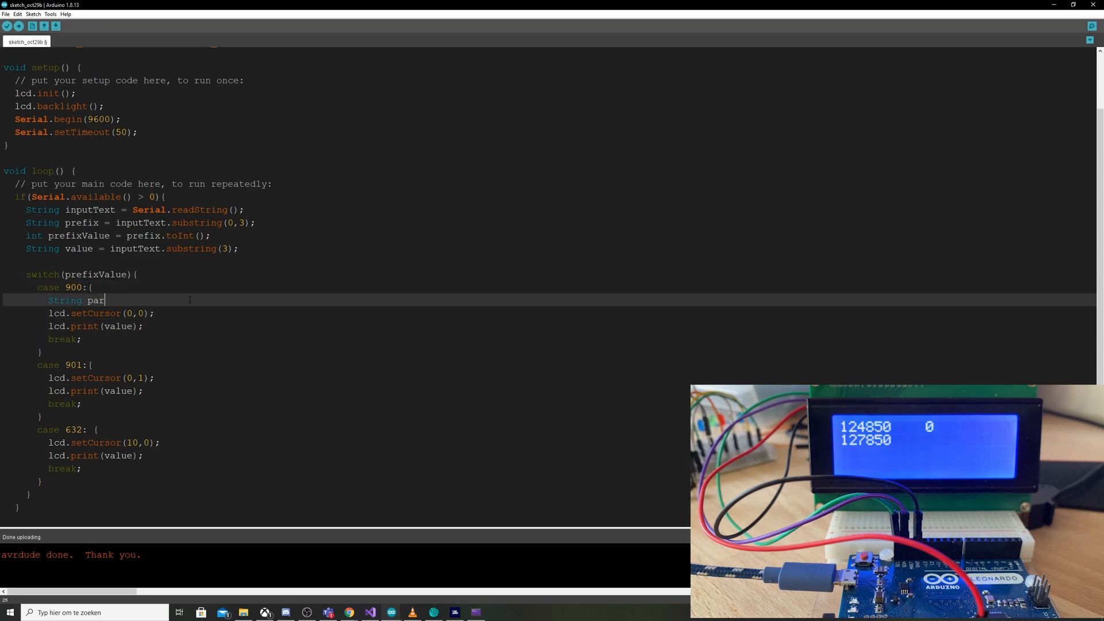
type("tA =")
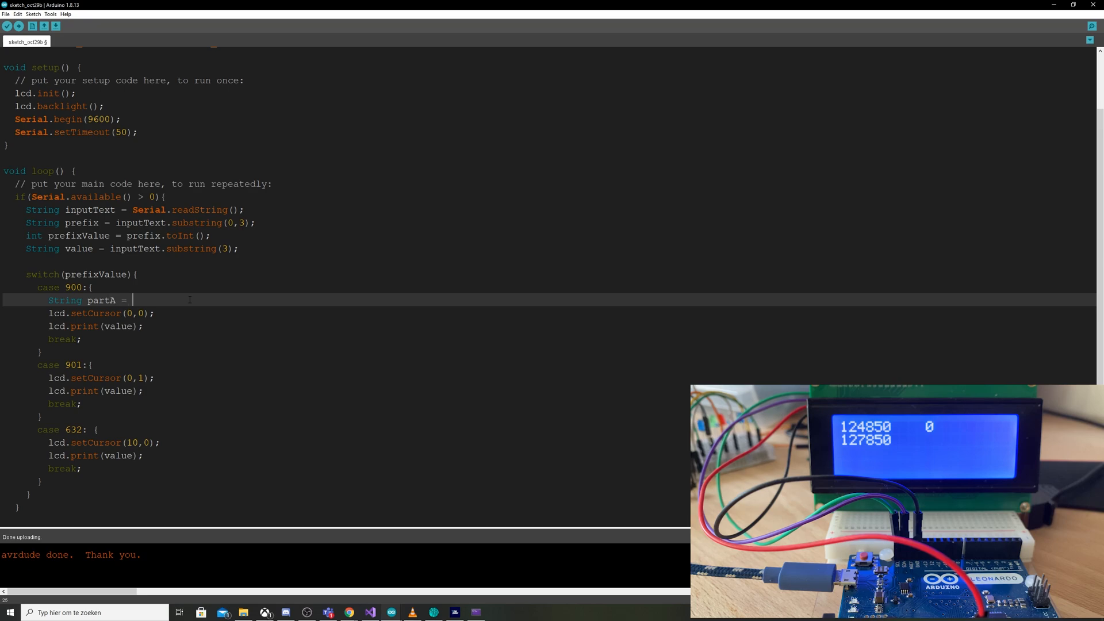
type("value.sub")
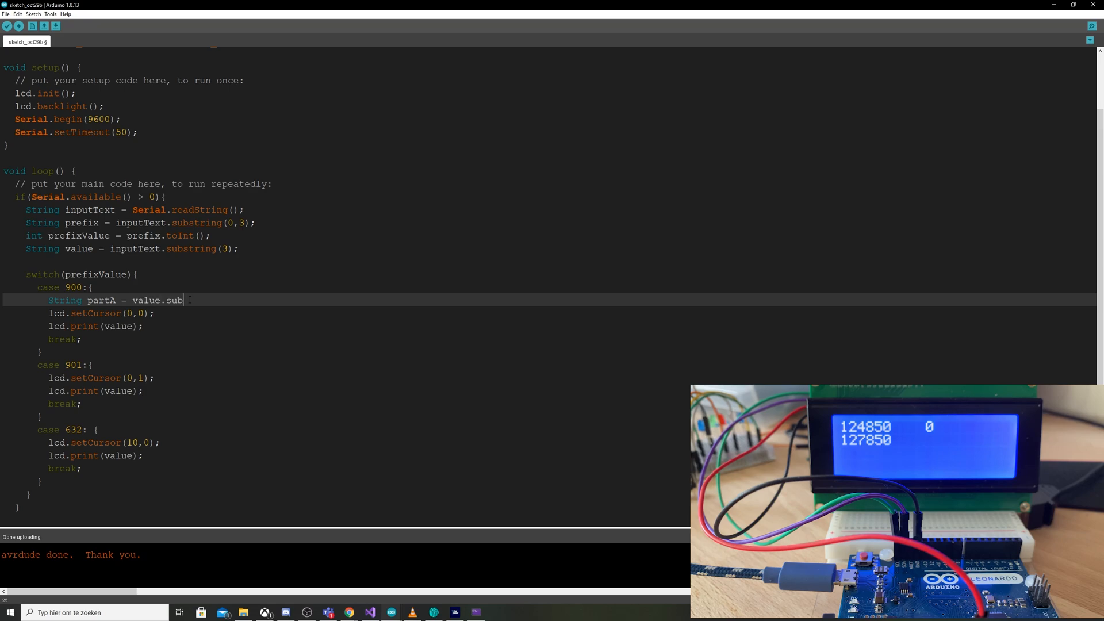
type("string(0,")
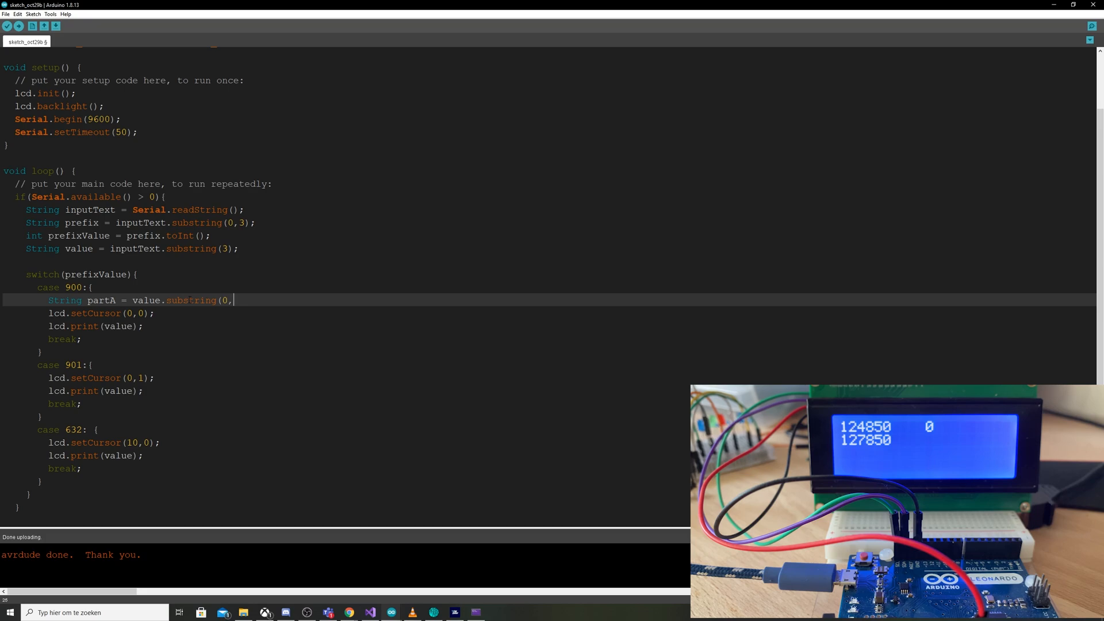
type("3)")
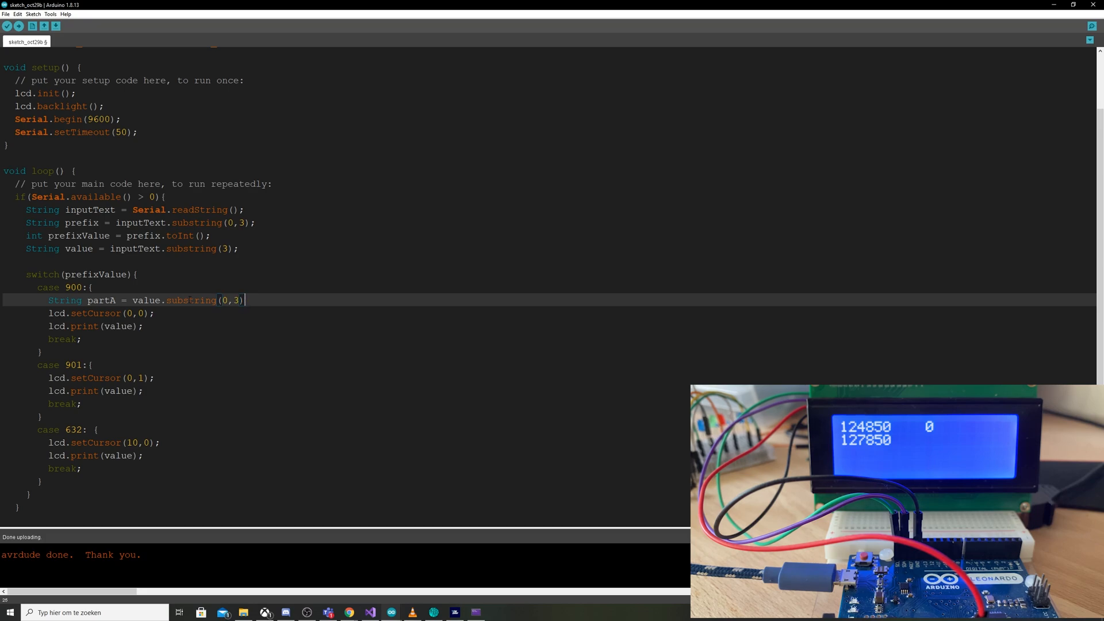
Add String partB = value.substring(3) for the remaining digits
type("String")
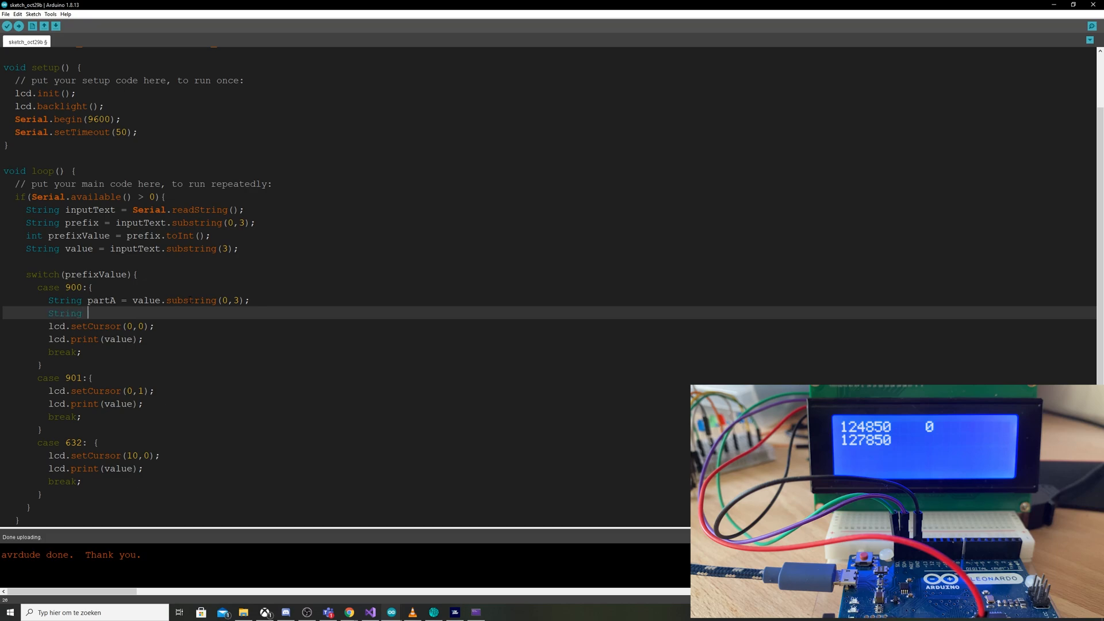
type("partB = val")
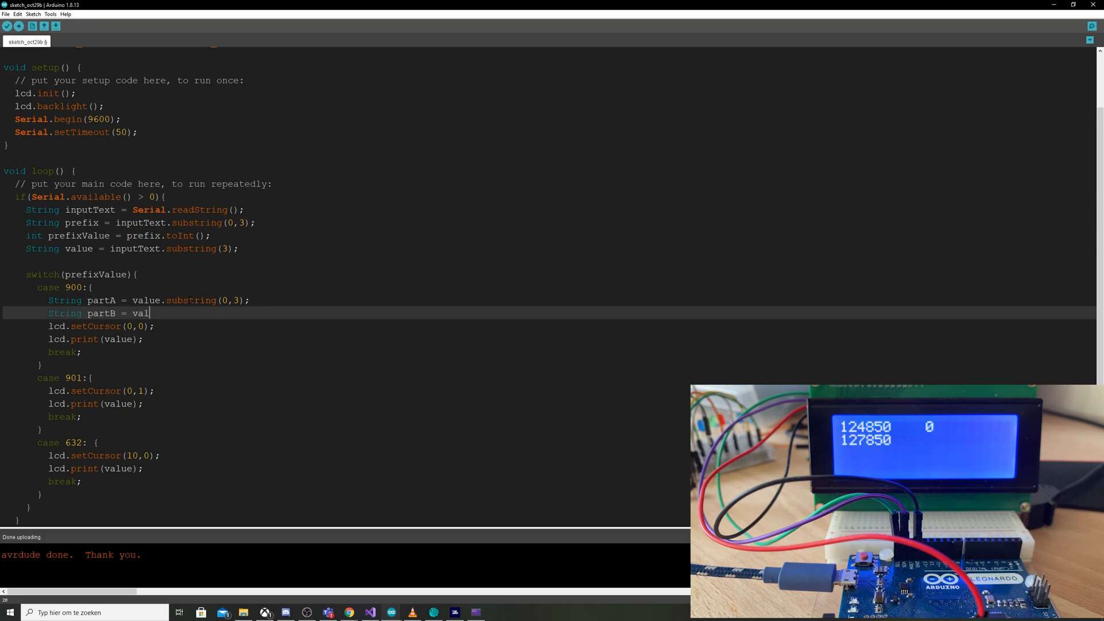
type("ue.subs")
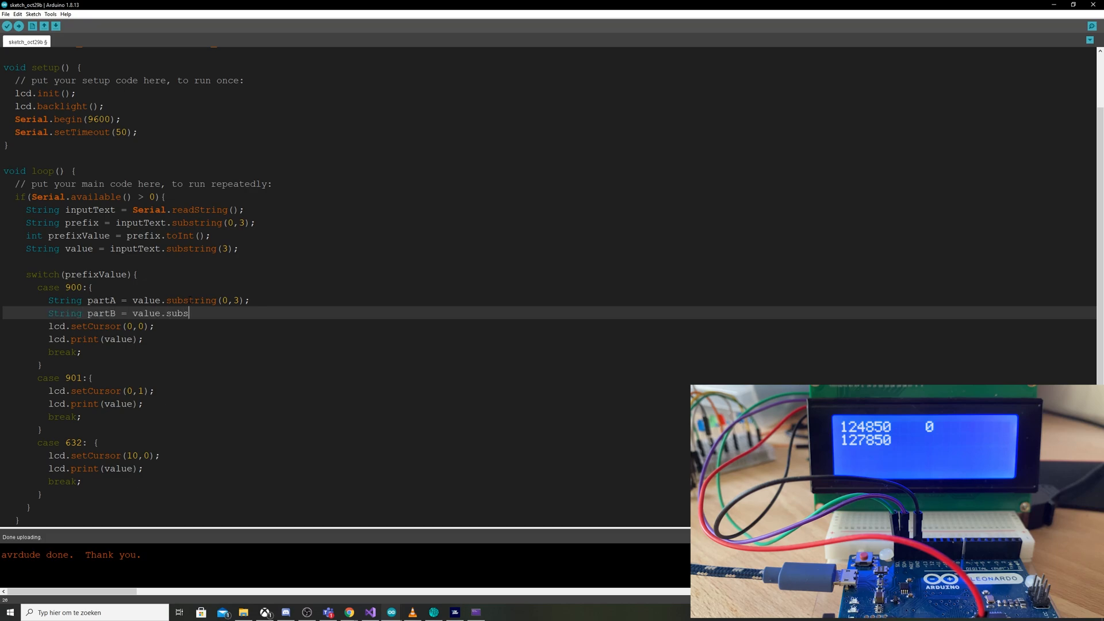
type("tring")
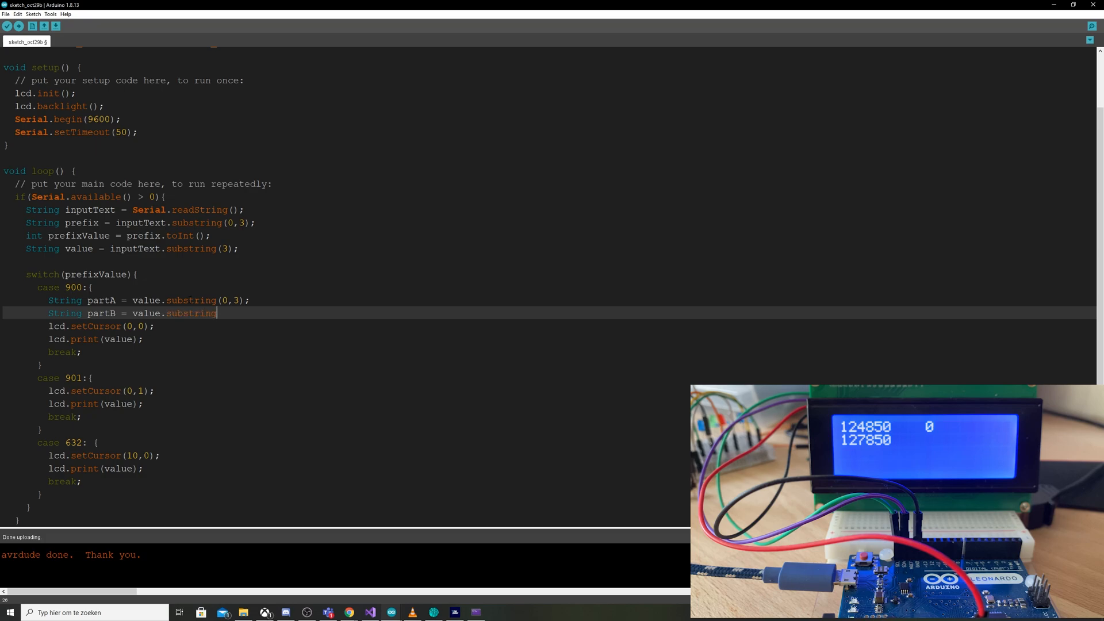
type("(3);")
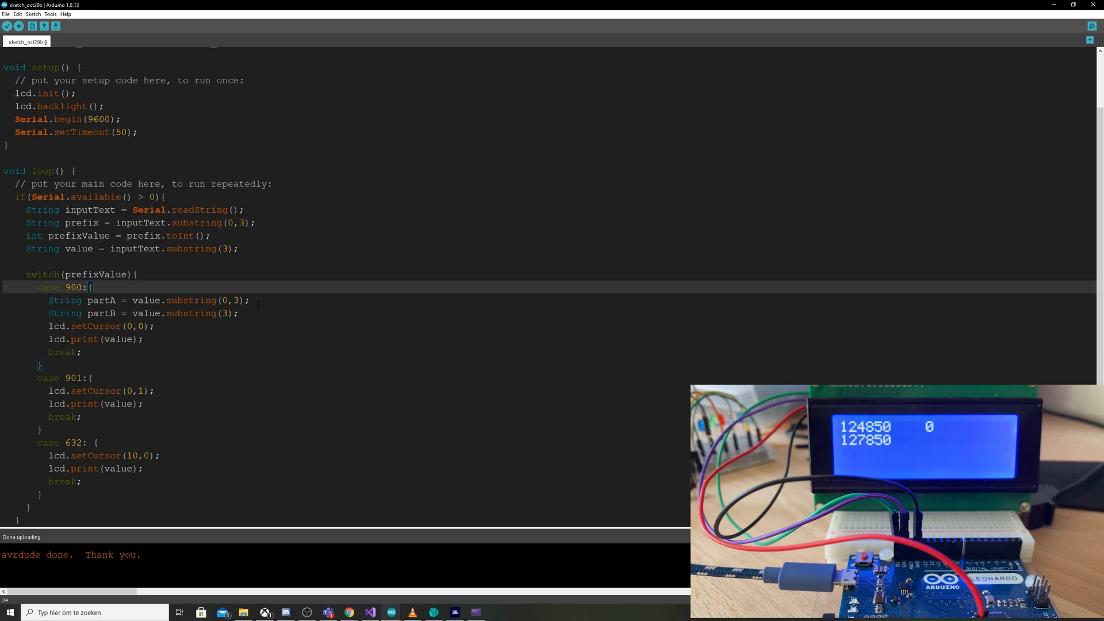
Change lcd.print to partA + "." + partB using example 123459, and upload
type("123")
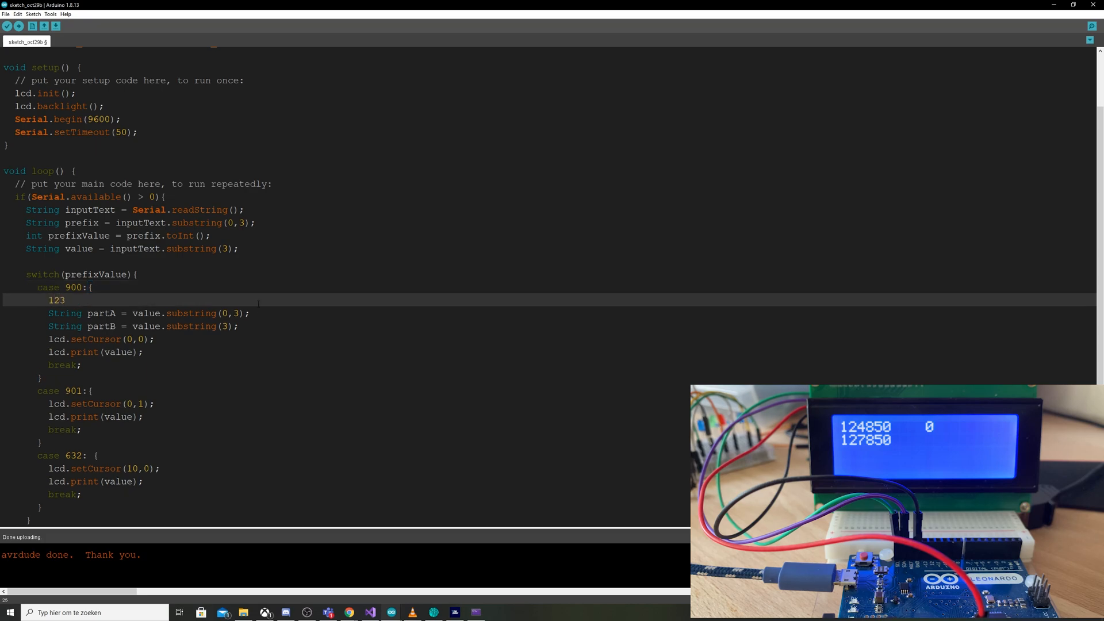
type("459")
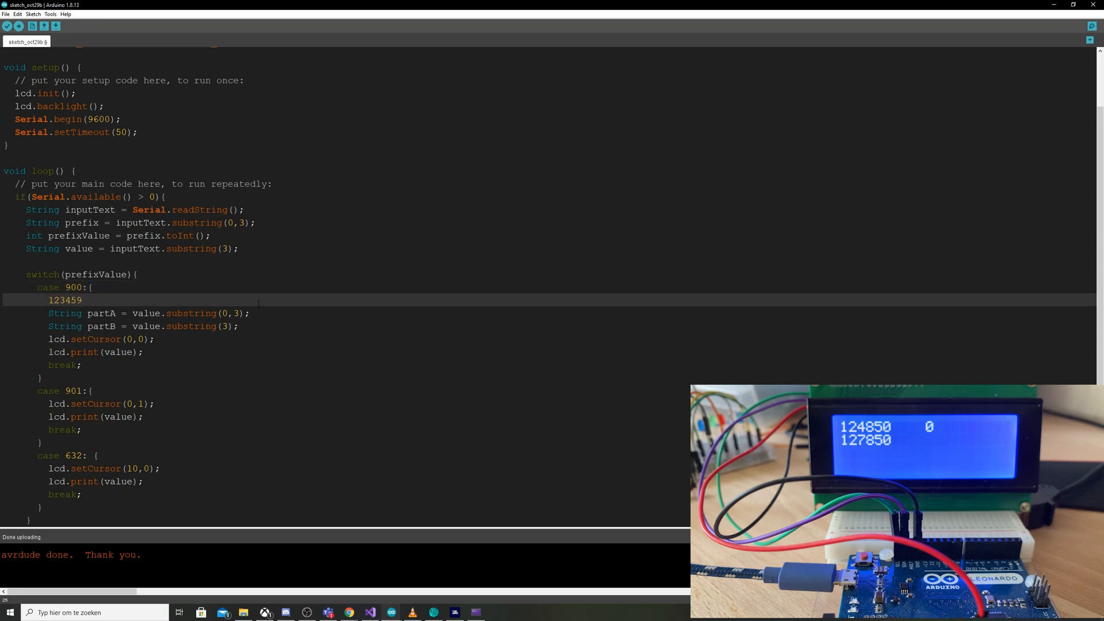
left_click(72, 300)
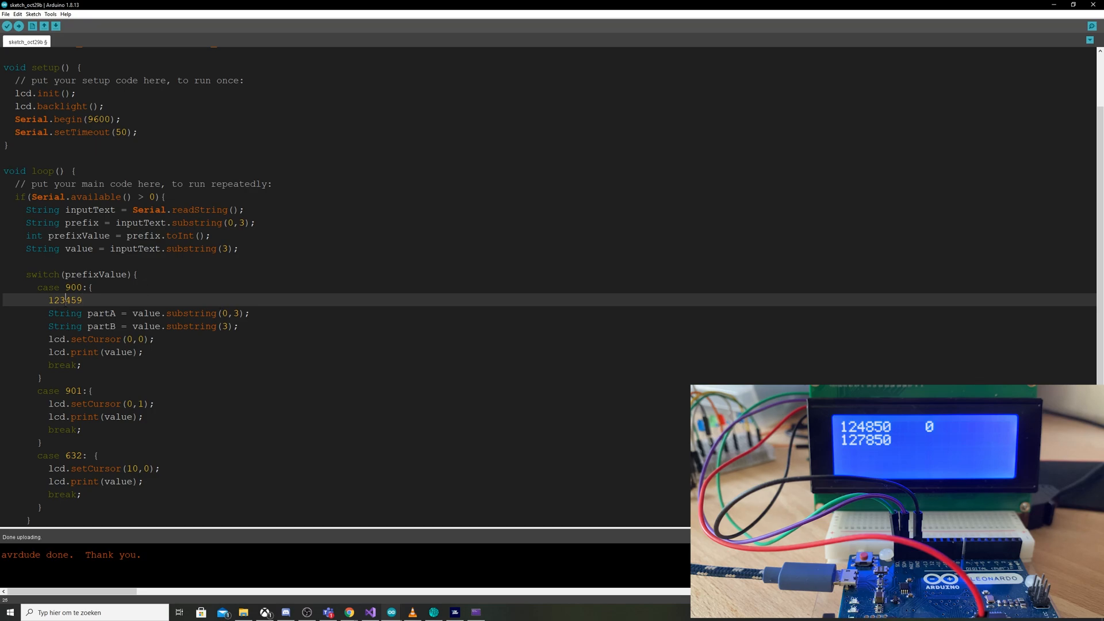
double_click(57, 300)
type("partA + \".")
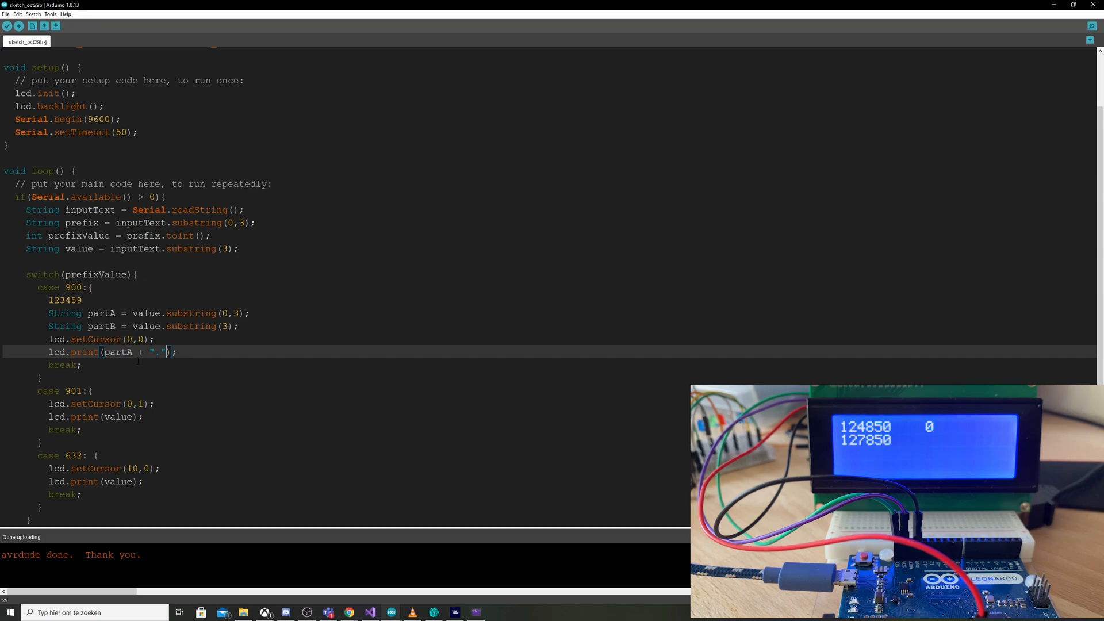
type("+ partB")
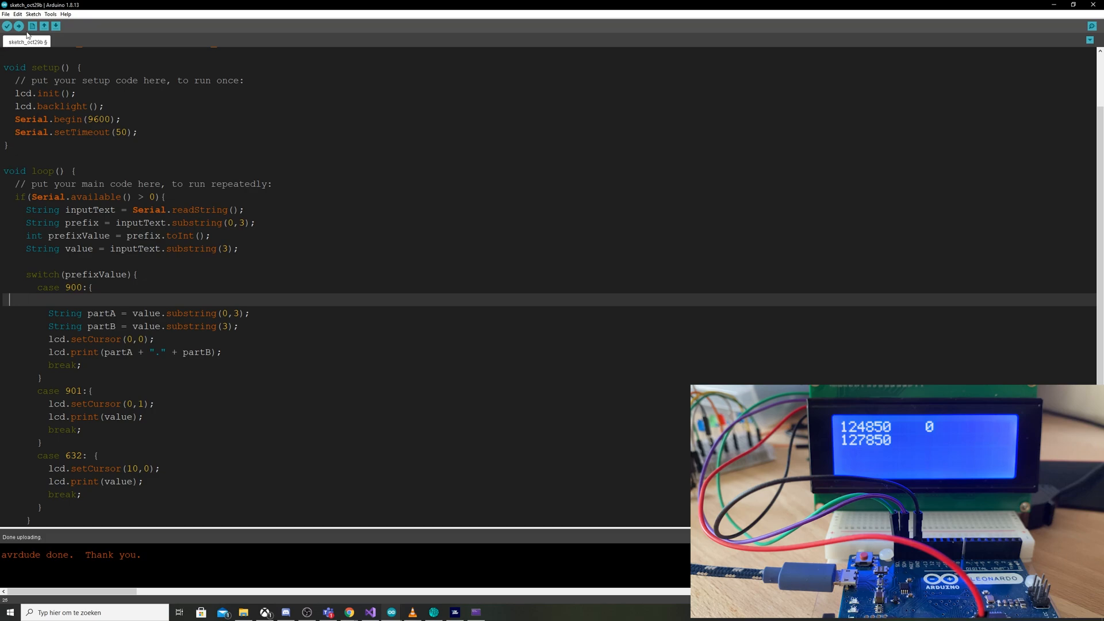
left_click(19, 27)
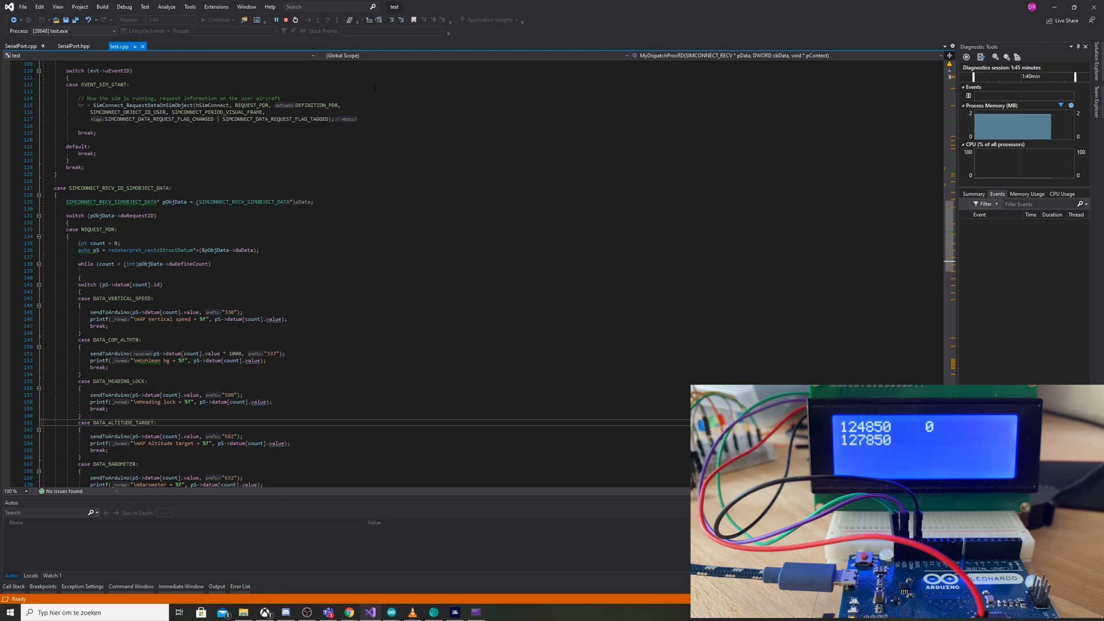
mouse_move(295, 20)
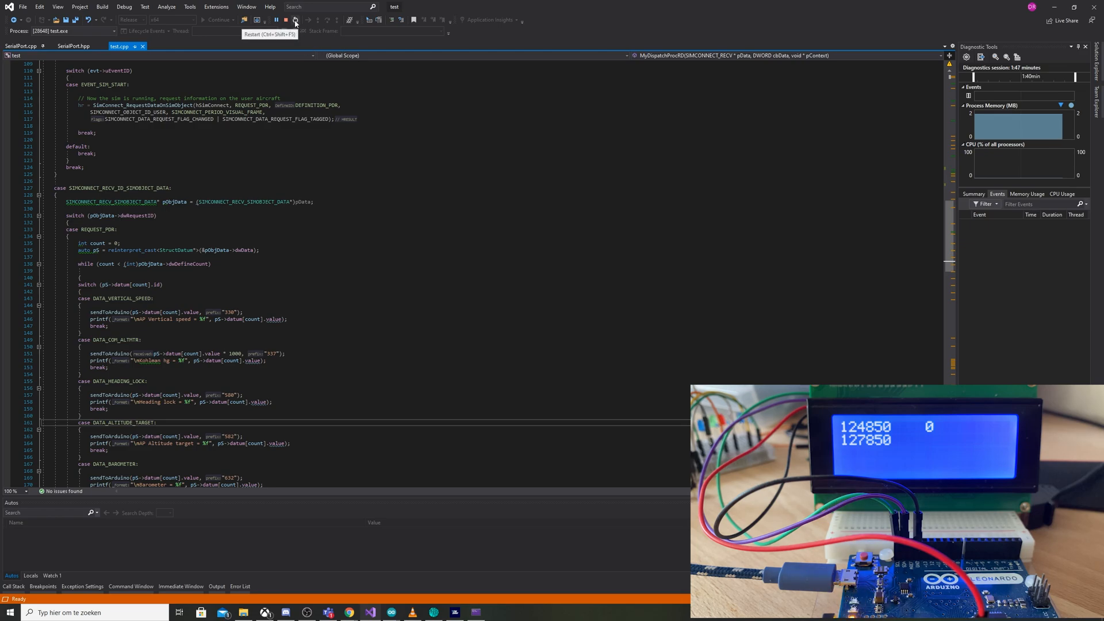
Restart the data app in Visual Studio and give it COM port 13
left_click(295, 19)
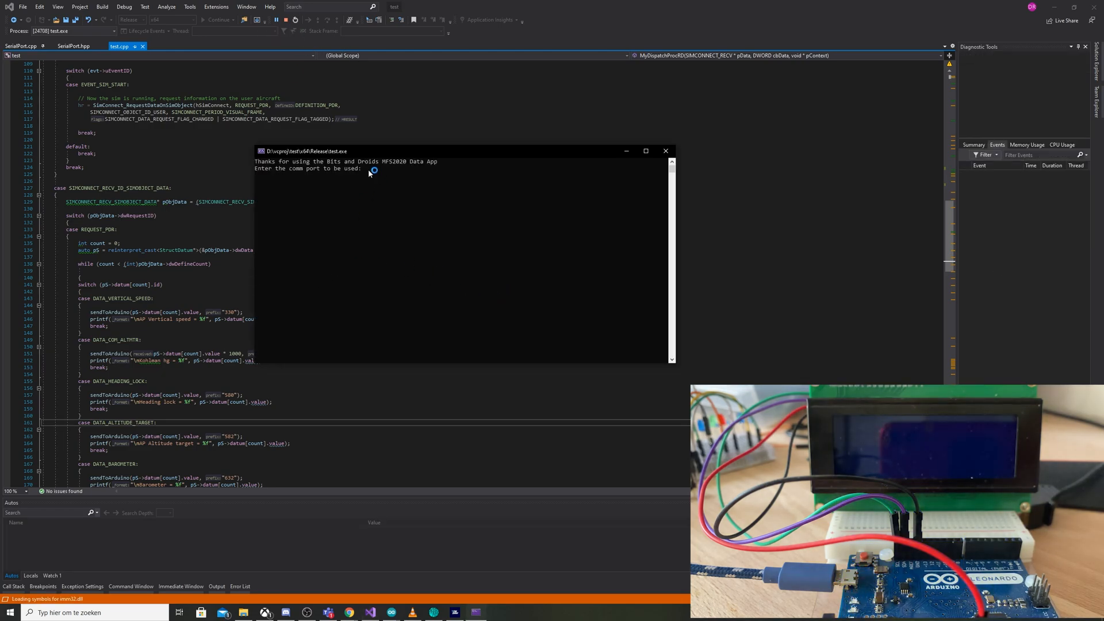
type("13")
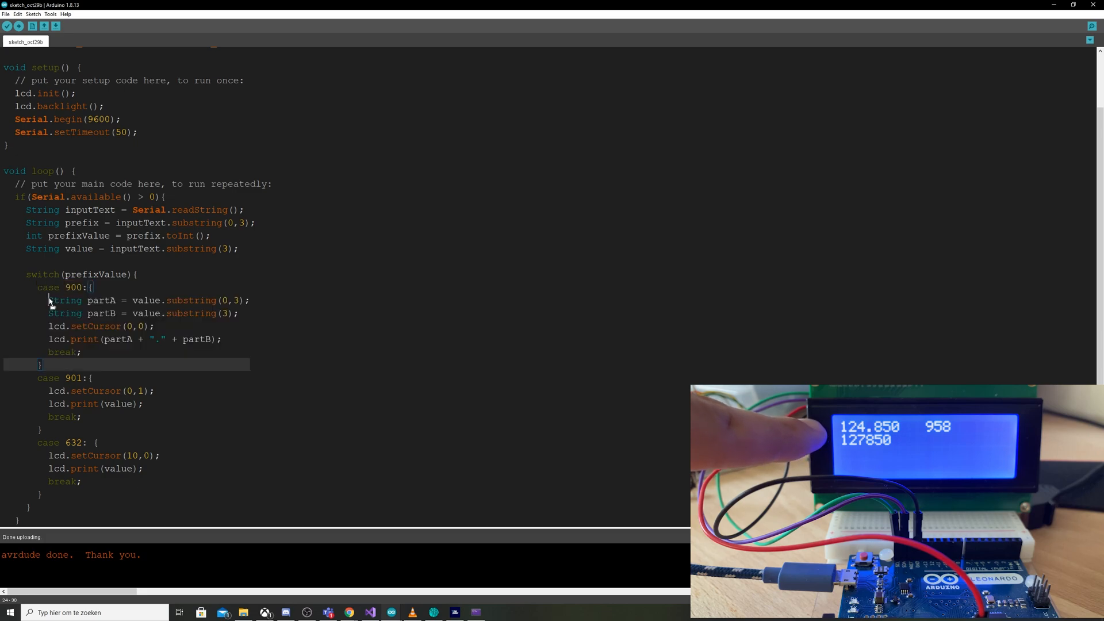
Select the case 900 partA/partB split code to copy into case 901
double_click(76, 287)
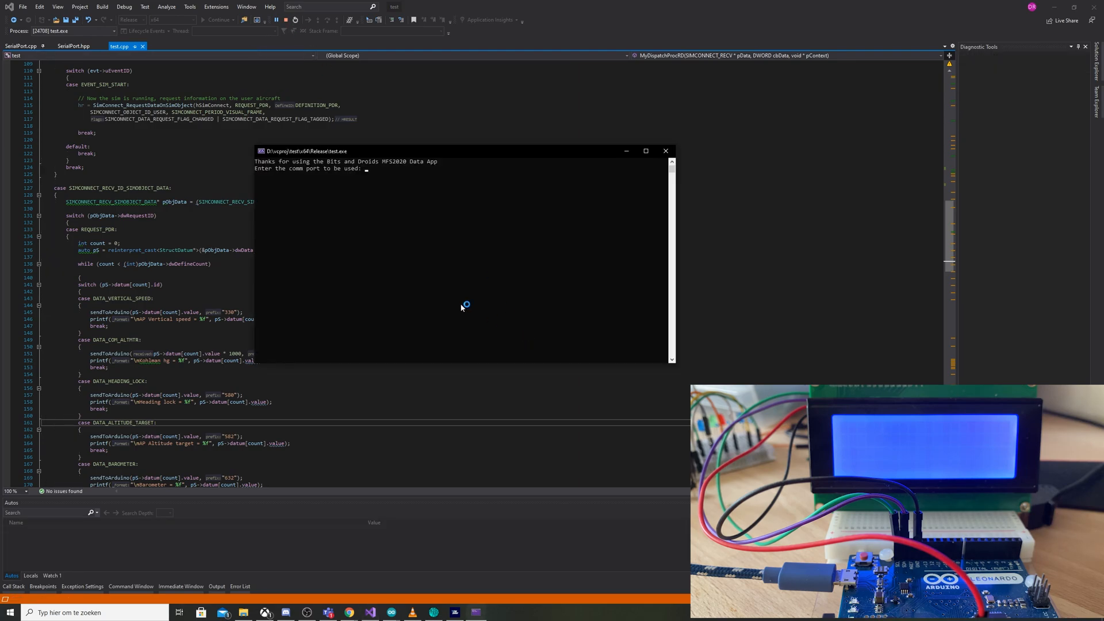
Enter 13 at the COM port prompt to connect to Flight Simulator
type("13")
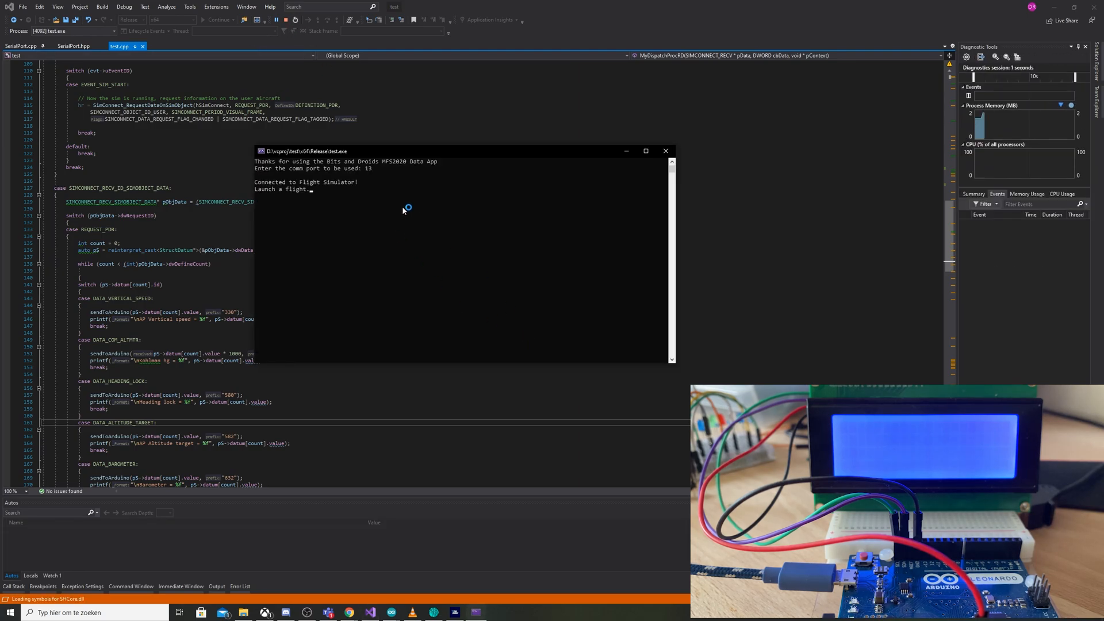
mouse_move(391, 612)
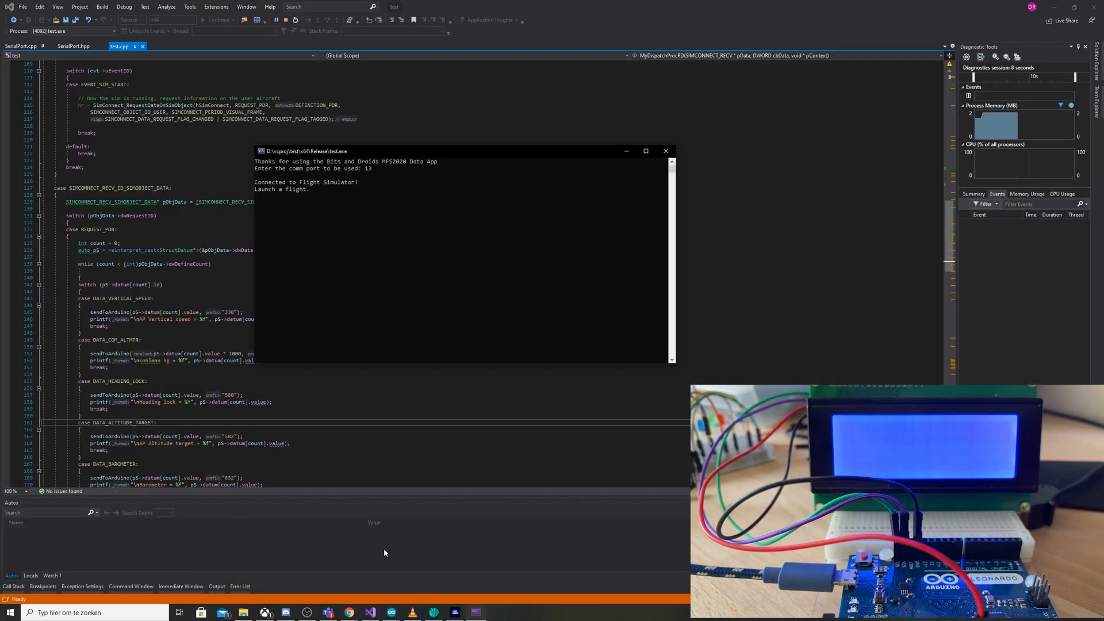
mouse_move(388, 610)
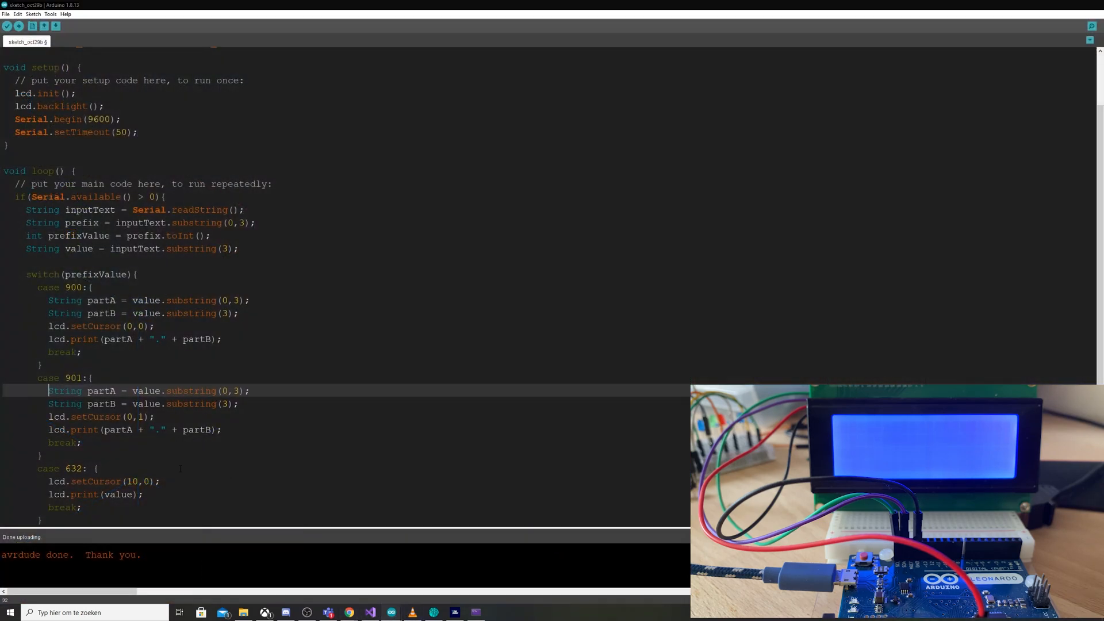
scroll("down", 3)
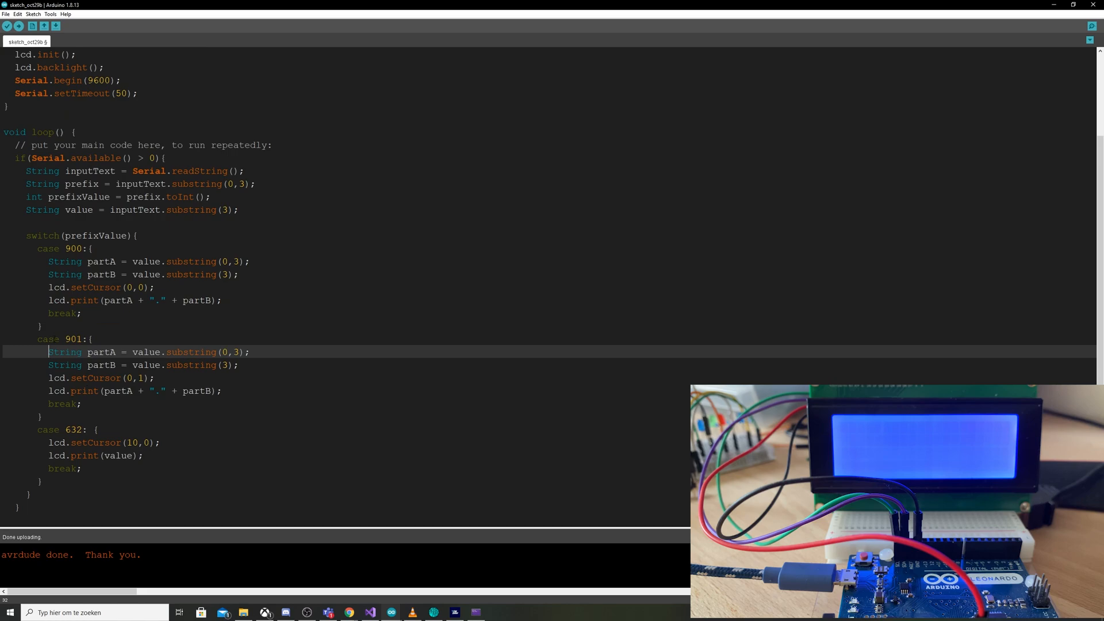
double_click(74, 338)
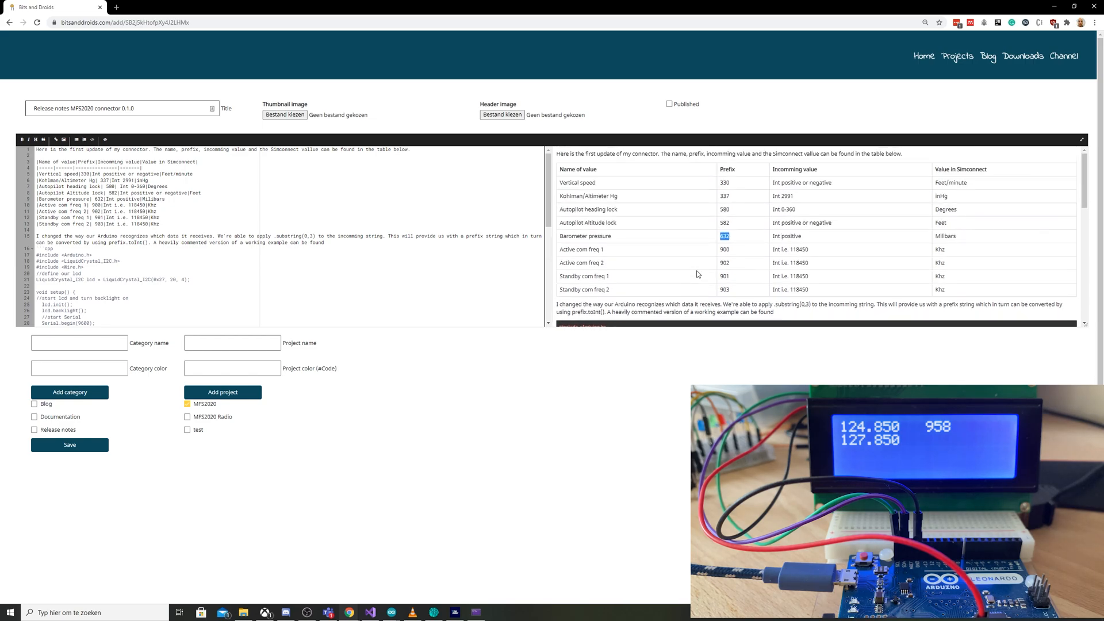
mouse_move(307, 611)
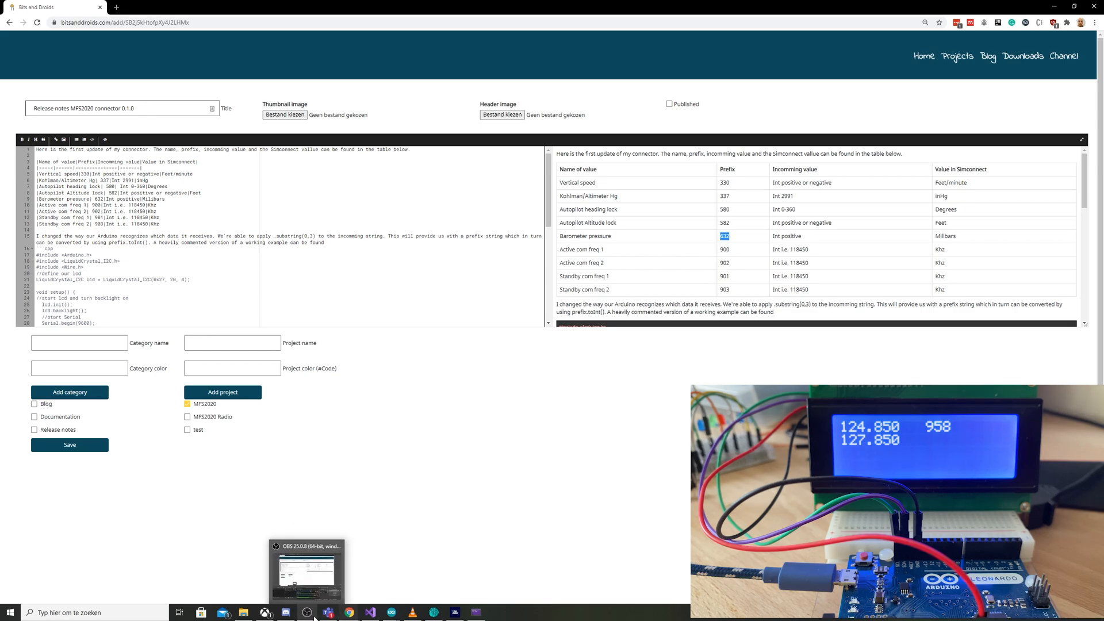
mouse_move(327, 612)
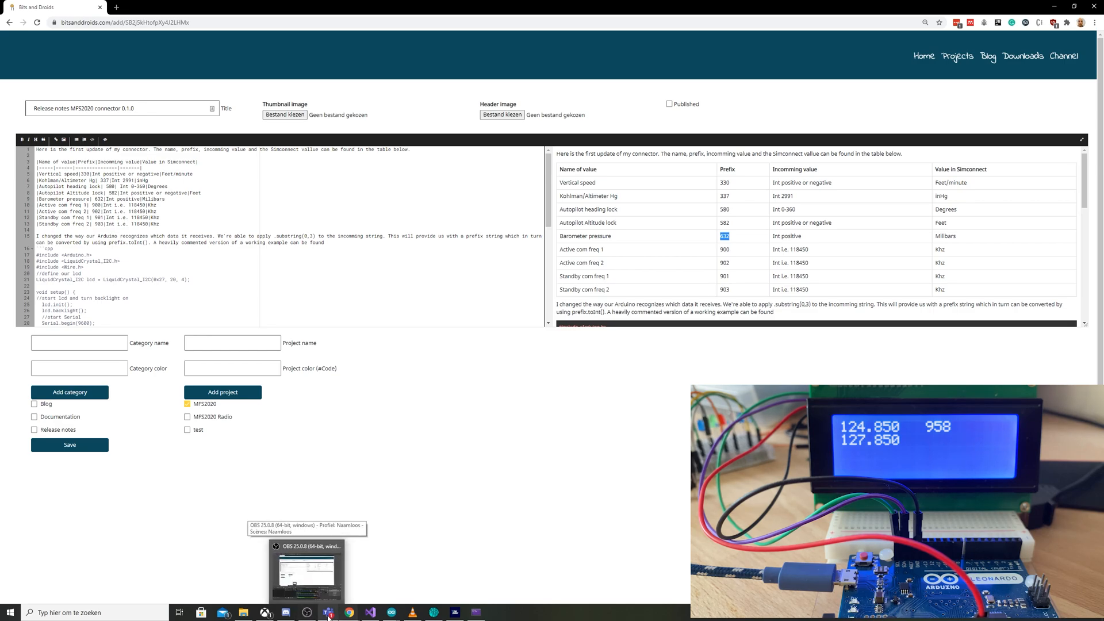
mouse_move(328, 612)
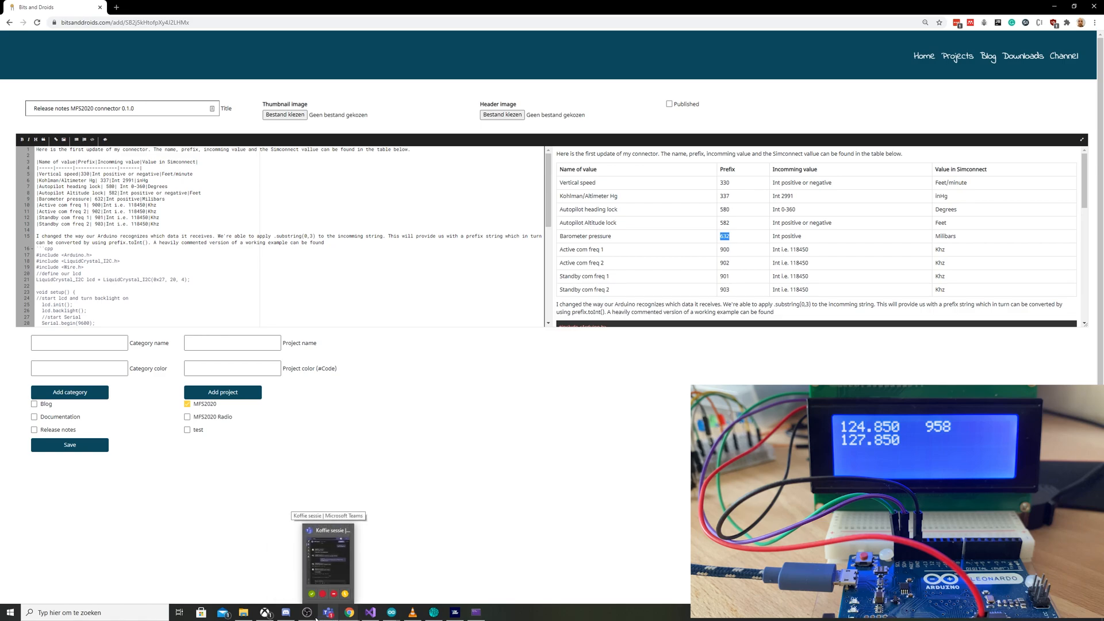
mouse_move(327, 612)
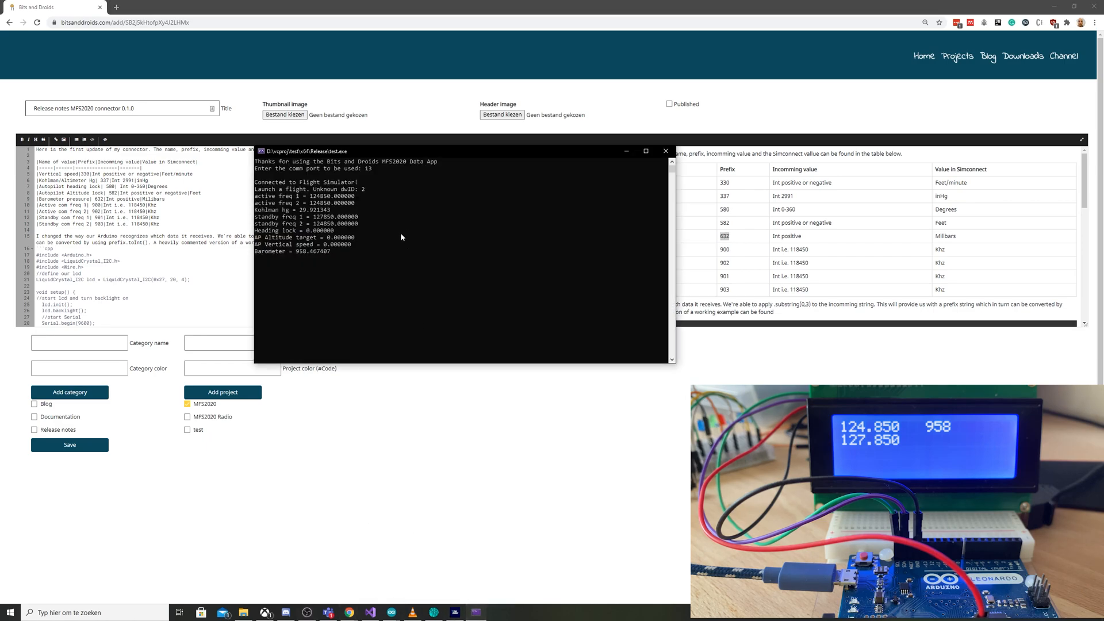
mouse_move(346, 252)
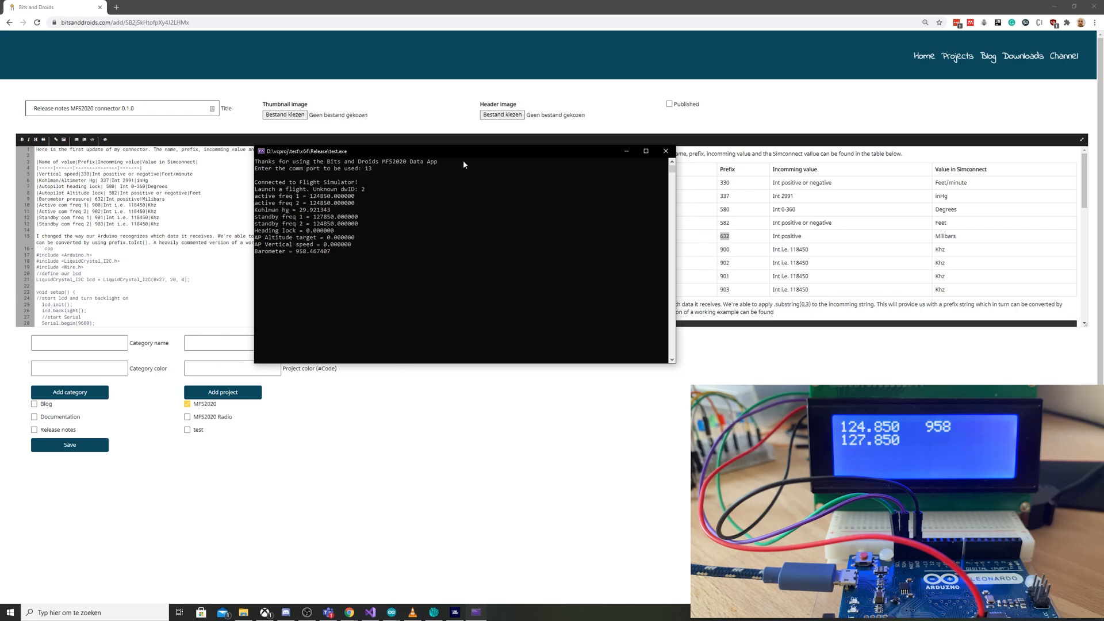
left_click(665, 150)
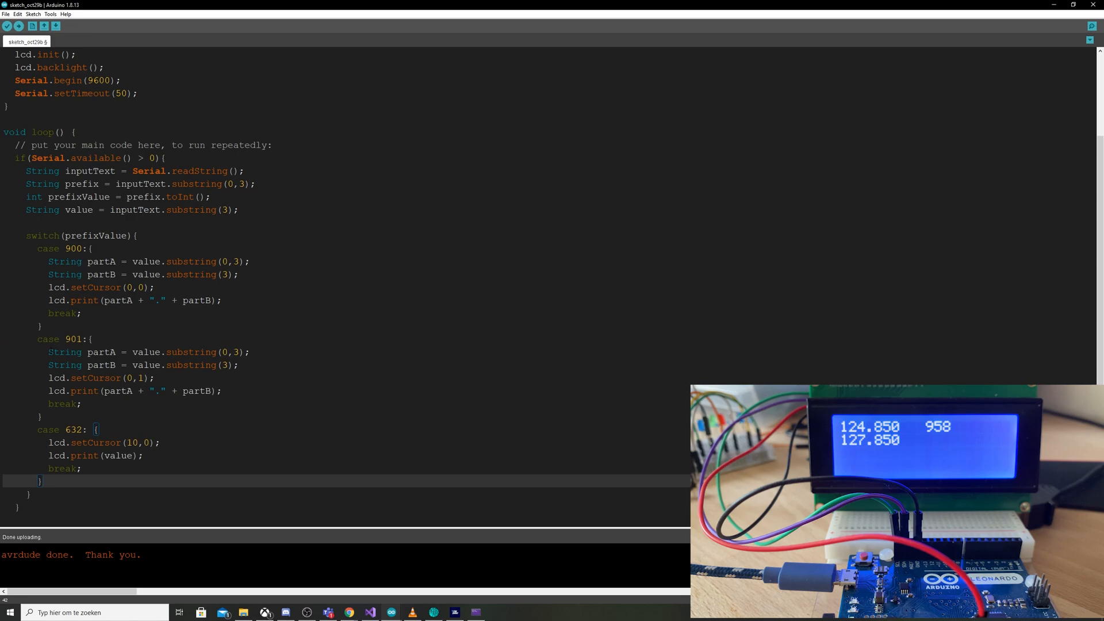
left_click_drag(46, 352, 223, 391)
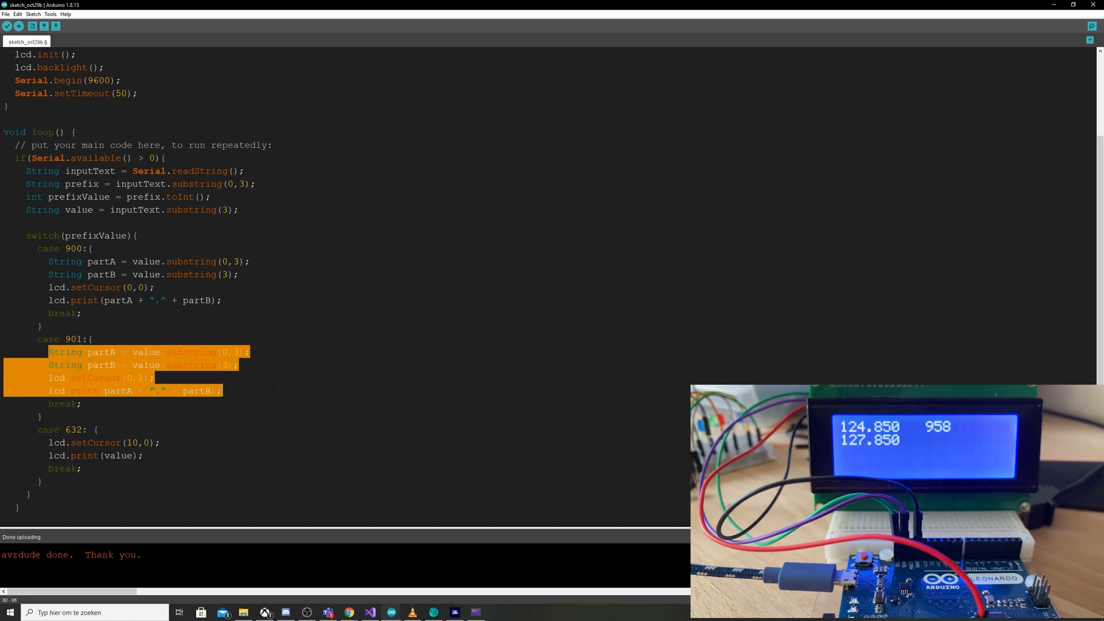
left_click(82, 403)
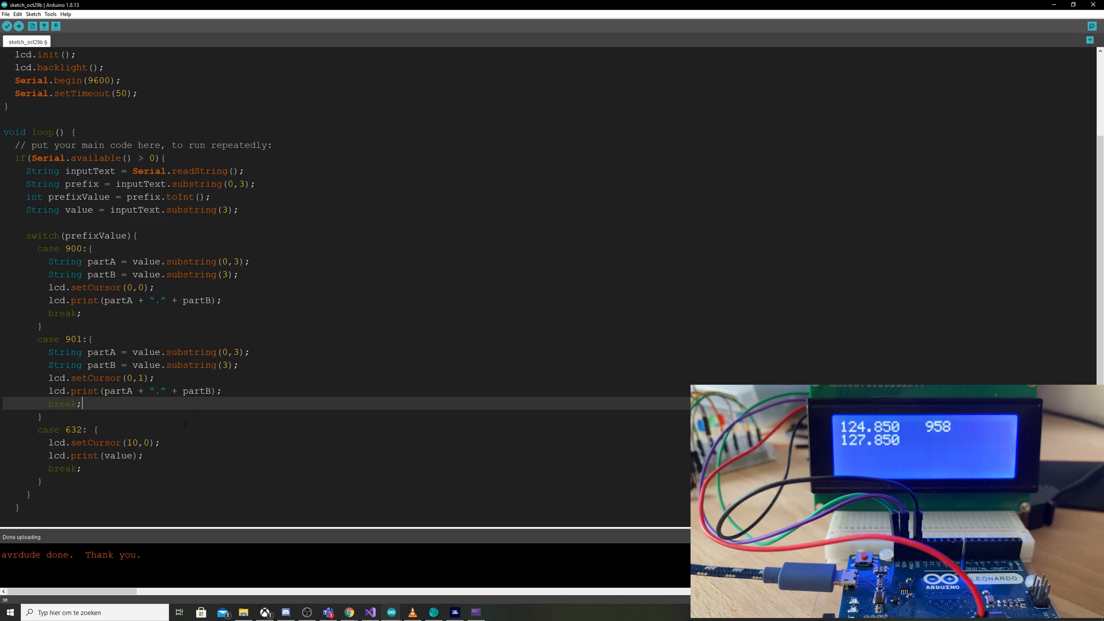